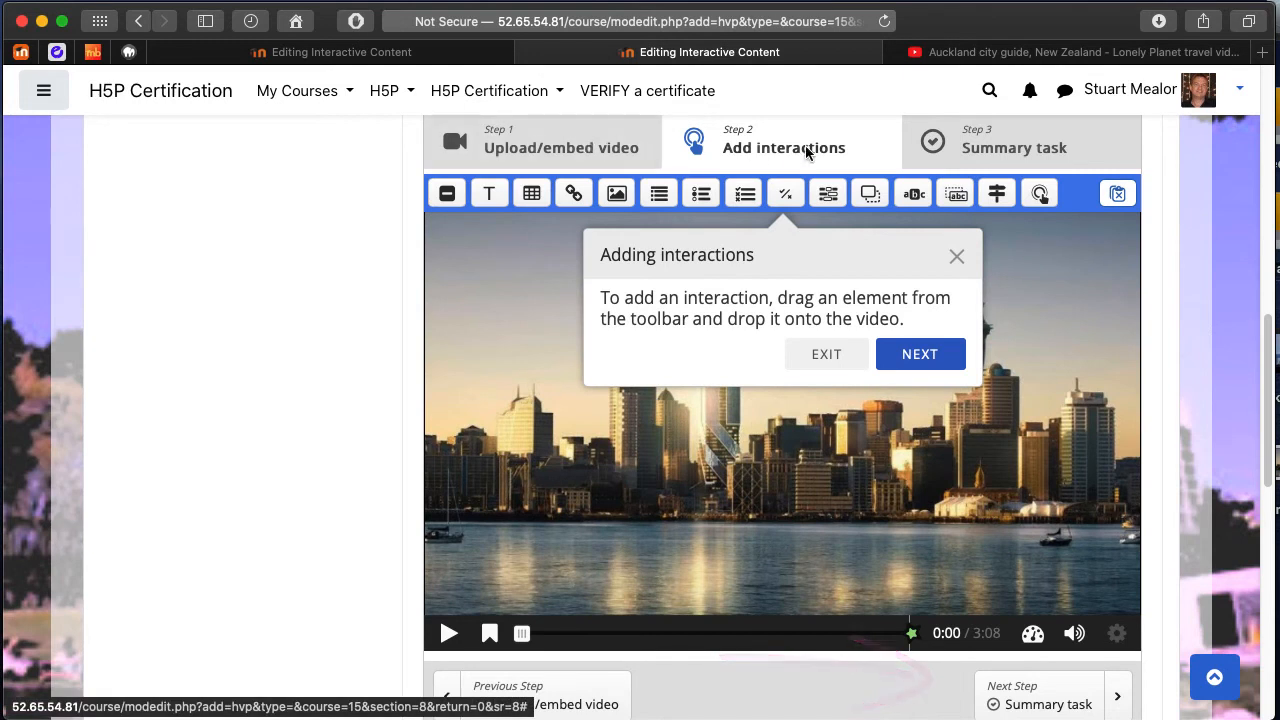
mouse_move(870, 185)
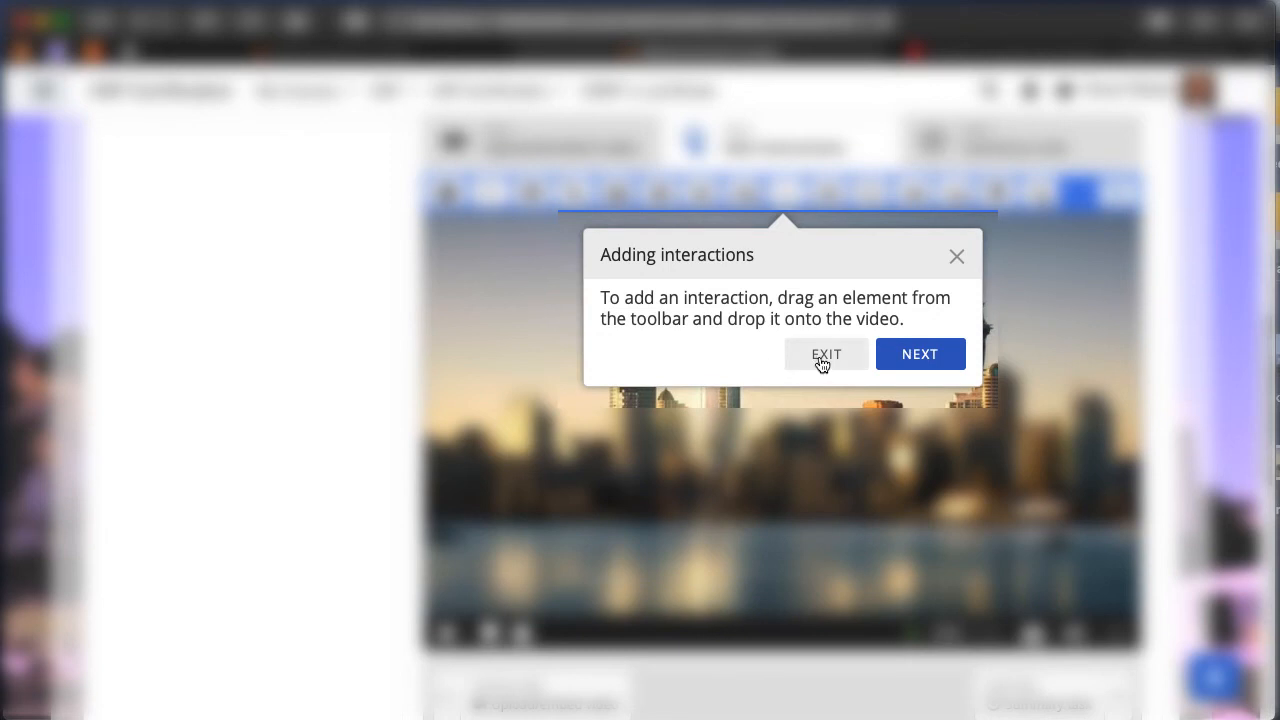
Dismiss the 'Adding interactions' tour tip on the Auckland video.
click(826, 354)
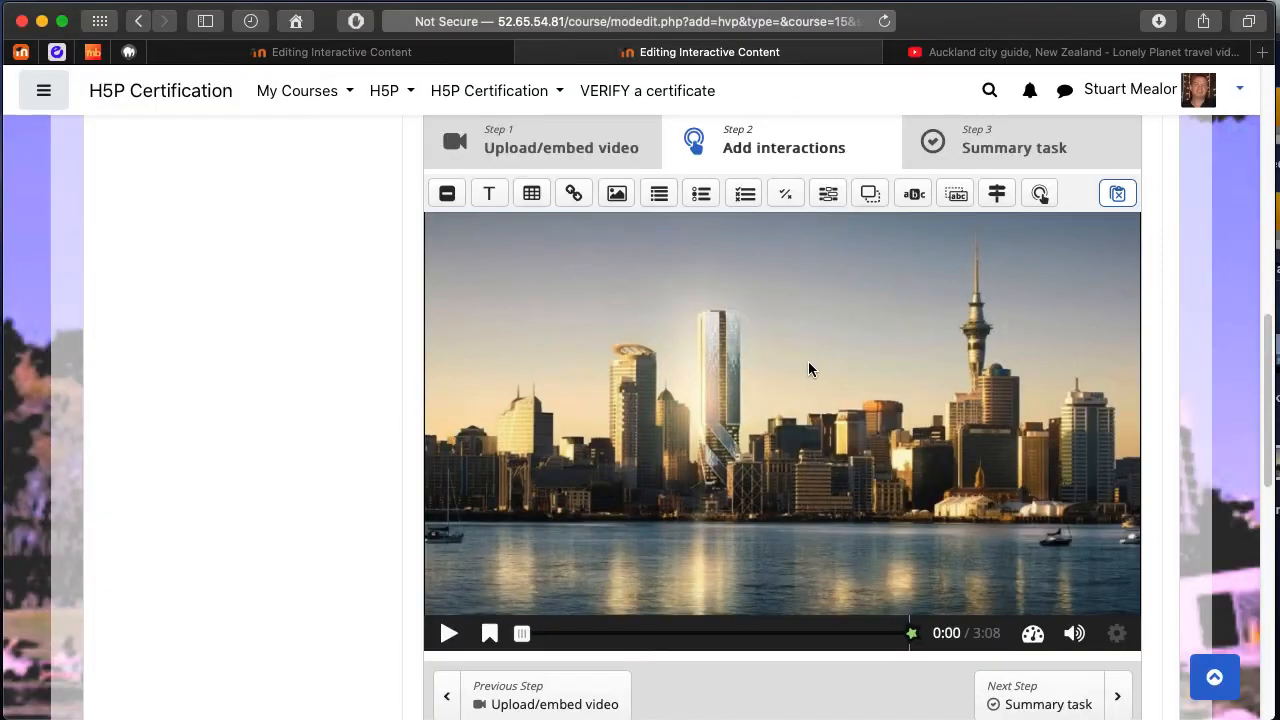
mouse_move(531, 193)
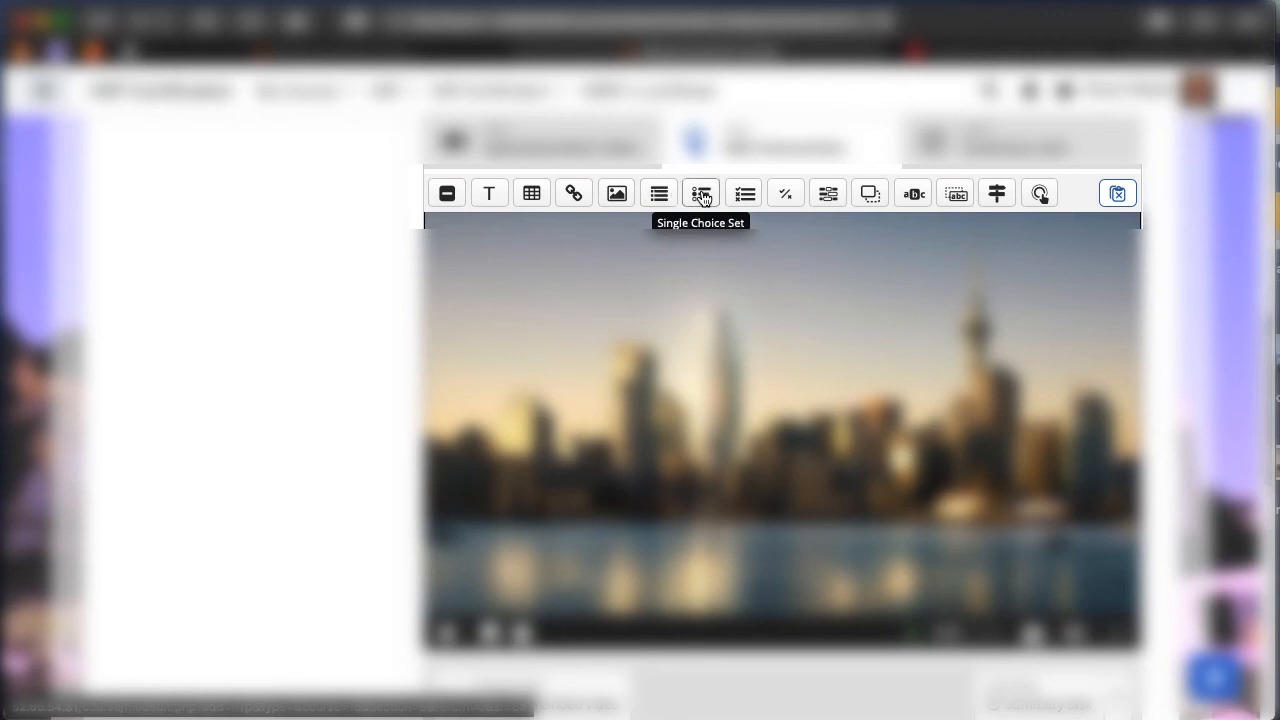
mouse_move(744, 193)
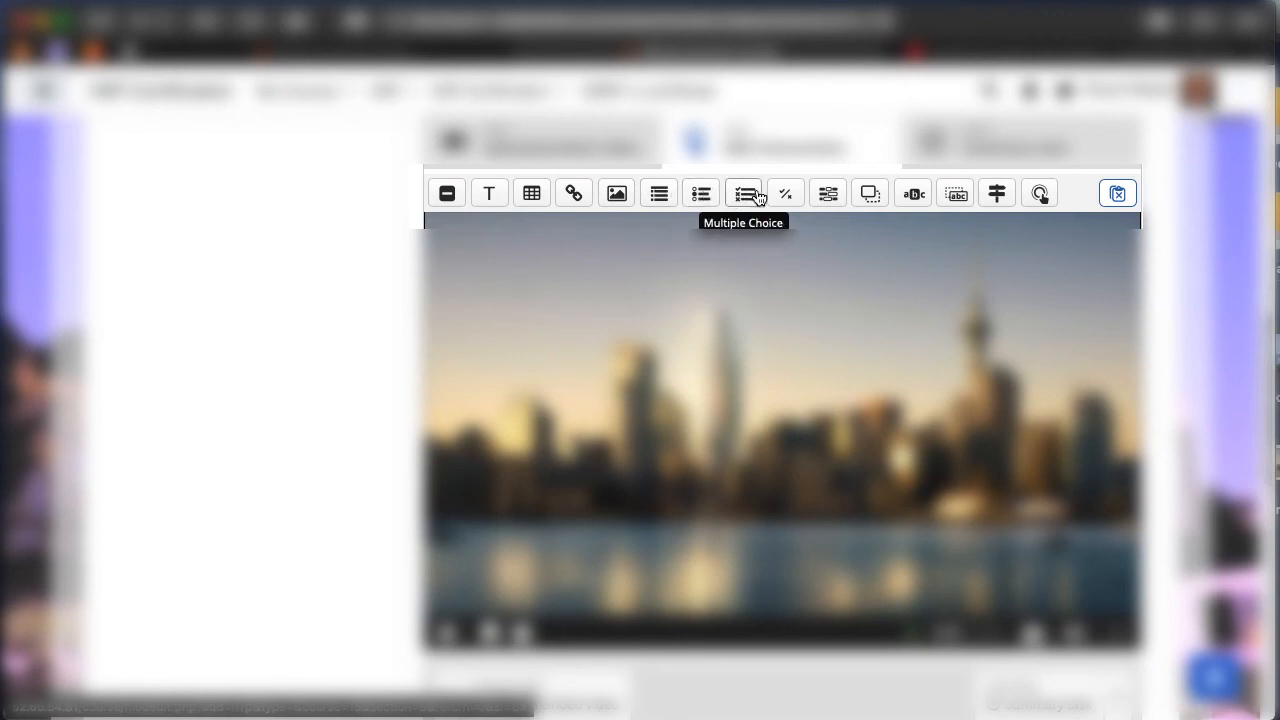
mouse_move(827, 193)
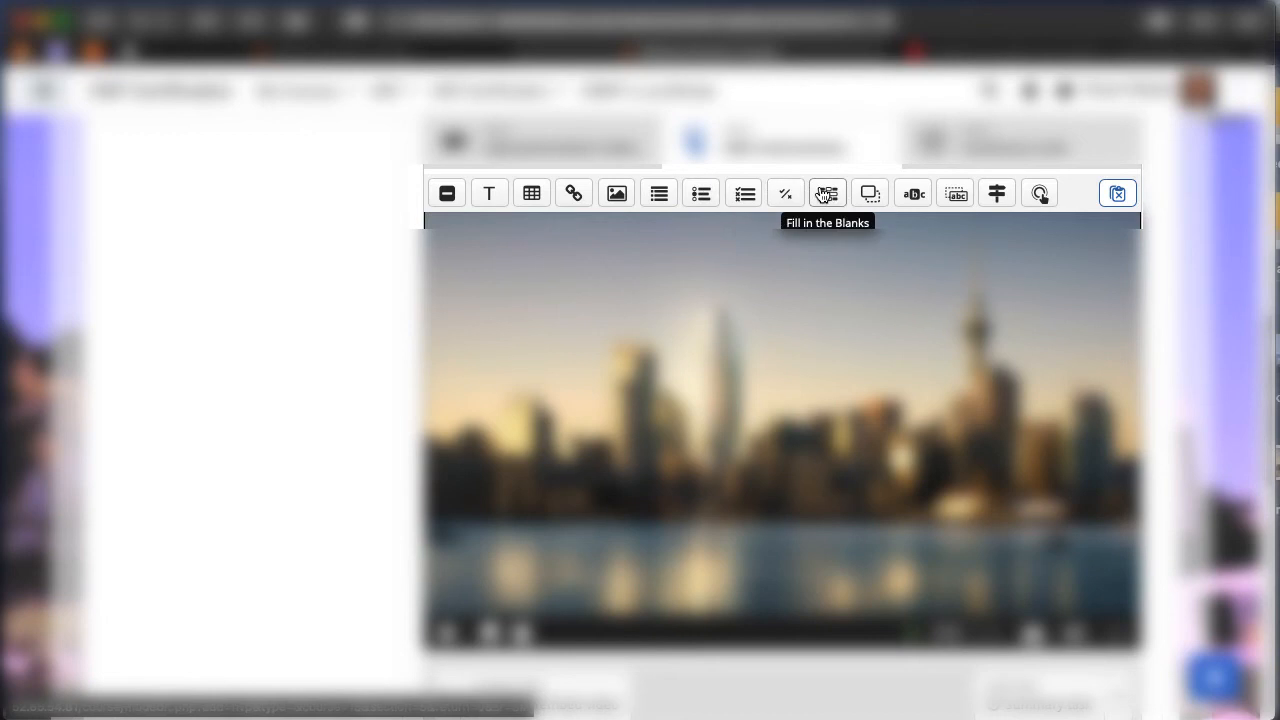
mouse_move(912, 193)
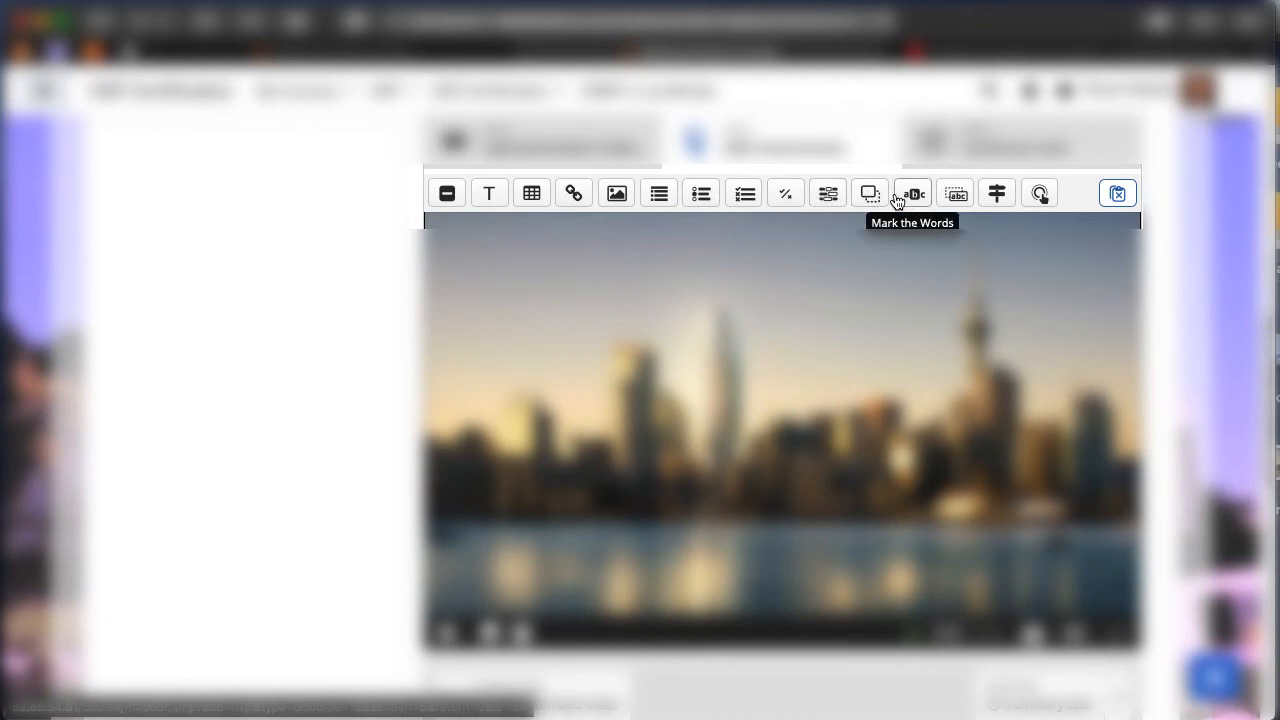
mouse_move(955, 193)
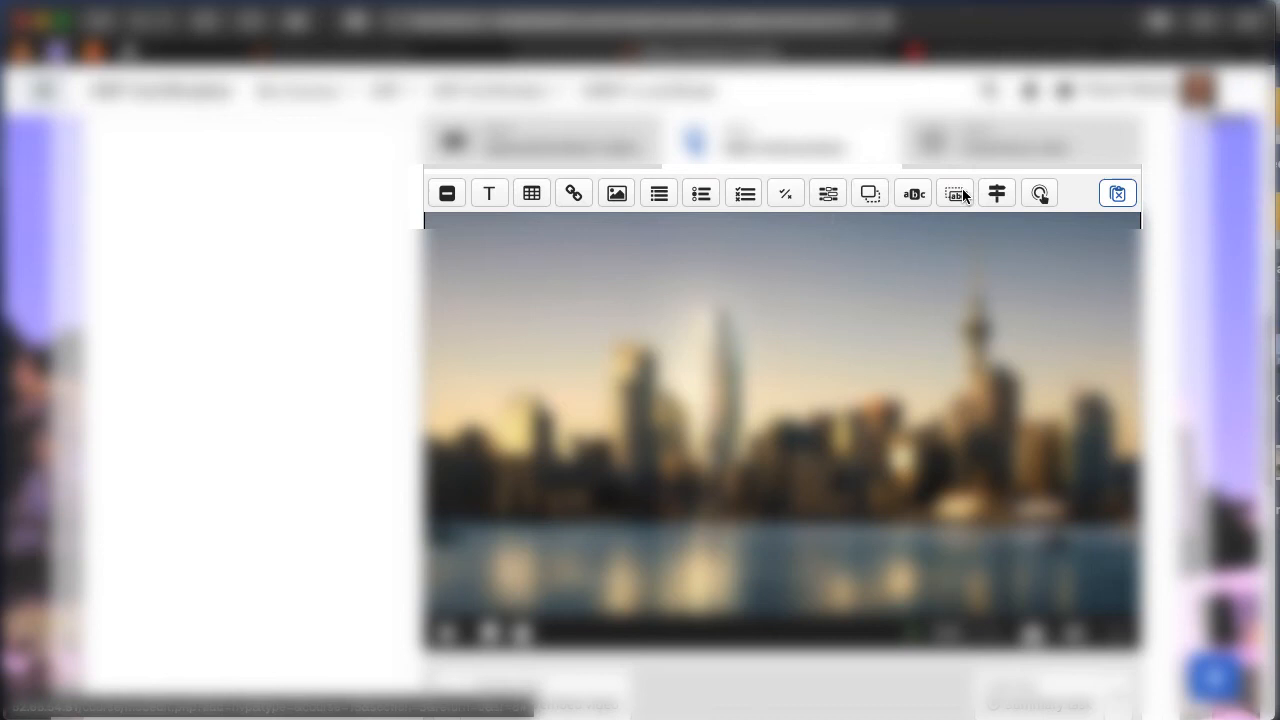
mouse_move(996, 193)
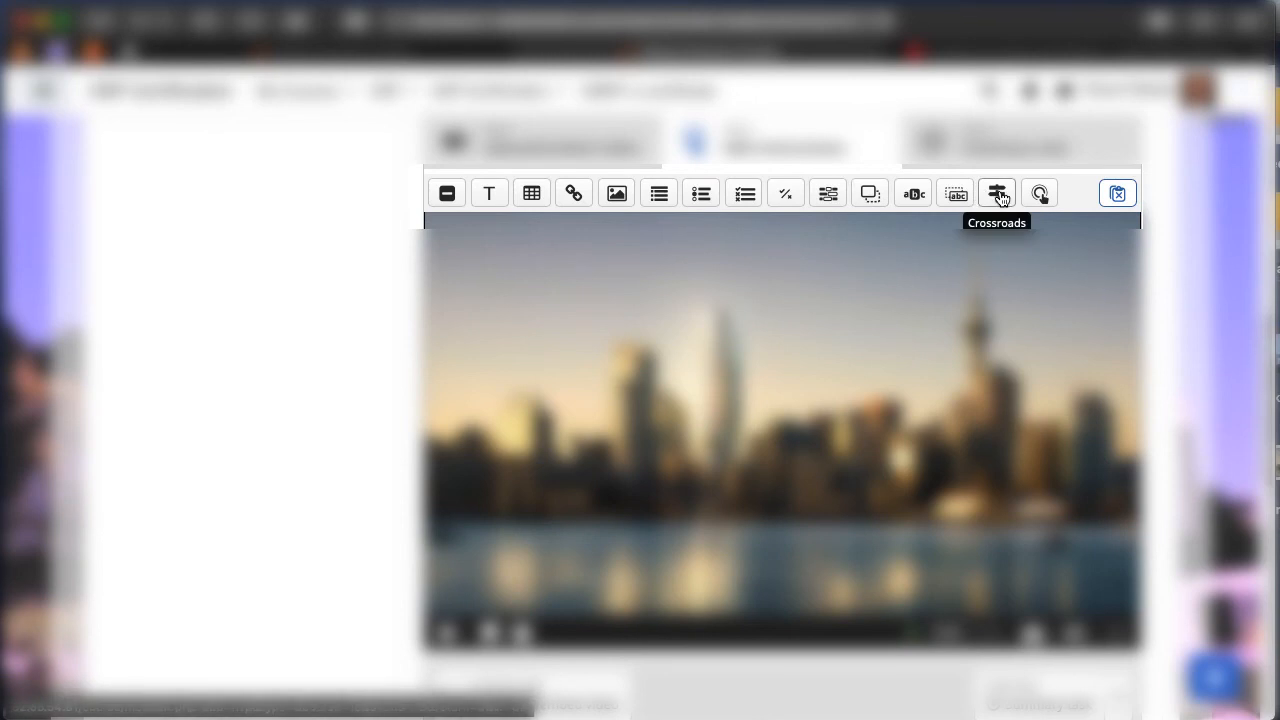
mouse_move(1039, 193)
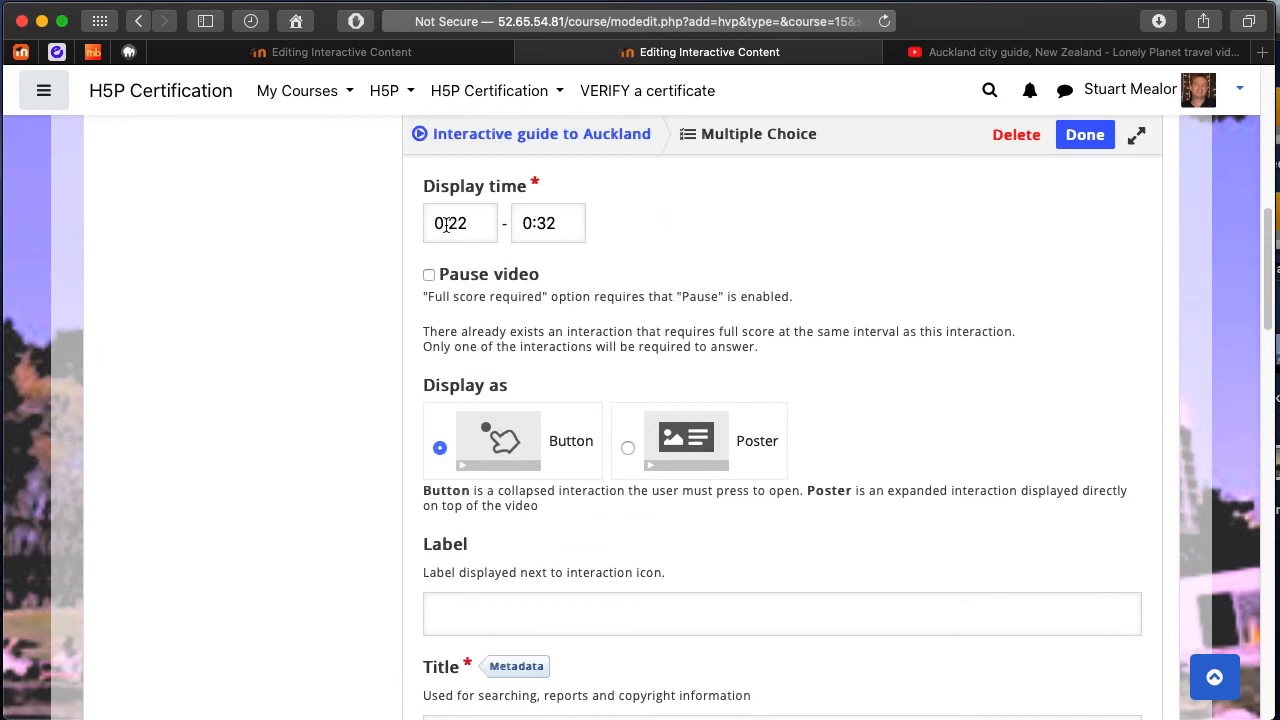
Enable Pause video, shorten the display window to 0:22–0:24, and choose Poster display.
click(429, 274)
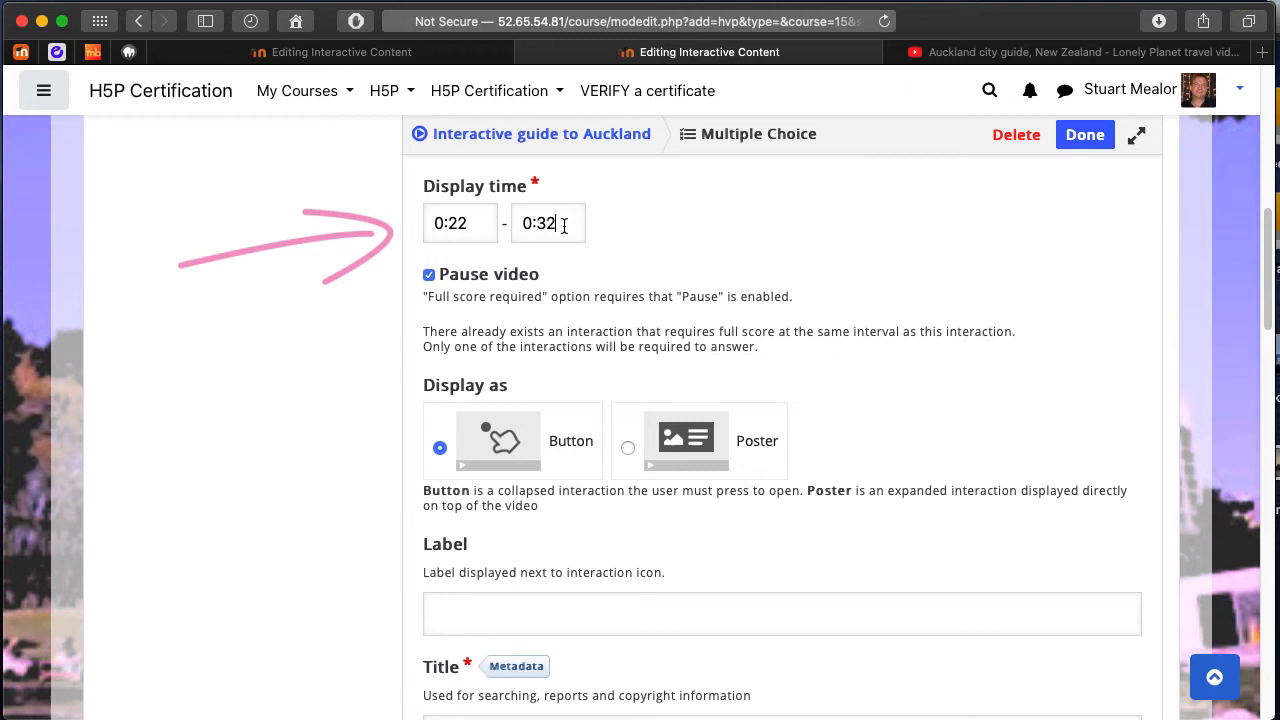
key(Backspace)
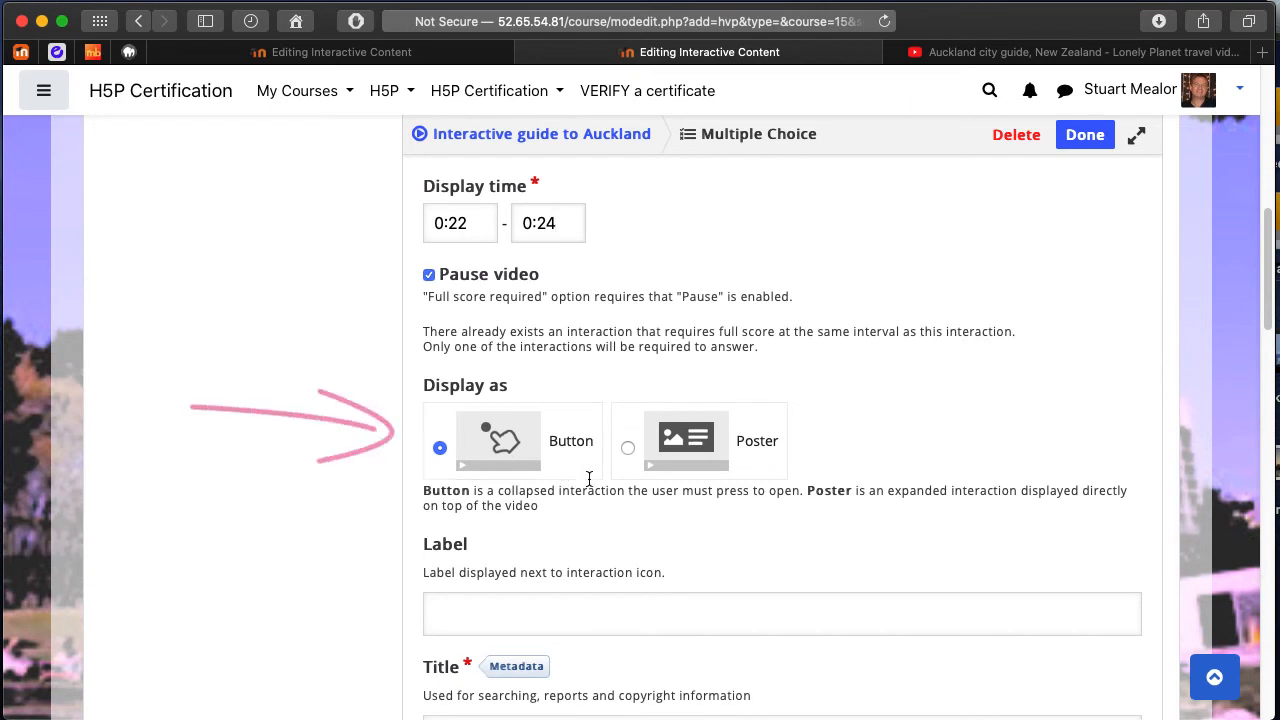
mouse_move(628, 456)
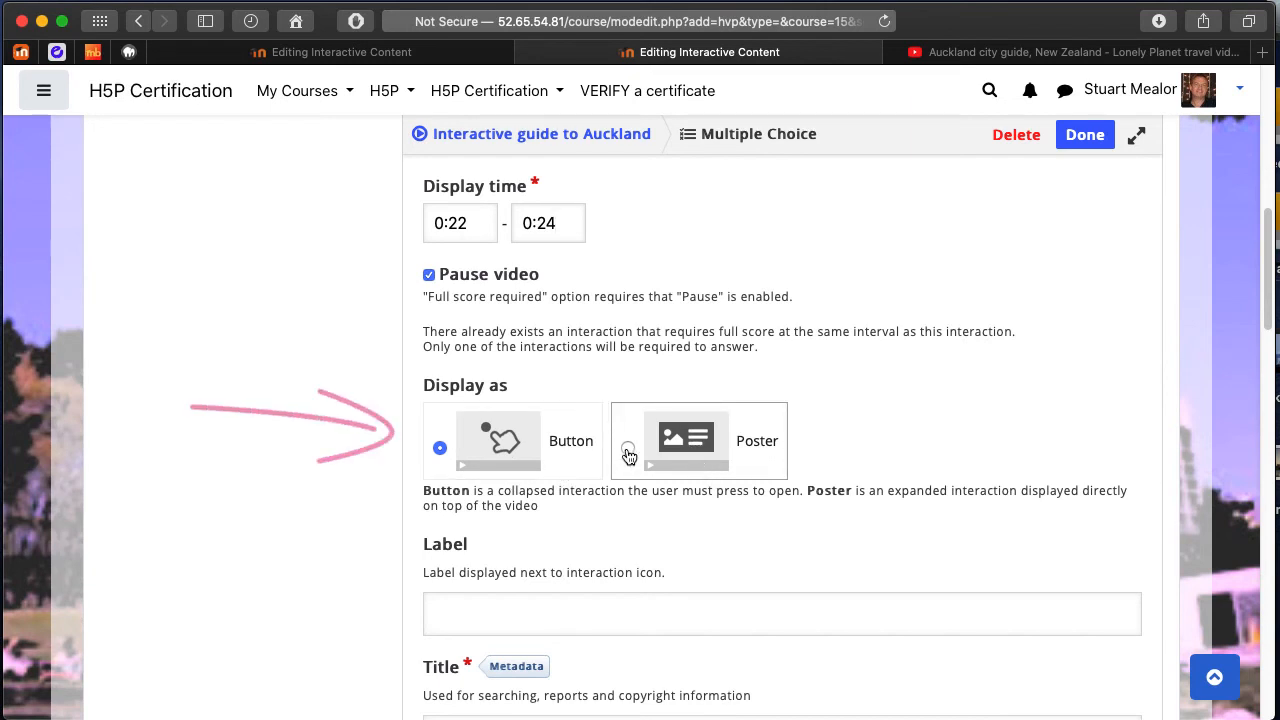
click(627, 447)
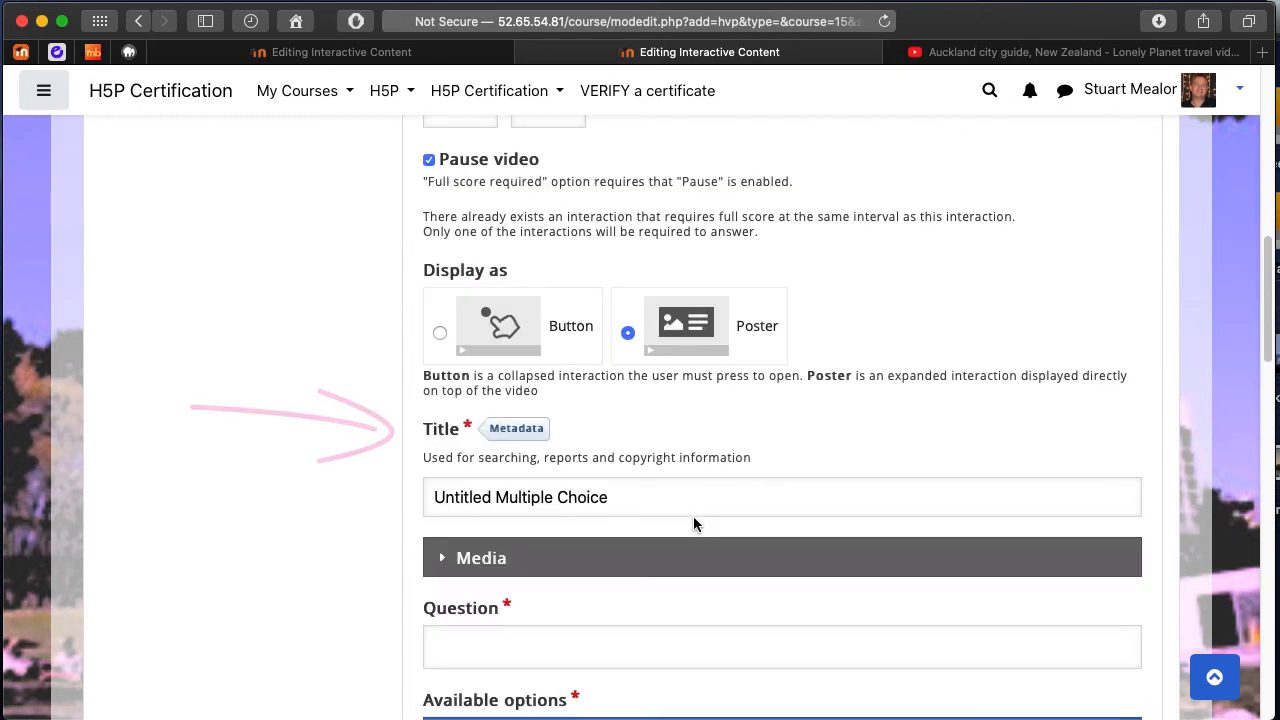
scroll(down, 3)
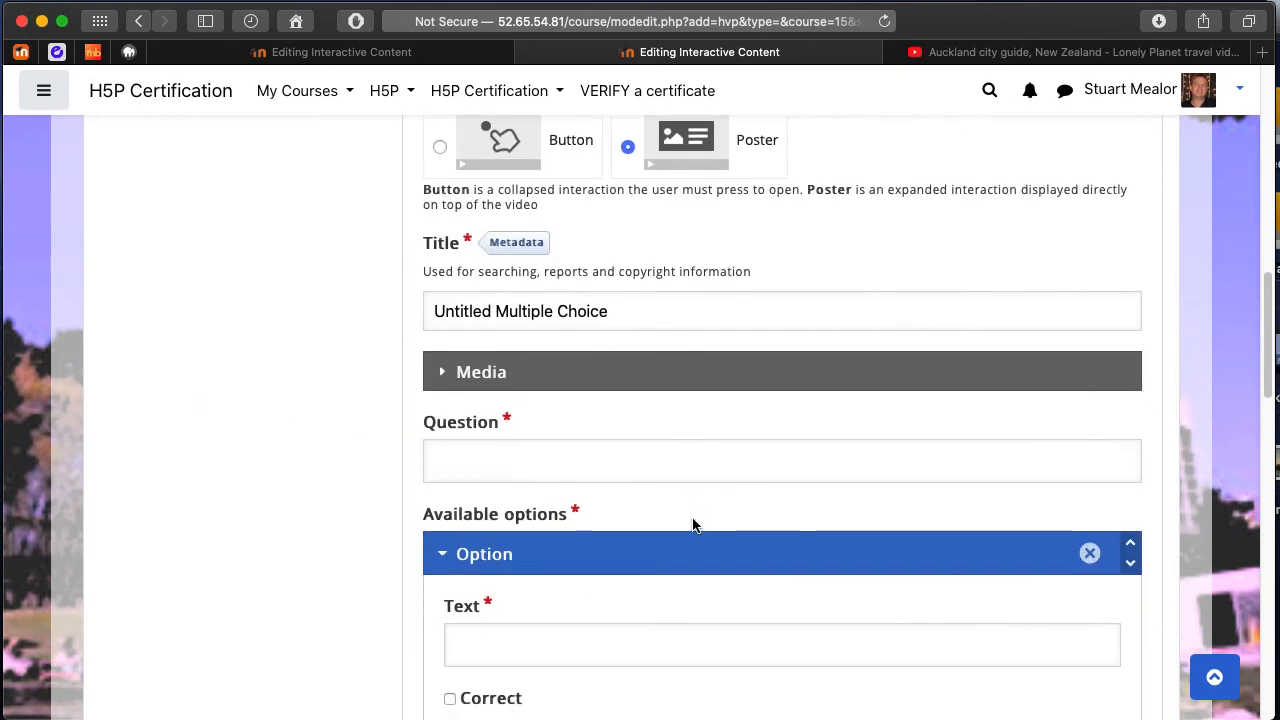
scroll(down, 3)
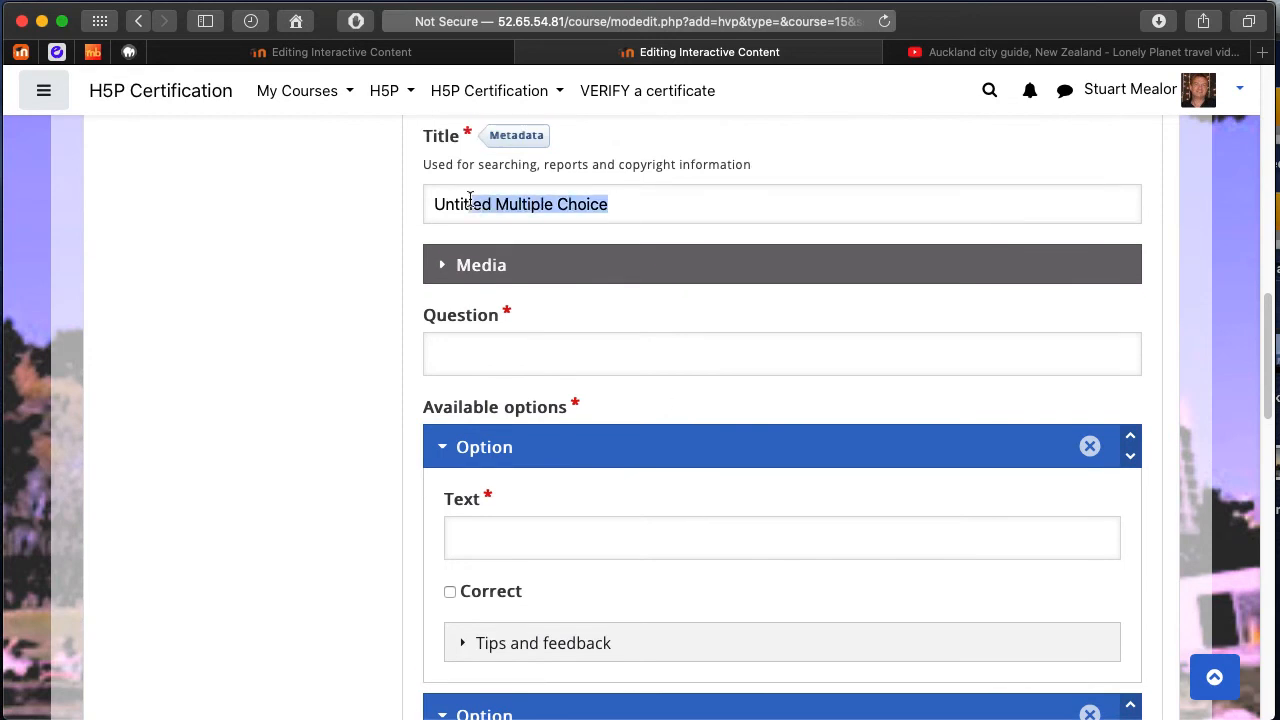
Replace the default title with 'The capital of New Zealand'.
triple_click(520, 204)
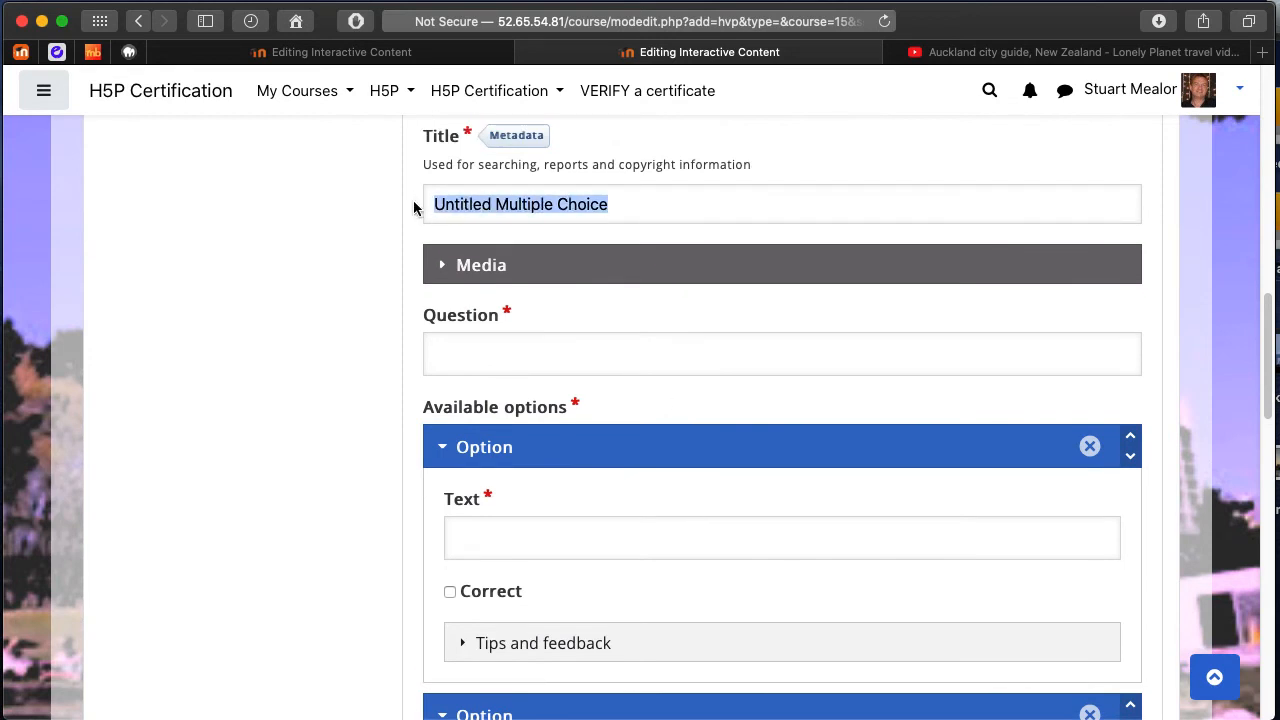
text(The)
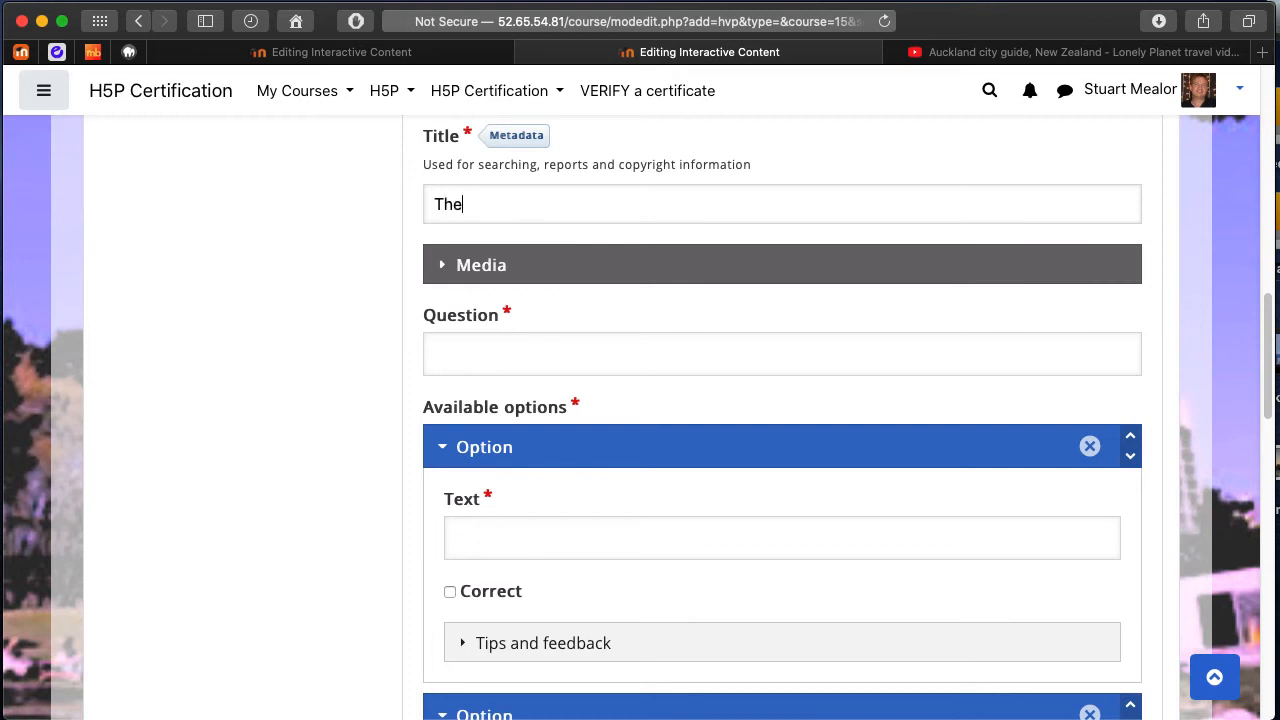
text(capital of)
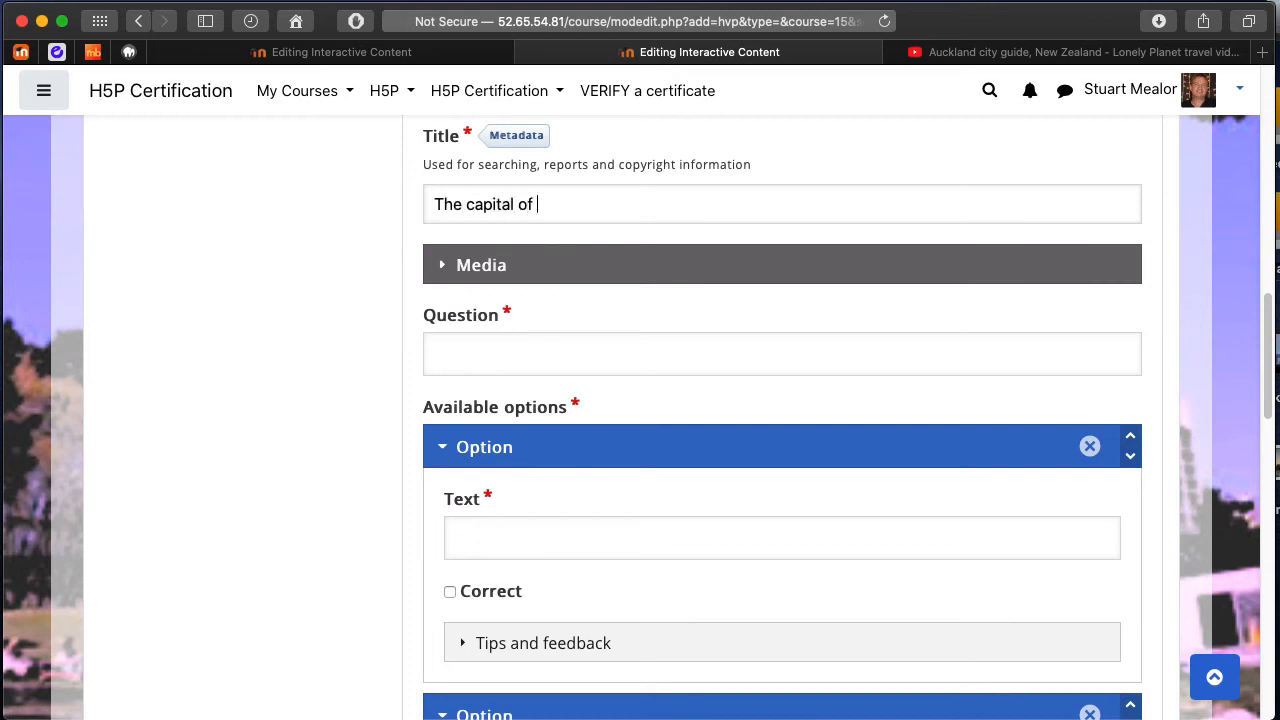
text(New ZEaland)
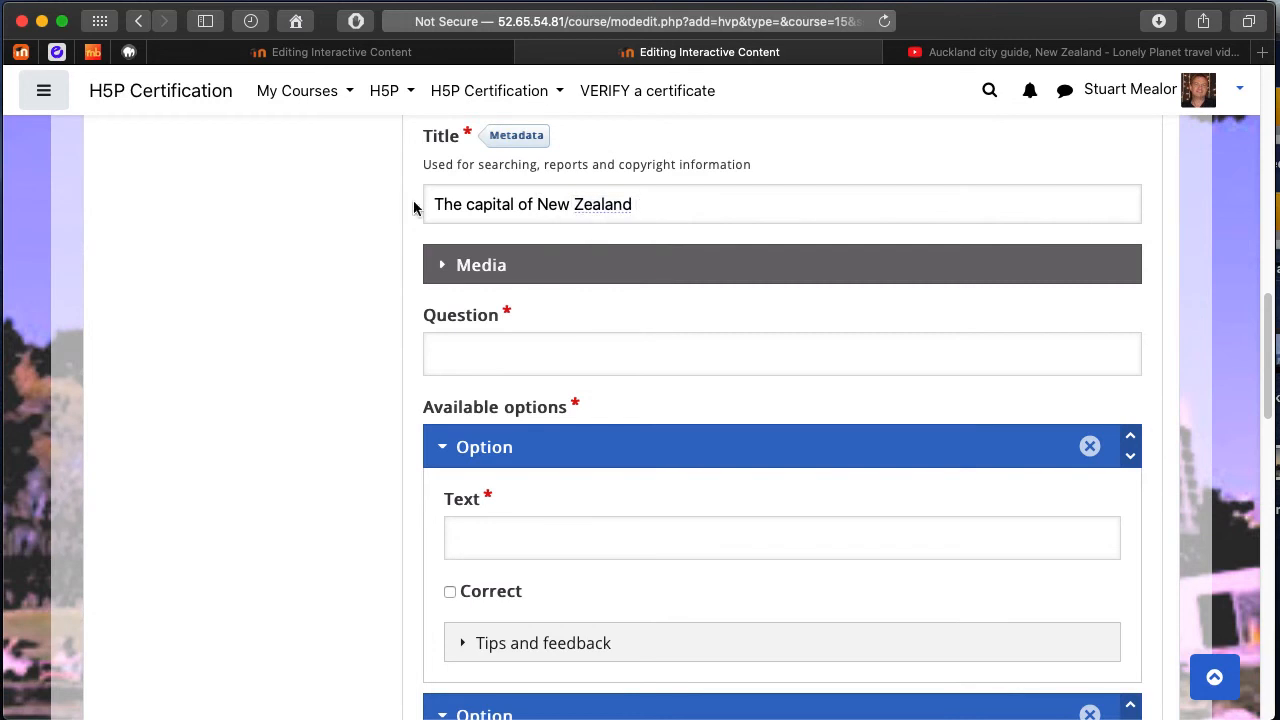
Enter the question 'What is the capital of New Zealand'.
click(781, 353)
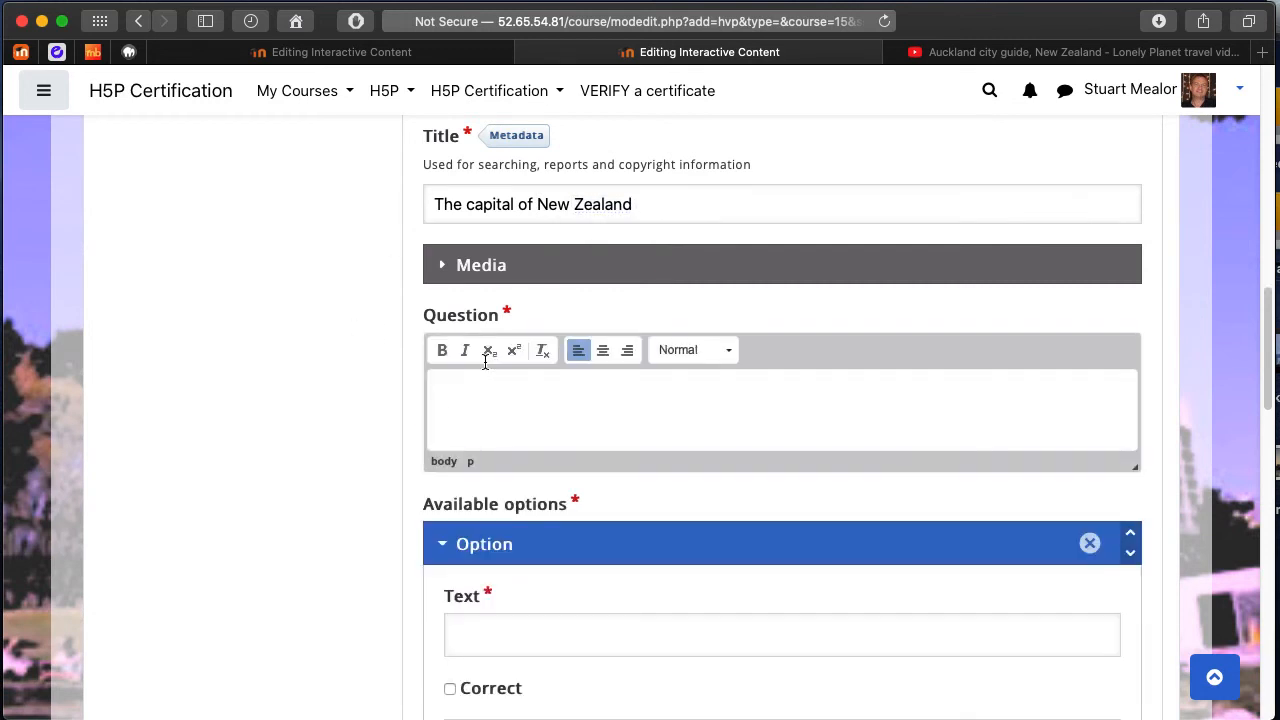
text(Is Aucllan)
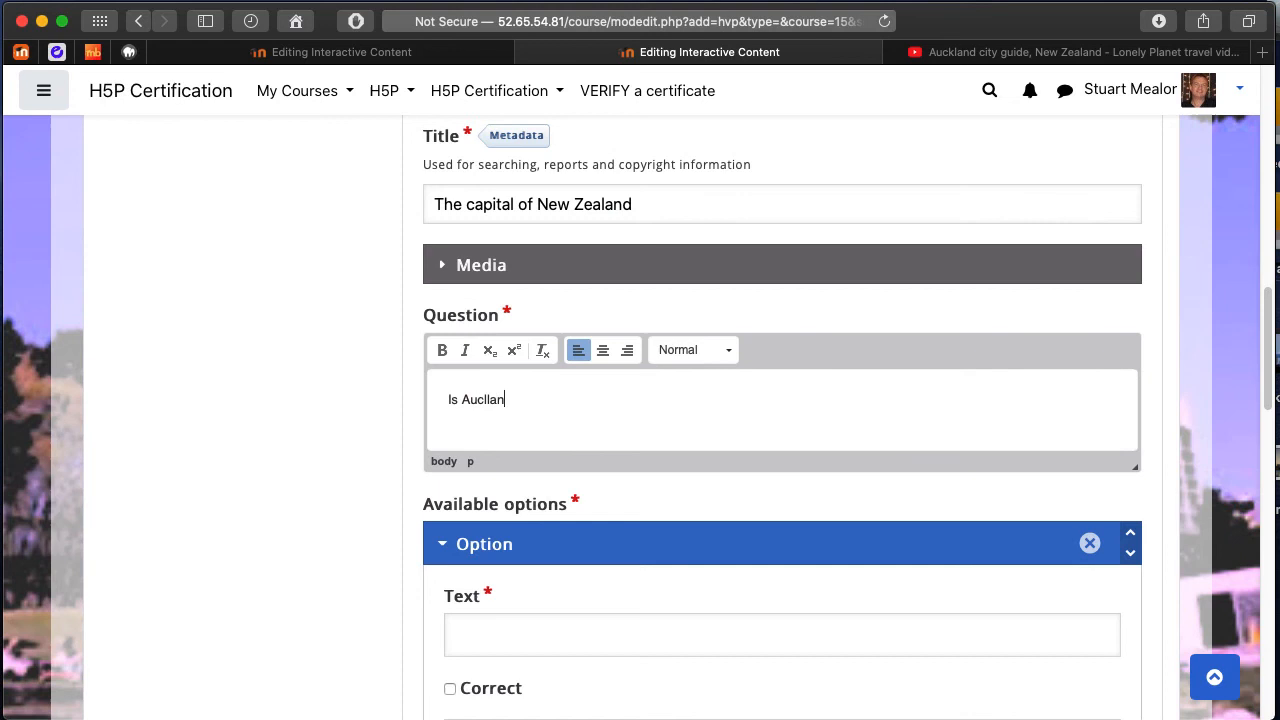
text(d the capit)
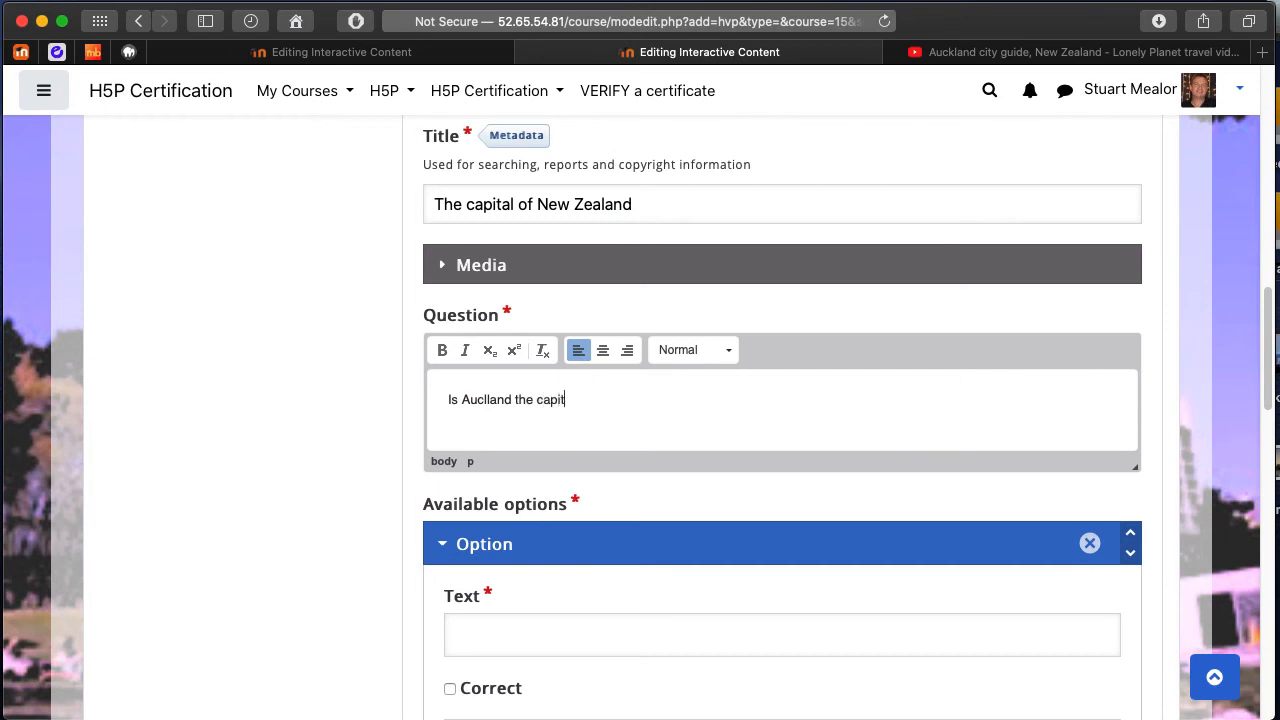
text(al of)
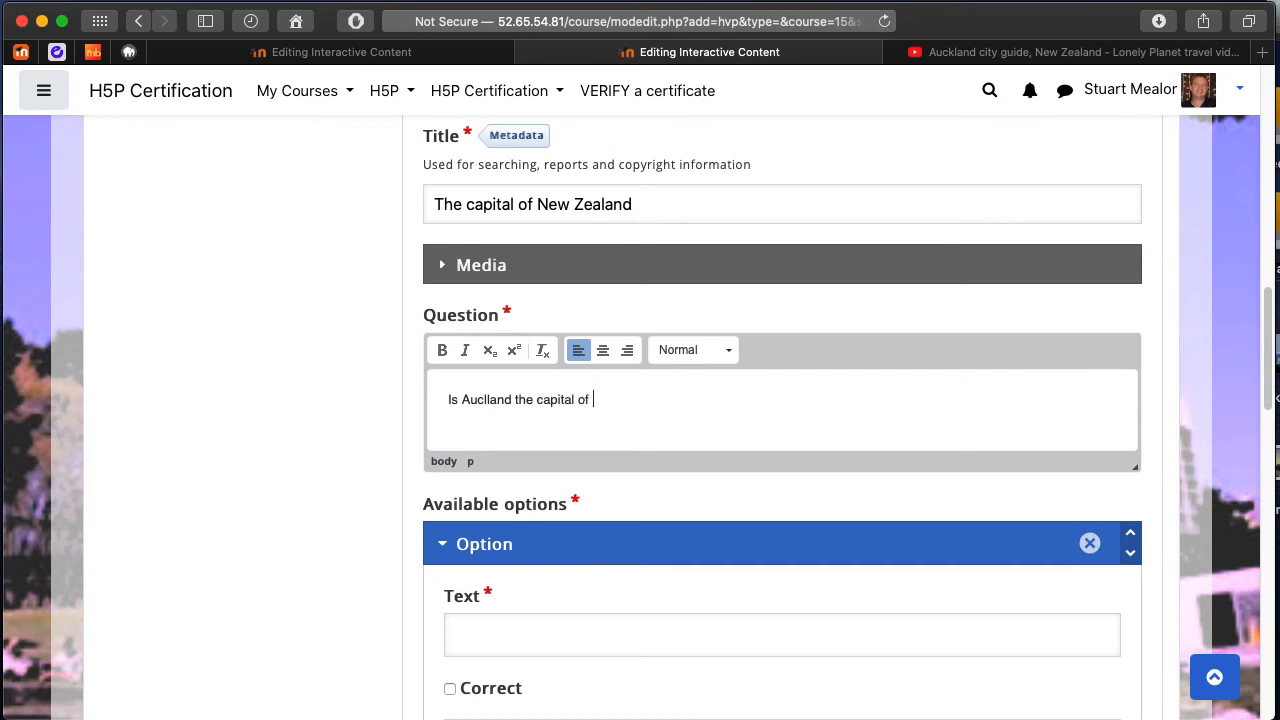
text(New Zealand)
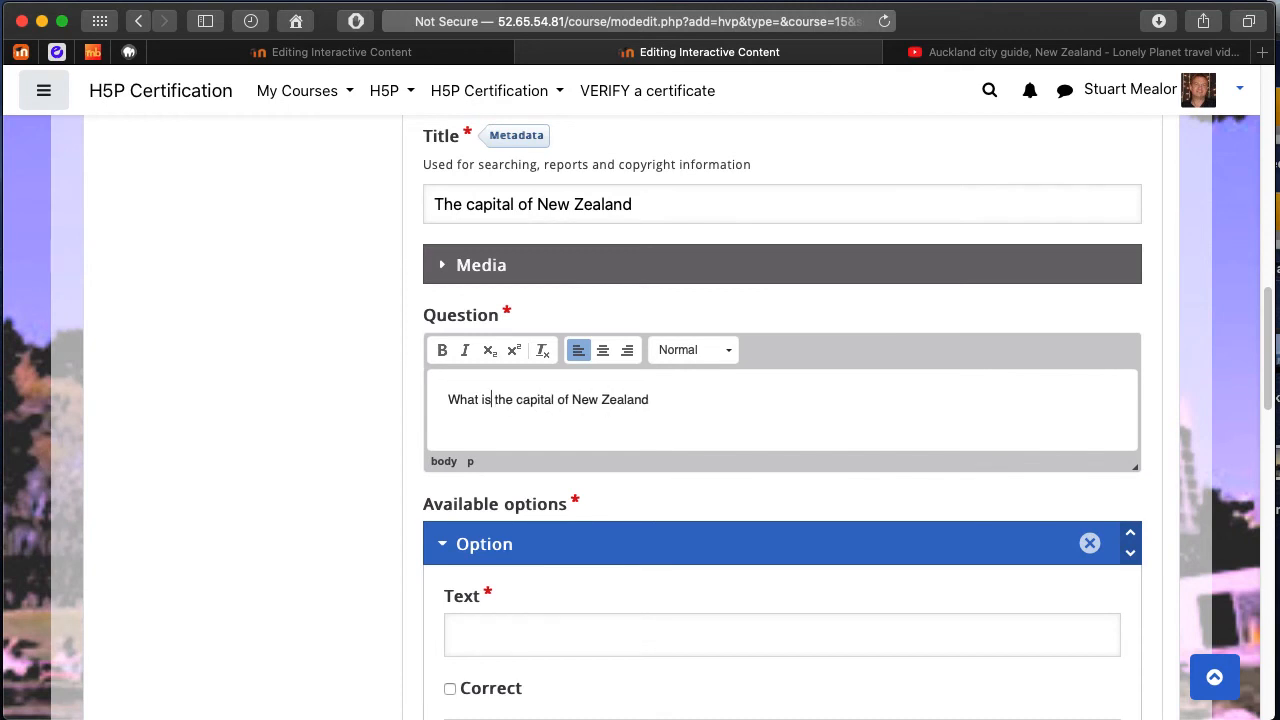
scroll(down, 3)
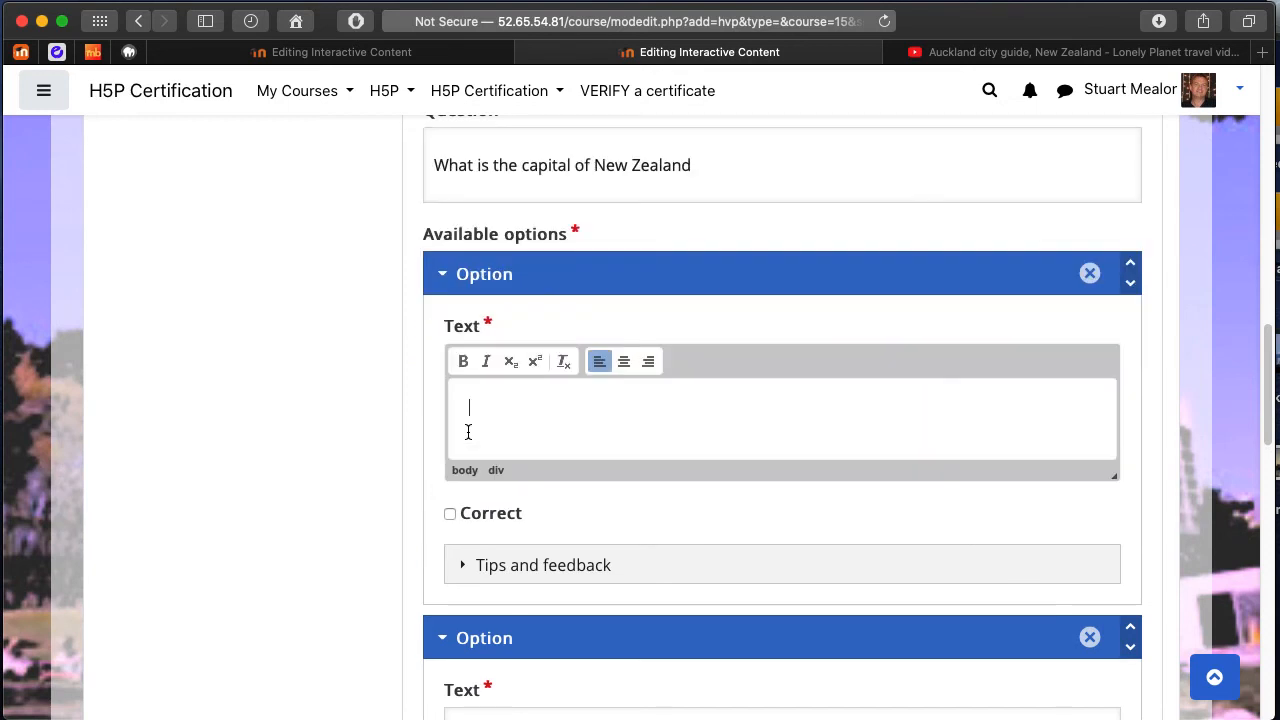
Enter answer 'Auckland' with selected-feedback 'No! But it is the biggest city!'.
text(Auckland)
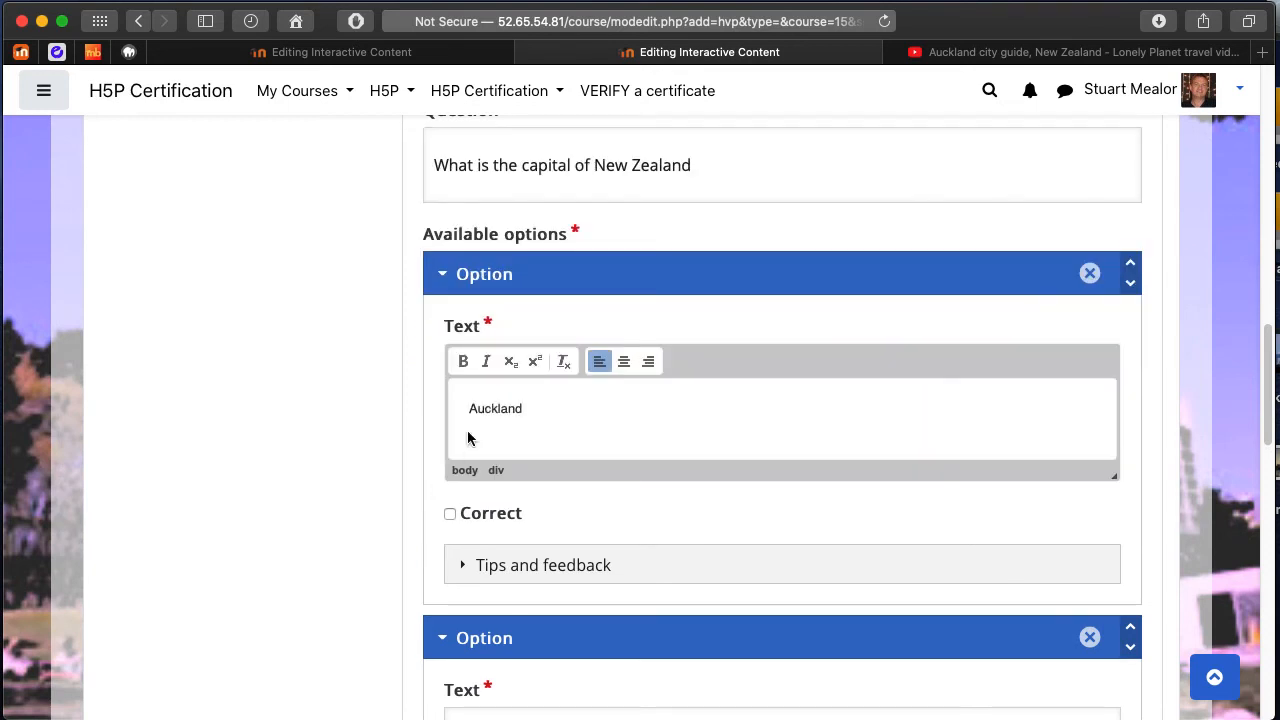
click(462, 565)
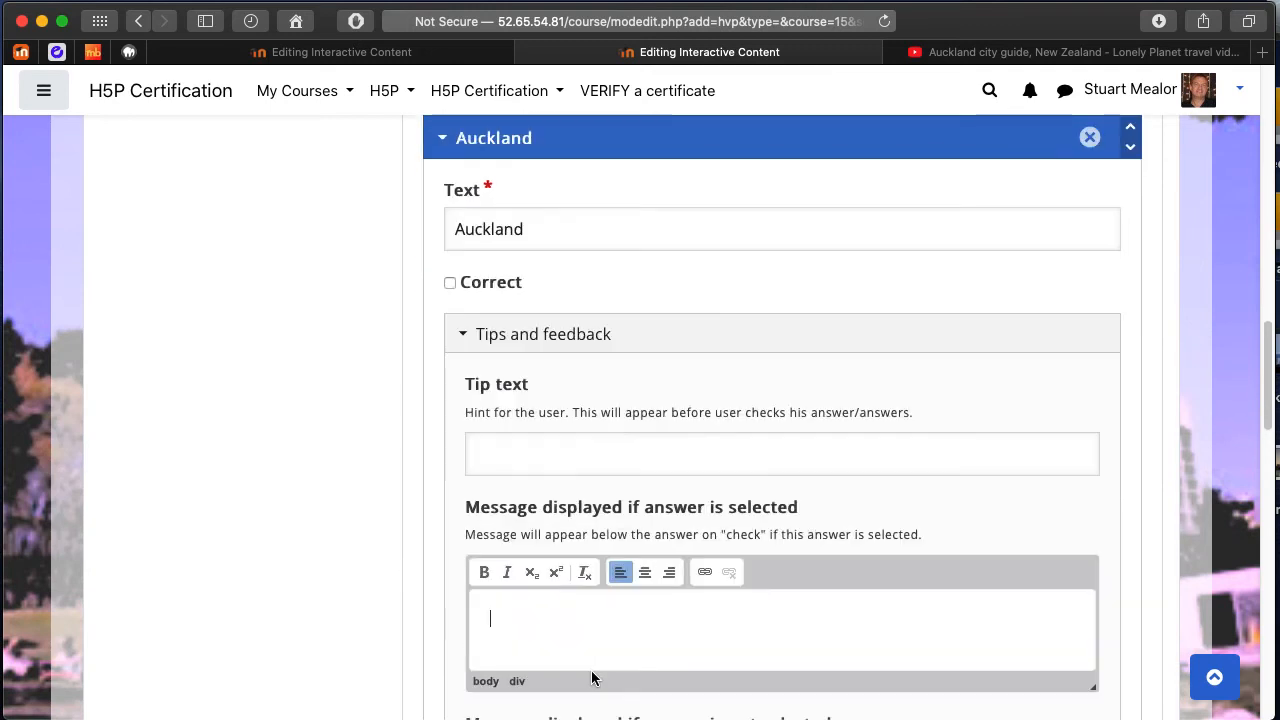
text(No)
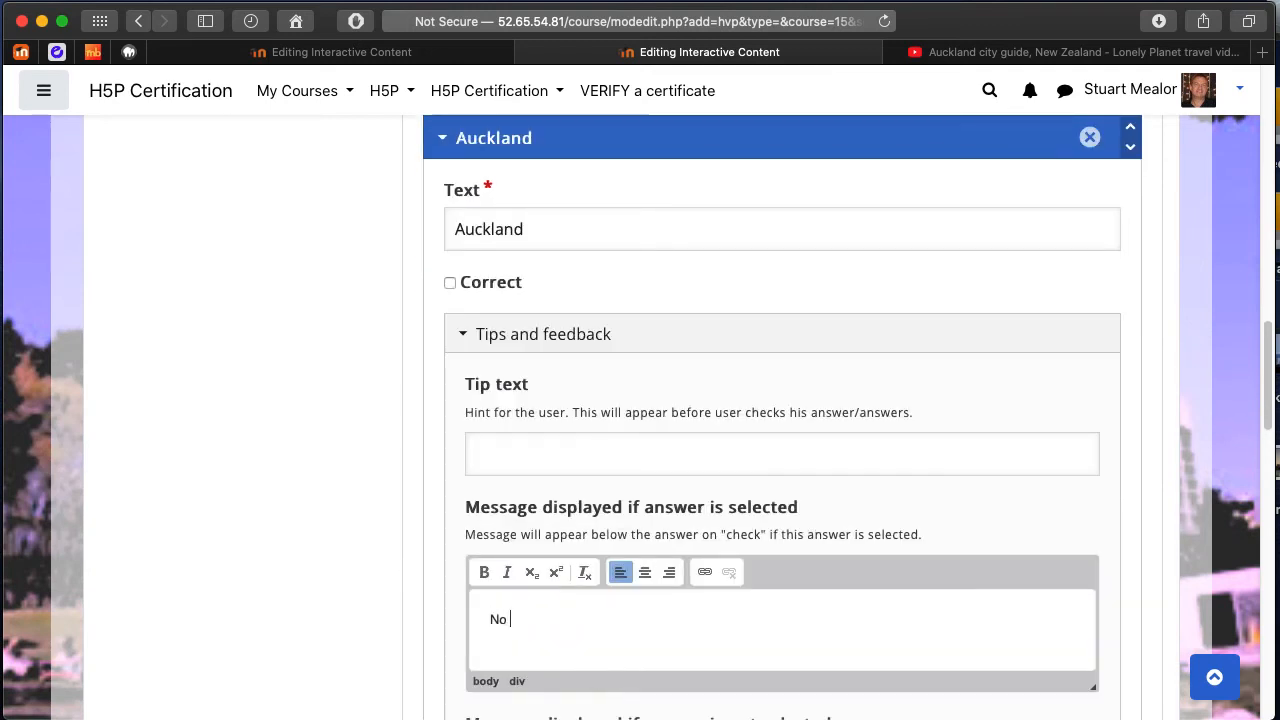
text(! But i)
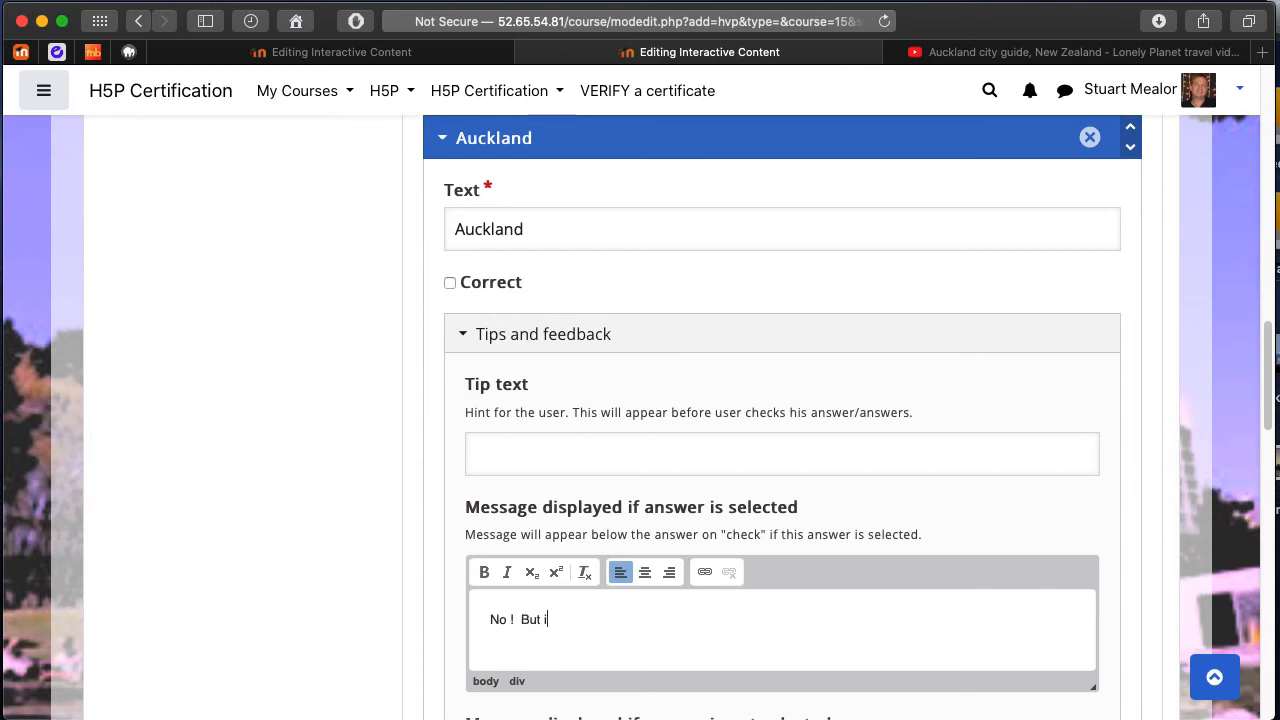
text(t is the biggest city !)
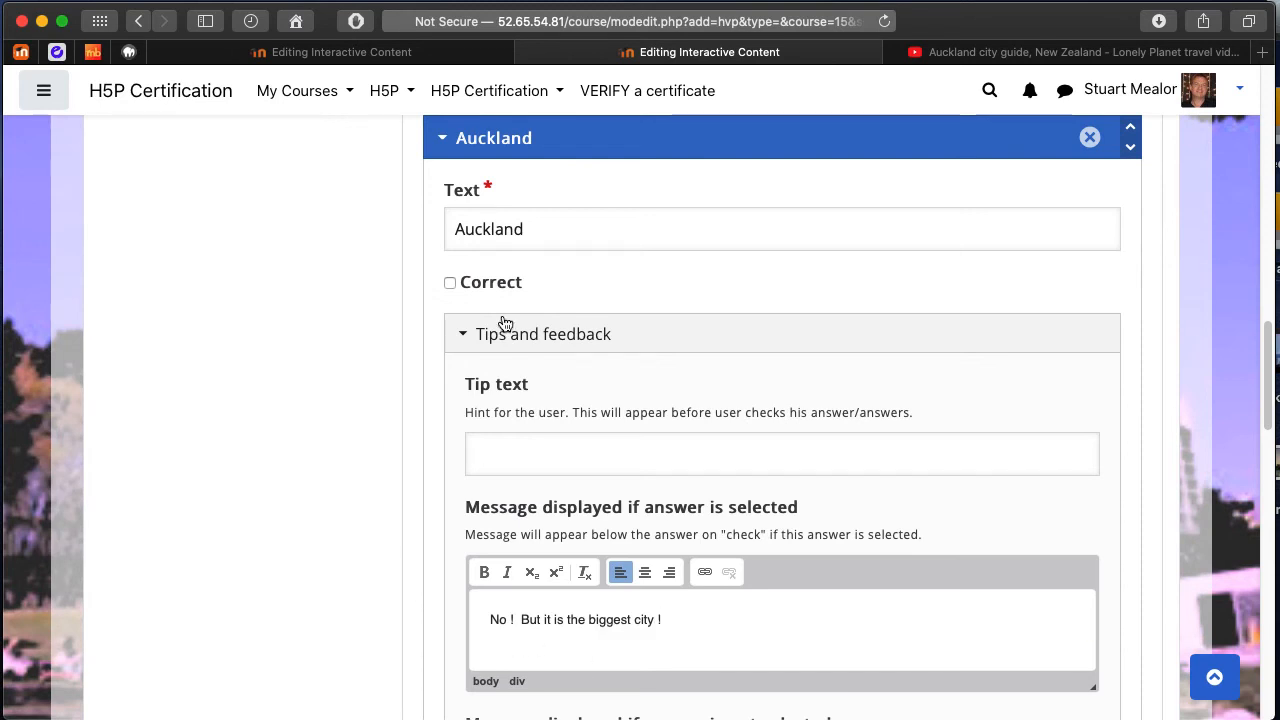
scroll(down, 3)
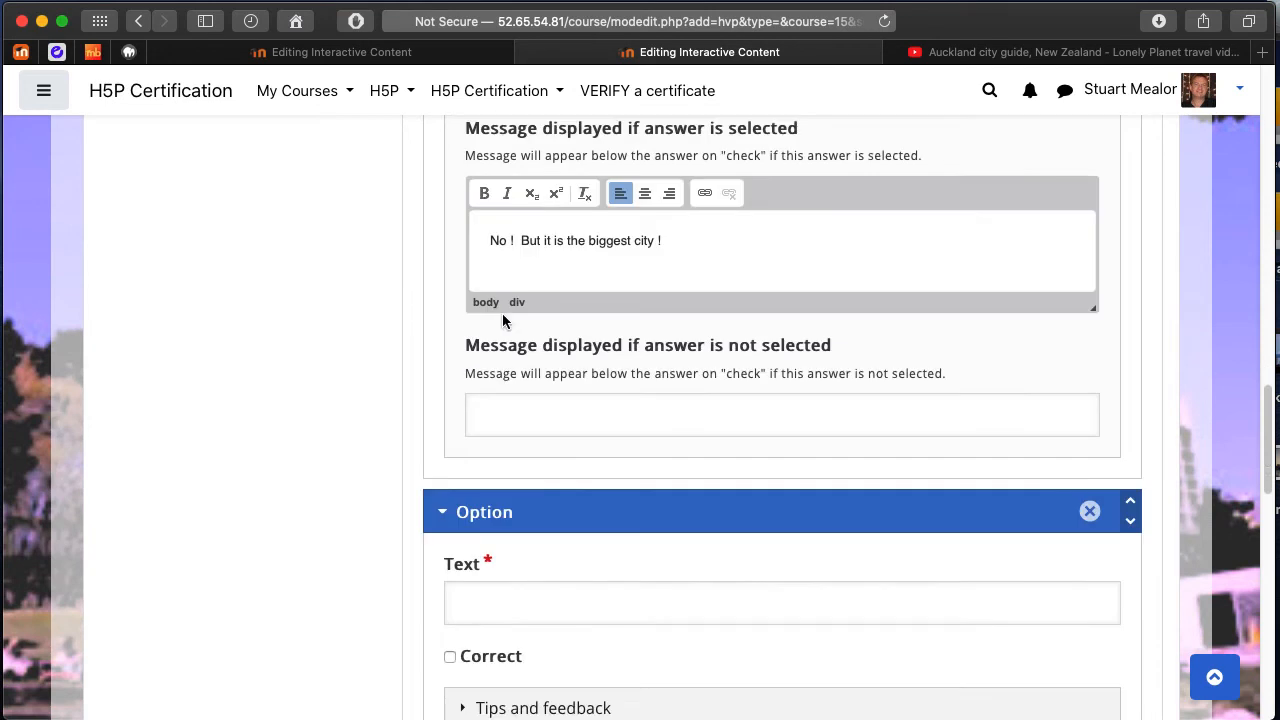
Add Wellington as the correct answer with 'Well done!' feedback.
scroll(down, 3)
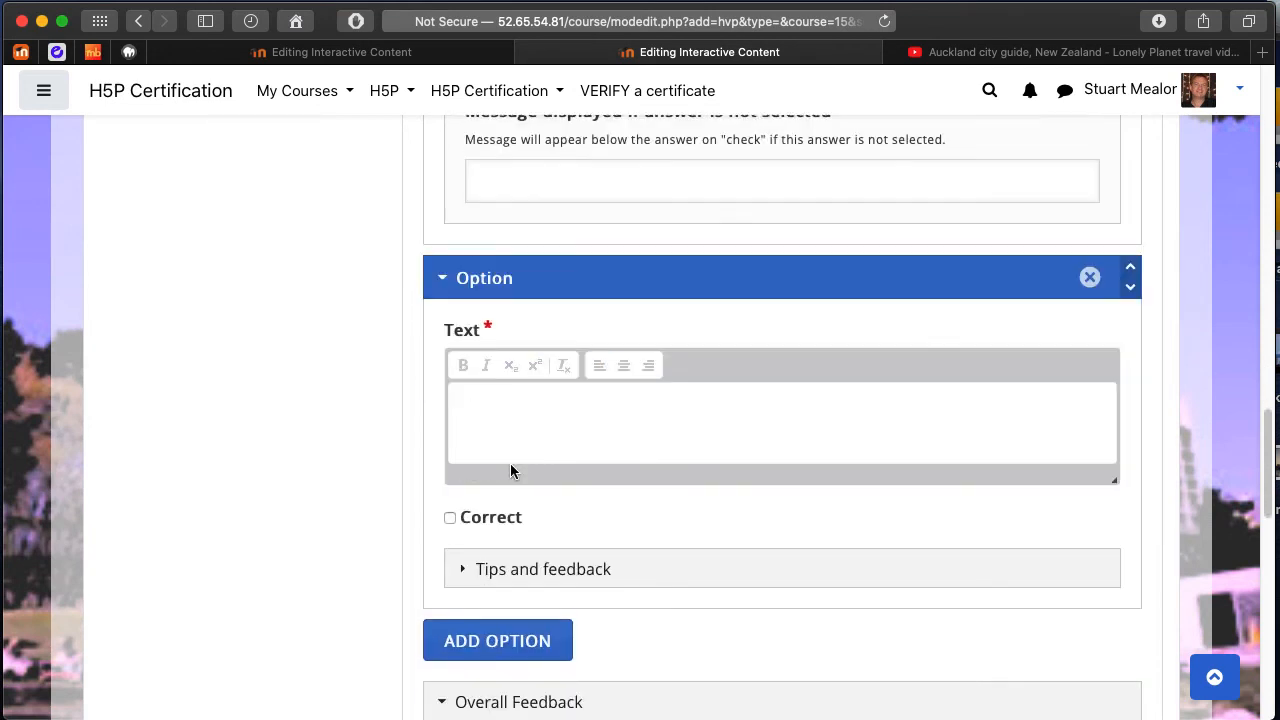
text(Welling)
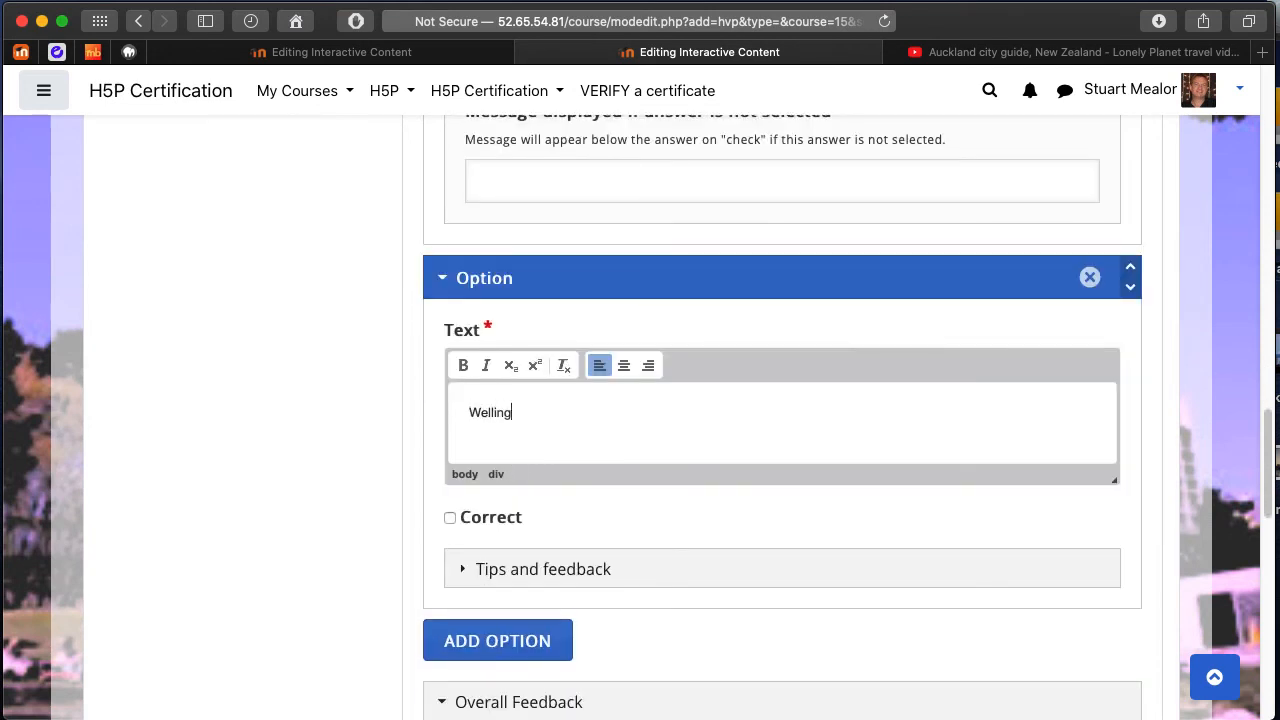
text(ton)
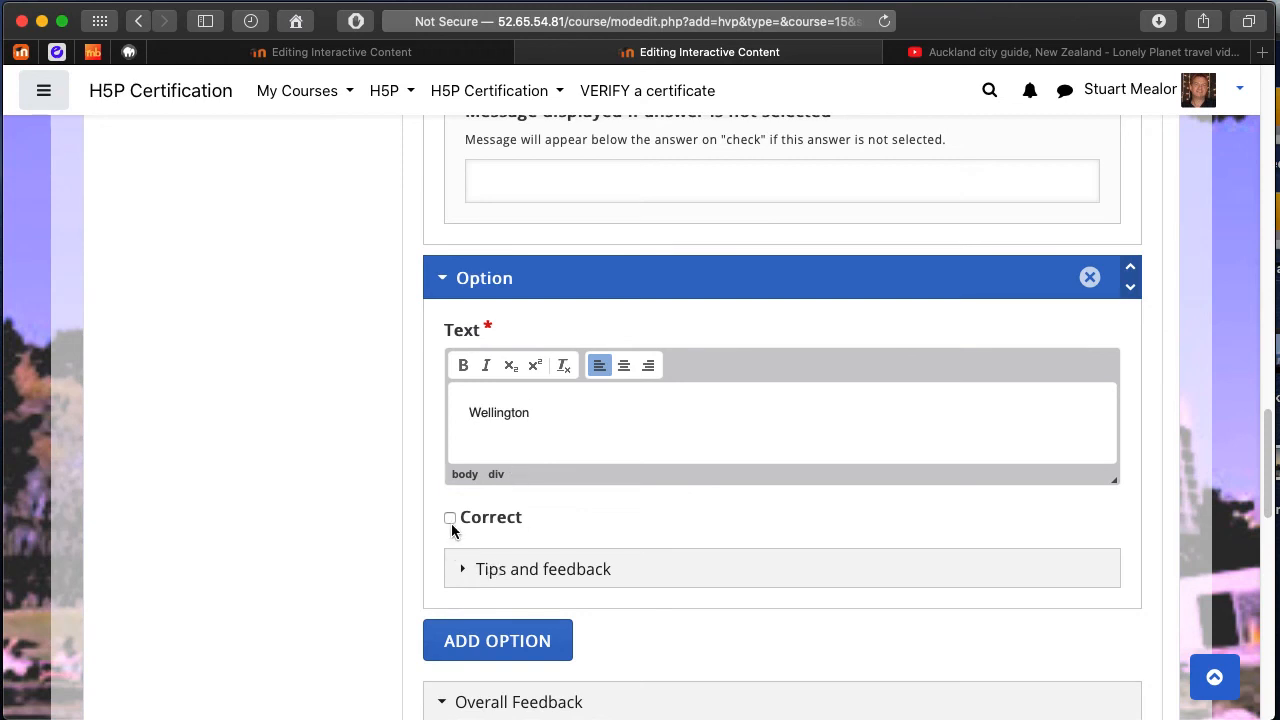
click(449, 517)
text(W)
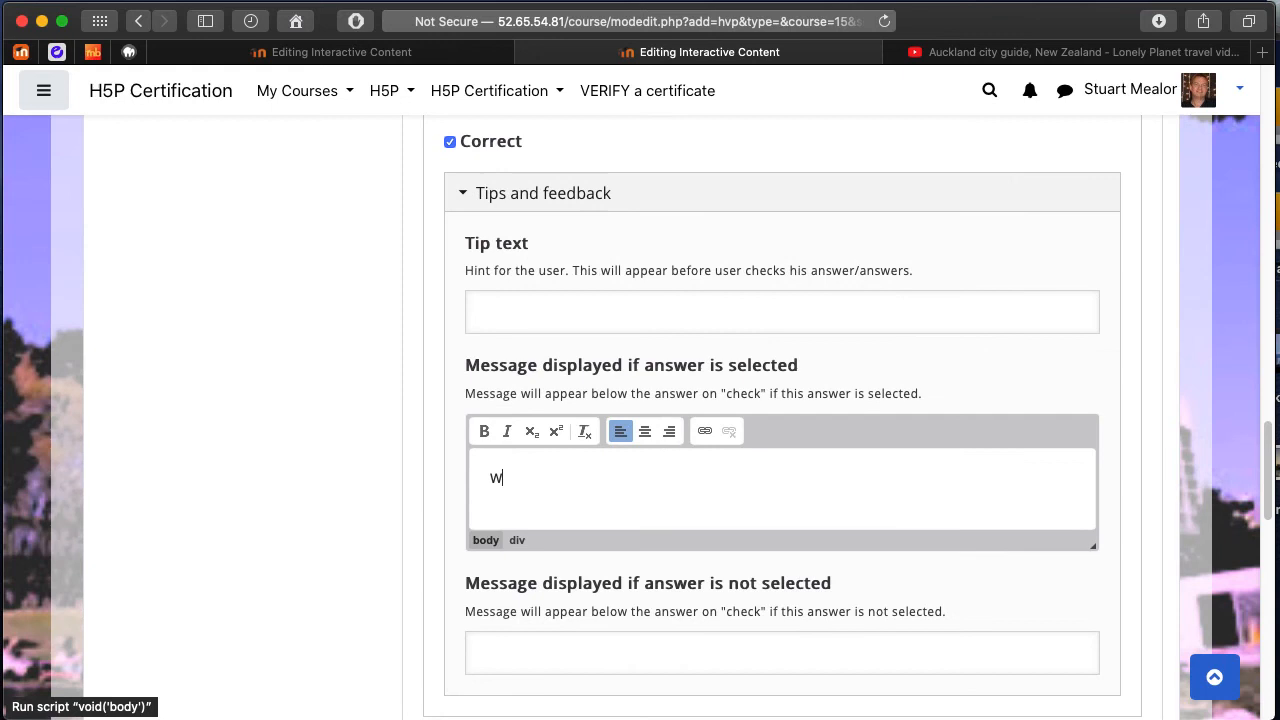
text(elld one)
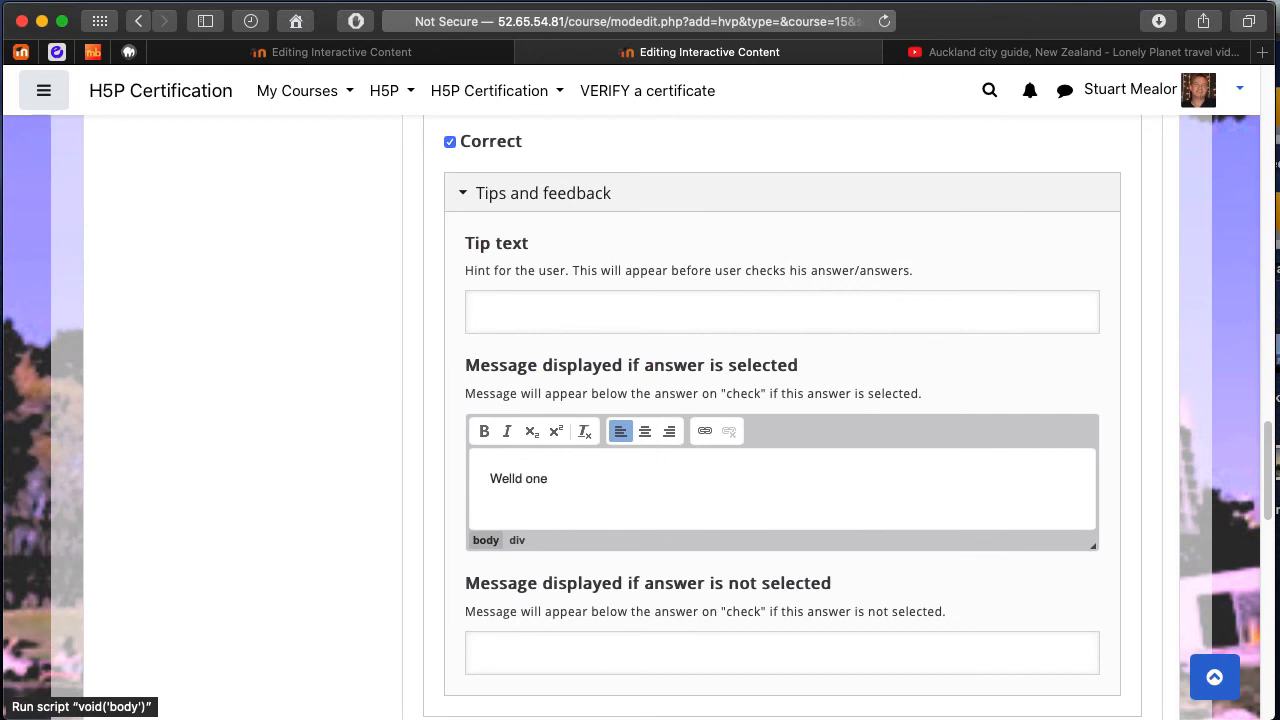
text(Well done)
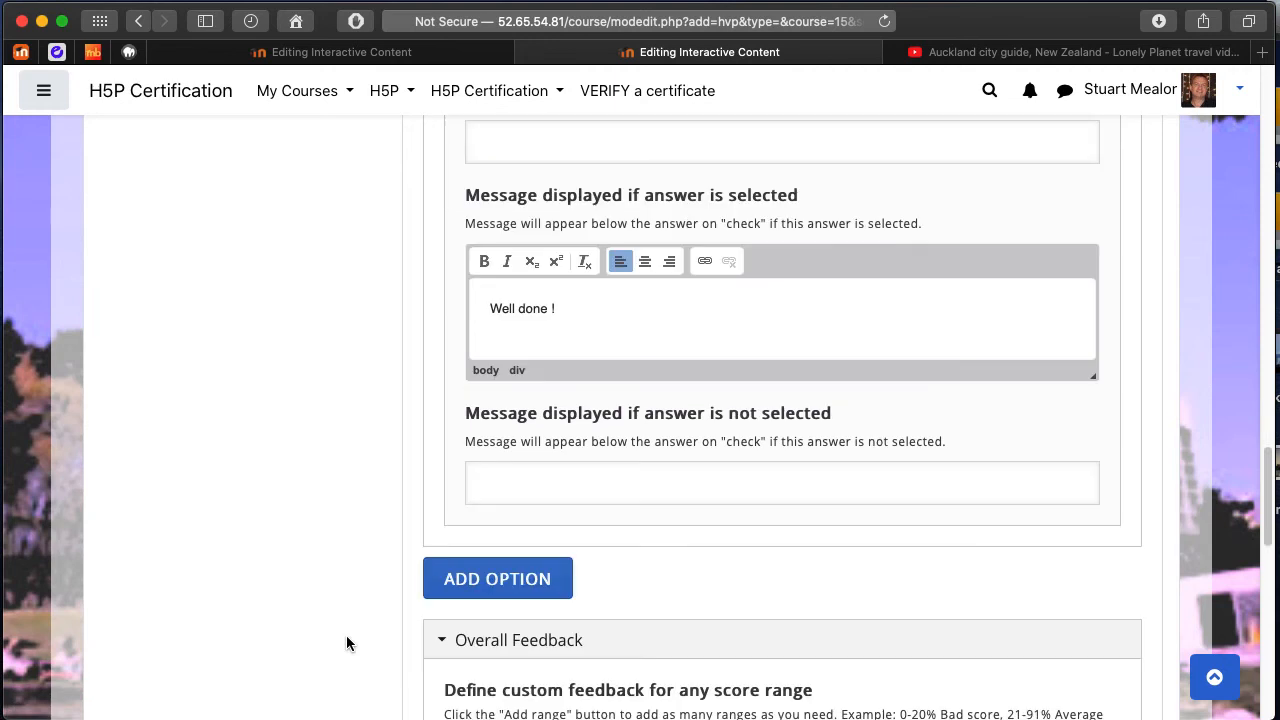
Add a third answer, Christchurch, with 'Maybe not :-(' feedback.
click(497, 578)
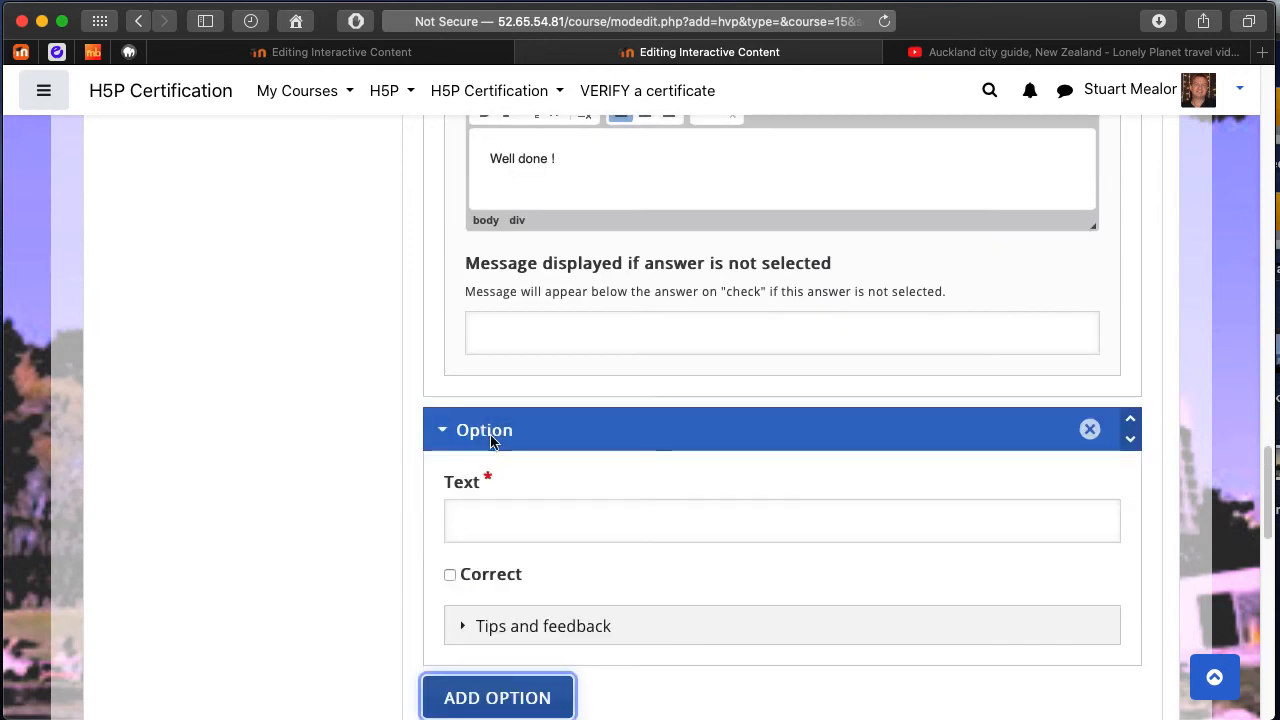
click(782, 520)
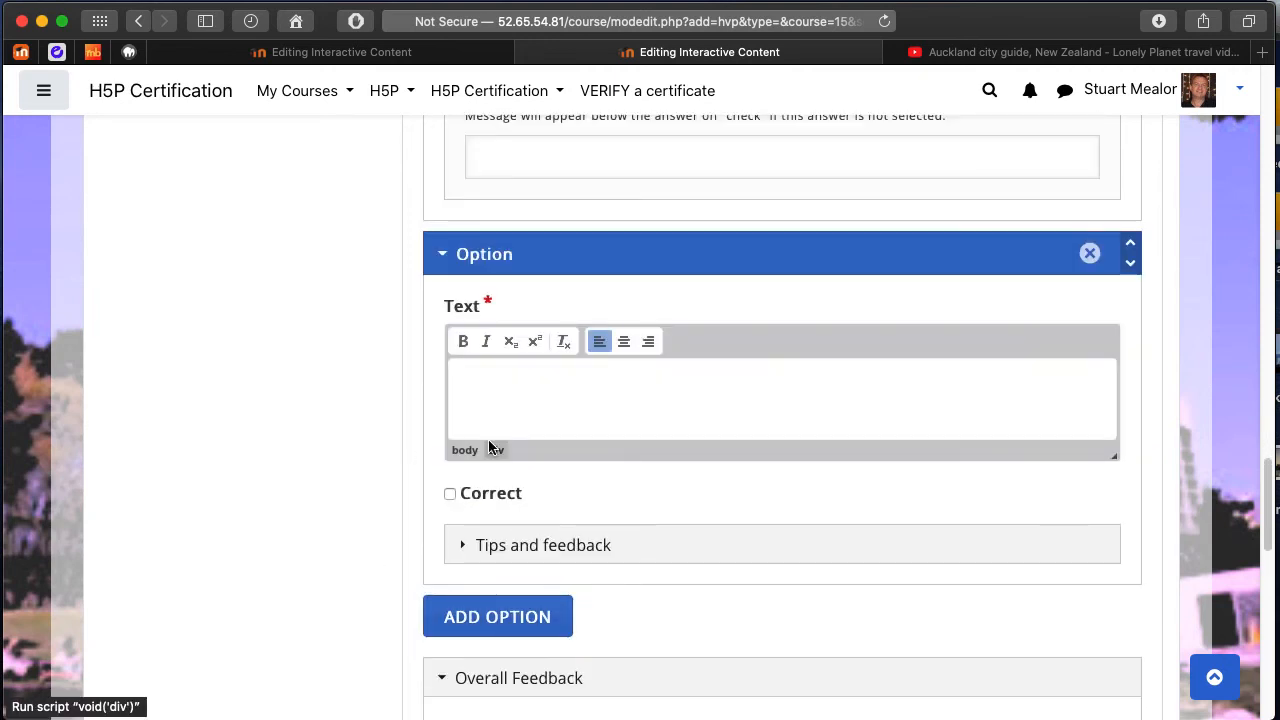
text(Christchu)
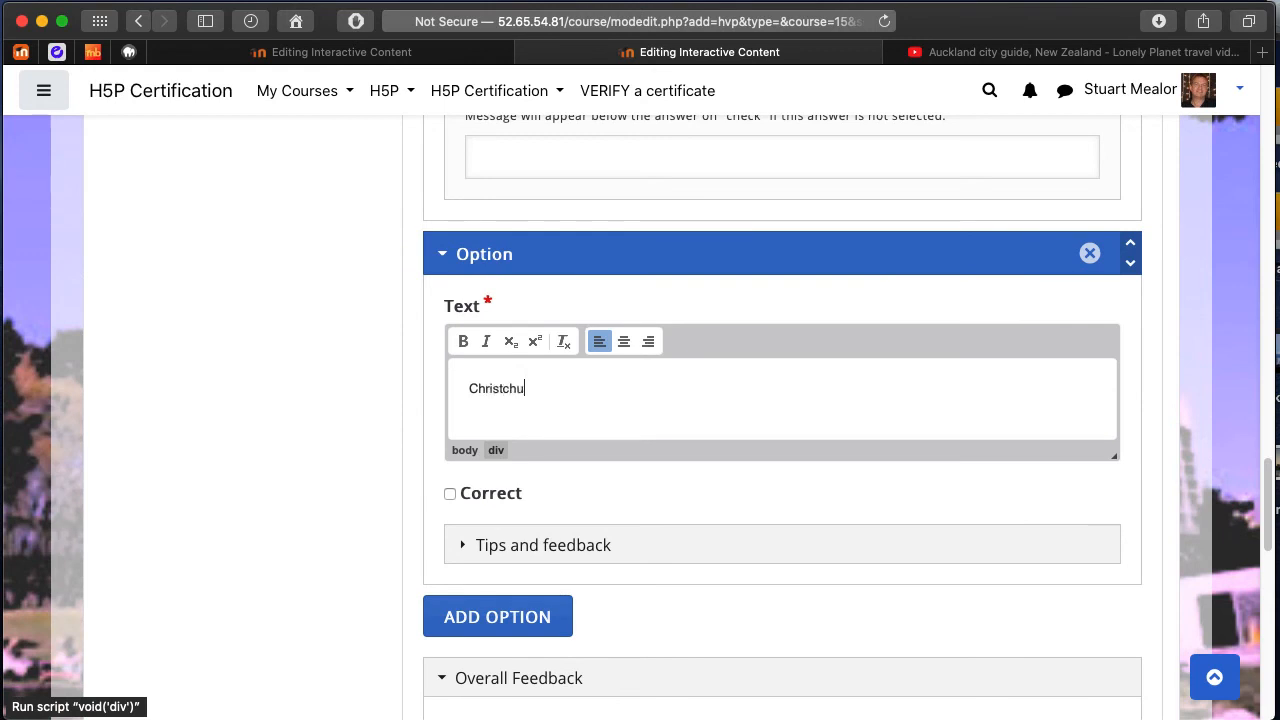
text(rch)
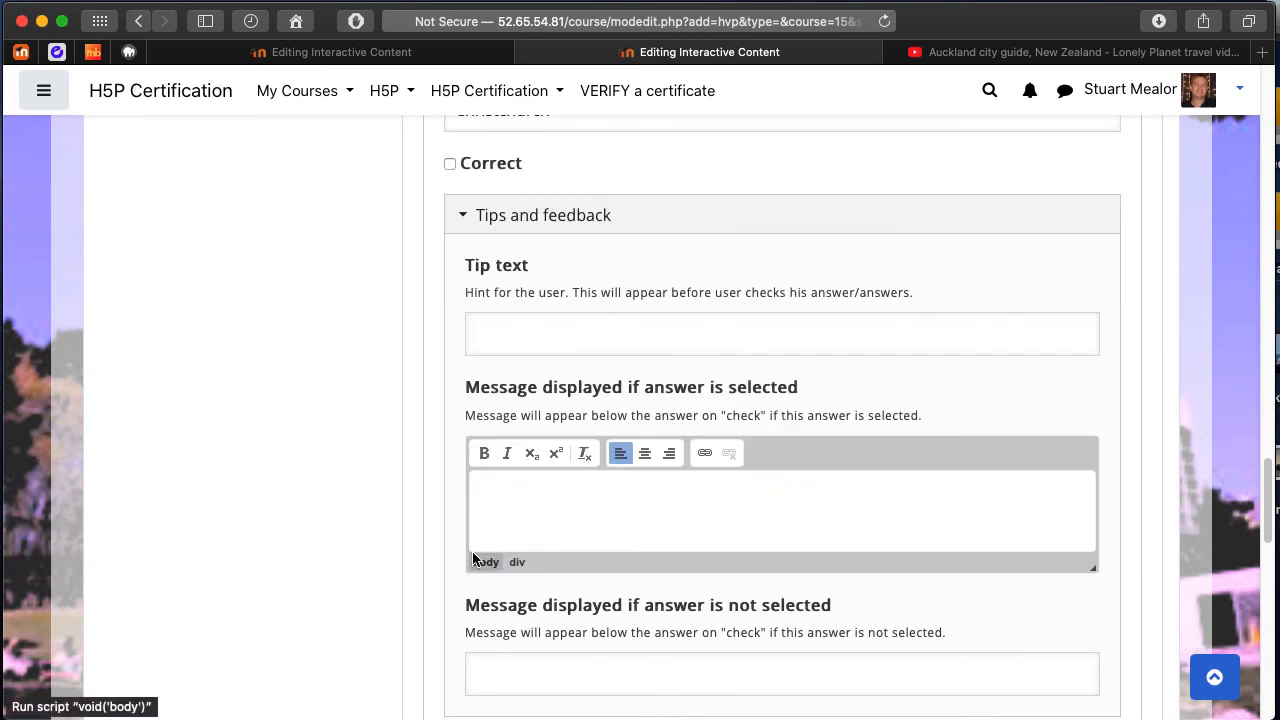
text(Maybe wat)
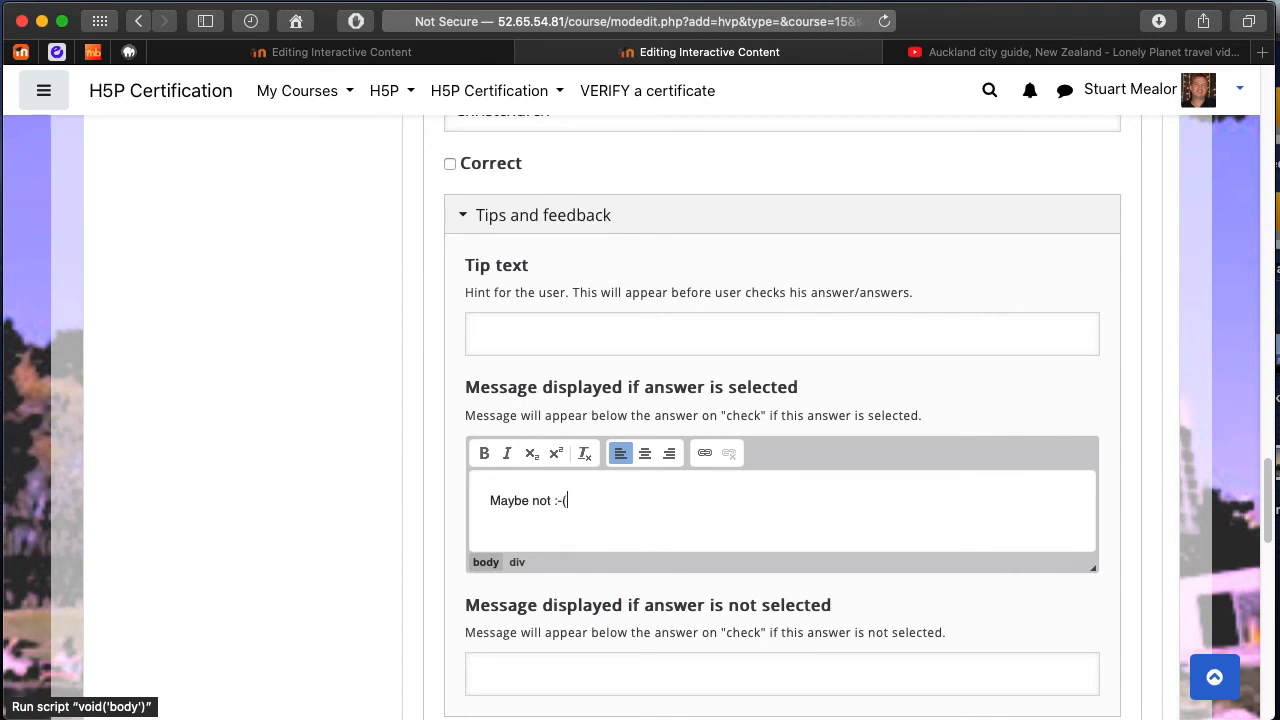
scroll(down, 3)
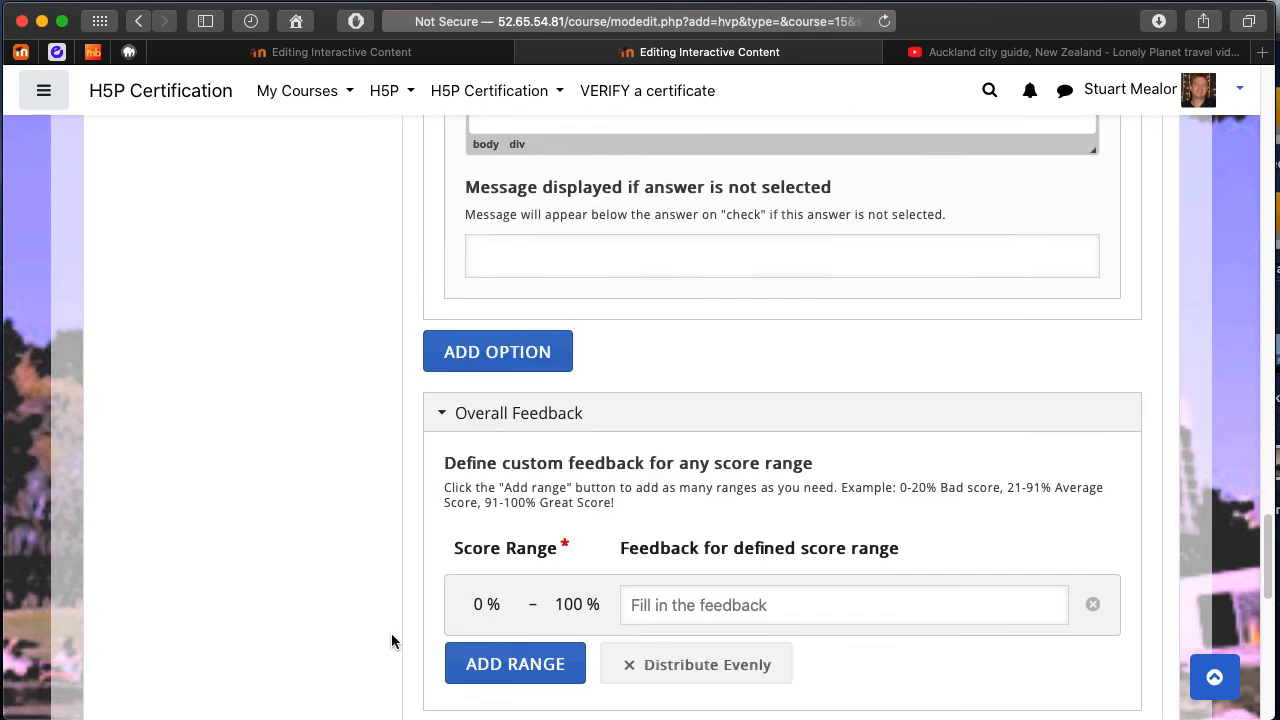
scroll(down, 3)
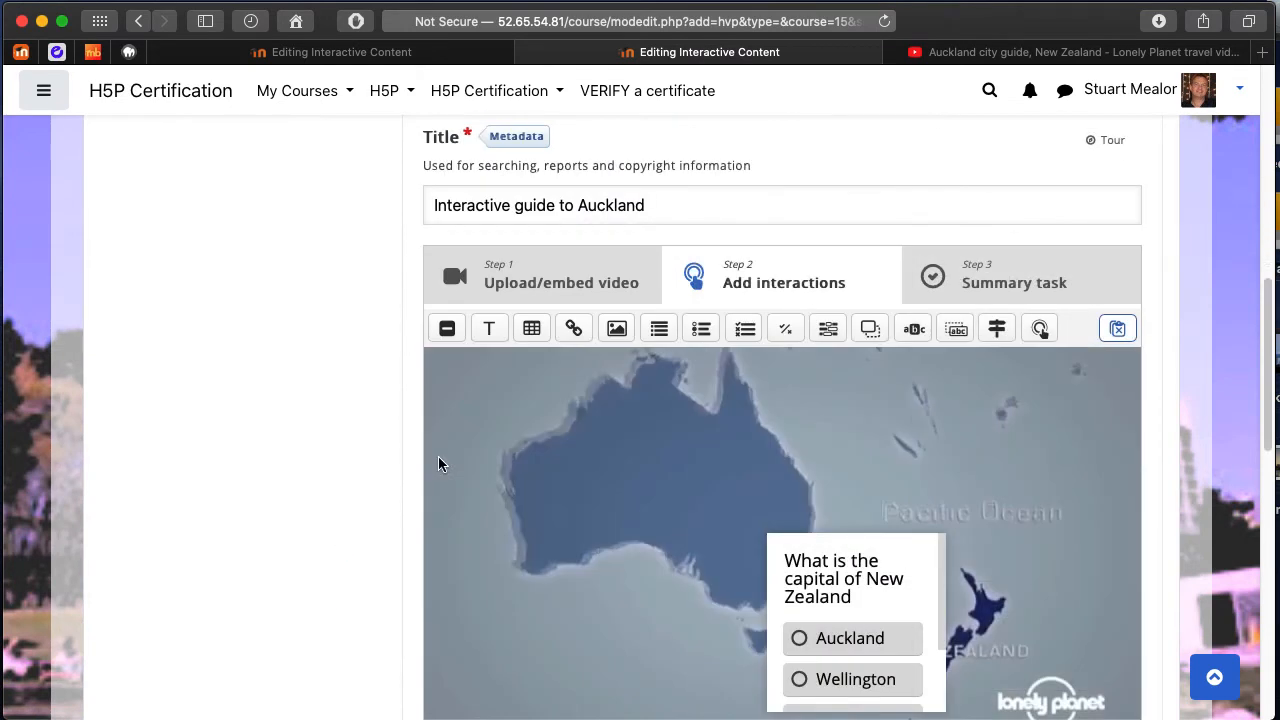
Drag the capital question poster toward the centre-left of the video.
scroll(down, 3)
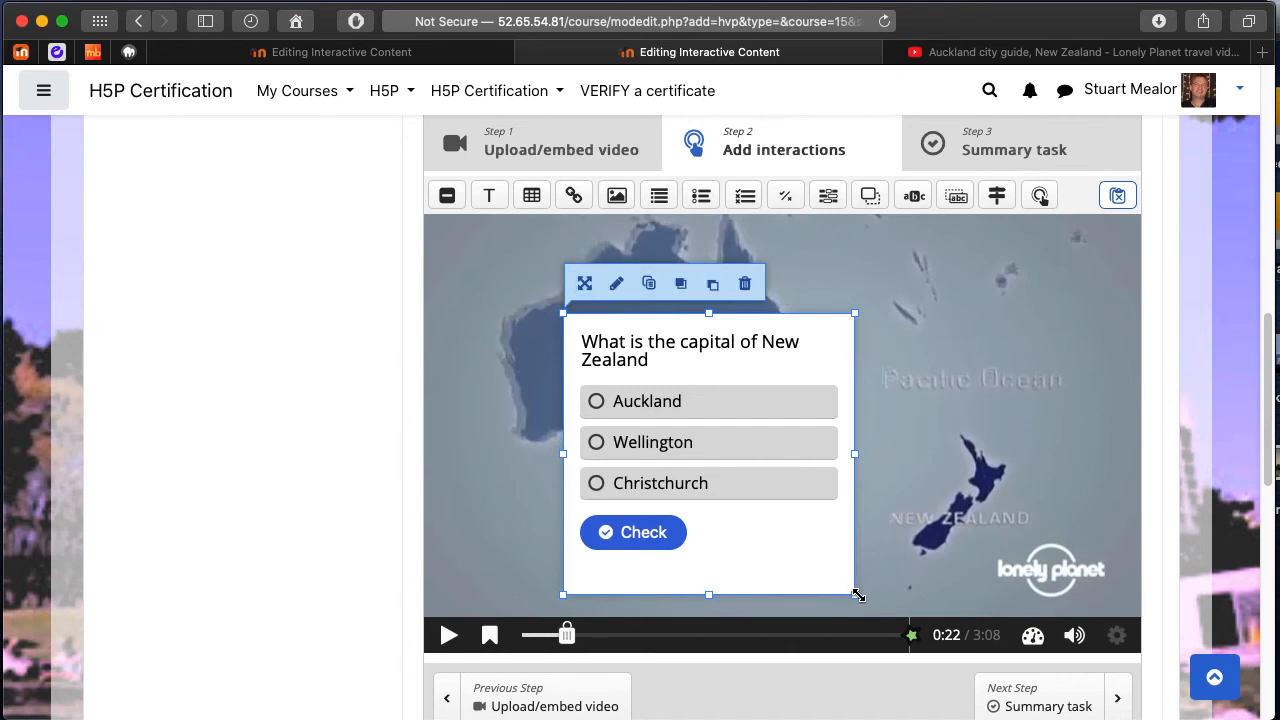
mouse_move(445, 460)
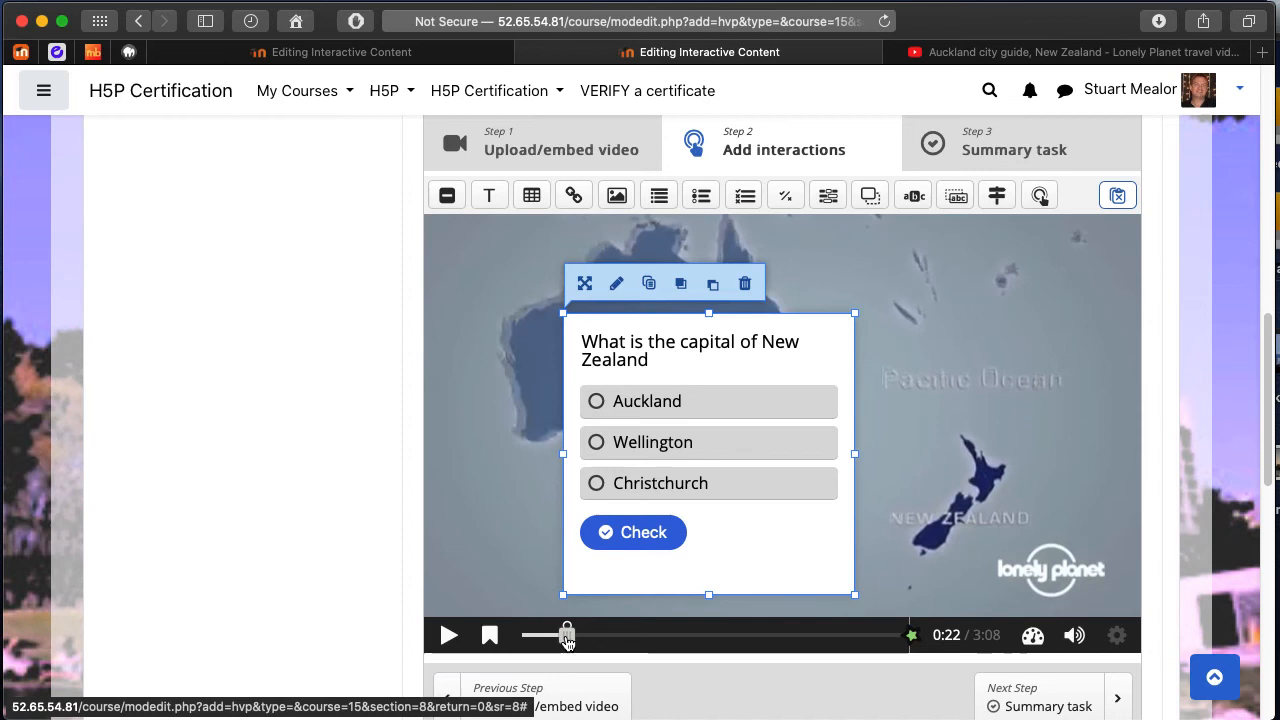
drag(567, 635, 593, 635)
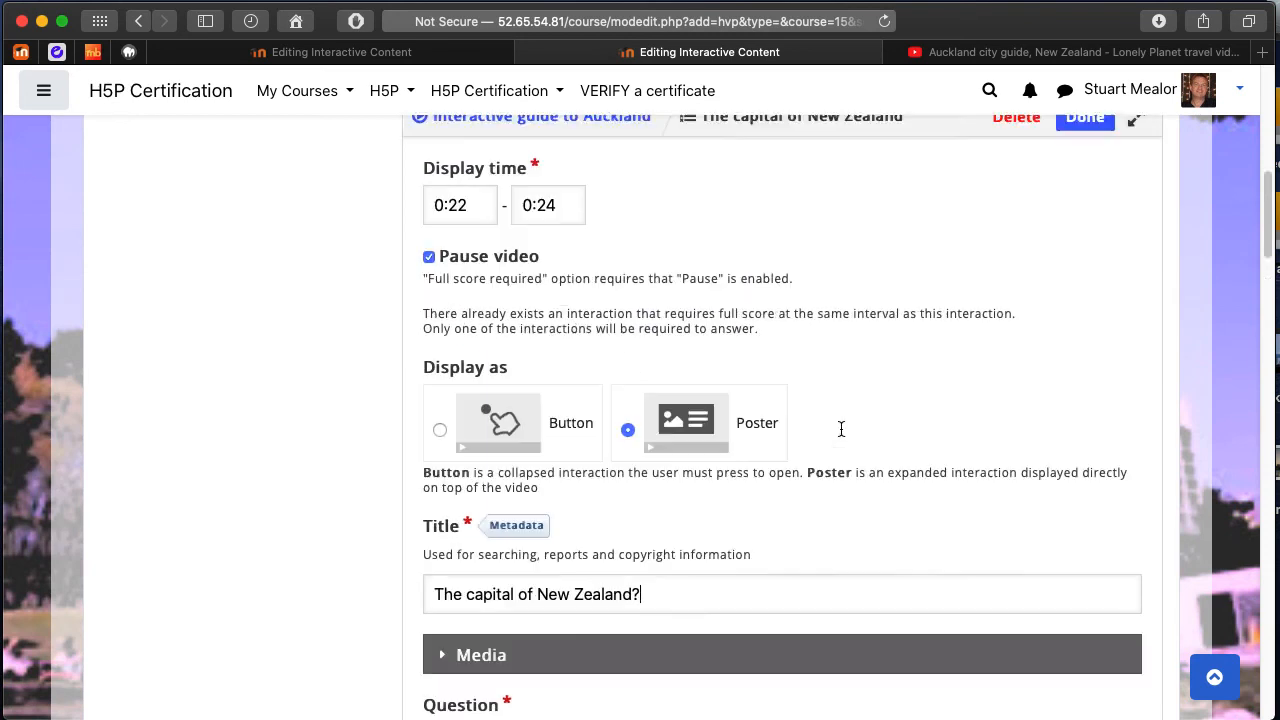
Append '?' so the question reads 'What is the capital of New Zealand?' and finish.
click(1084, 117)
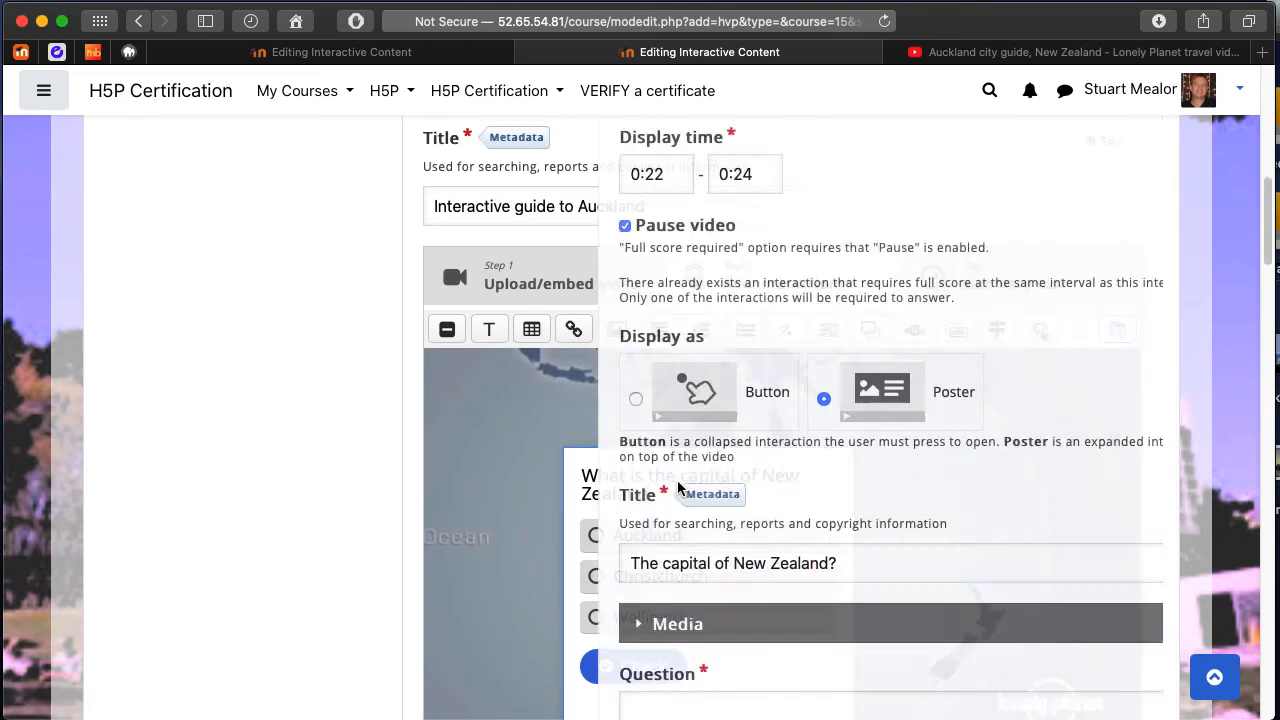
scroll(down, 3)
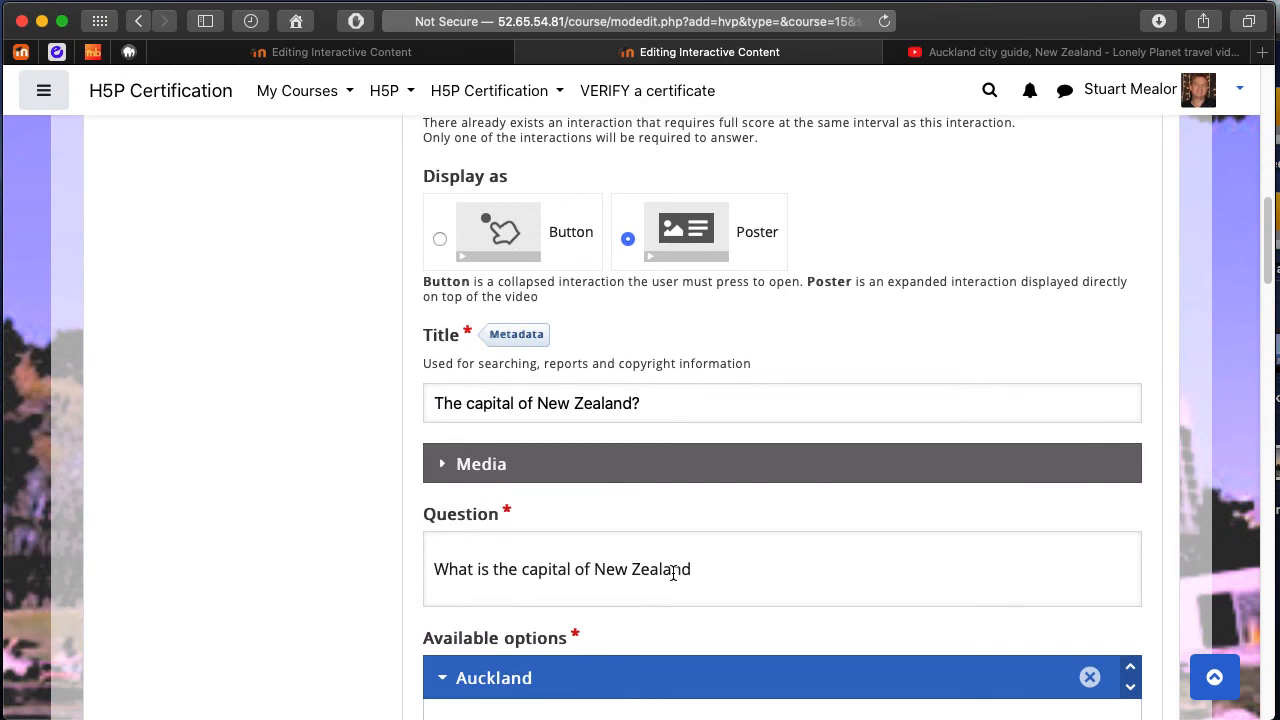
click(562, 569)
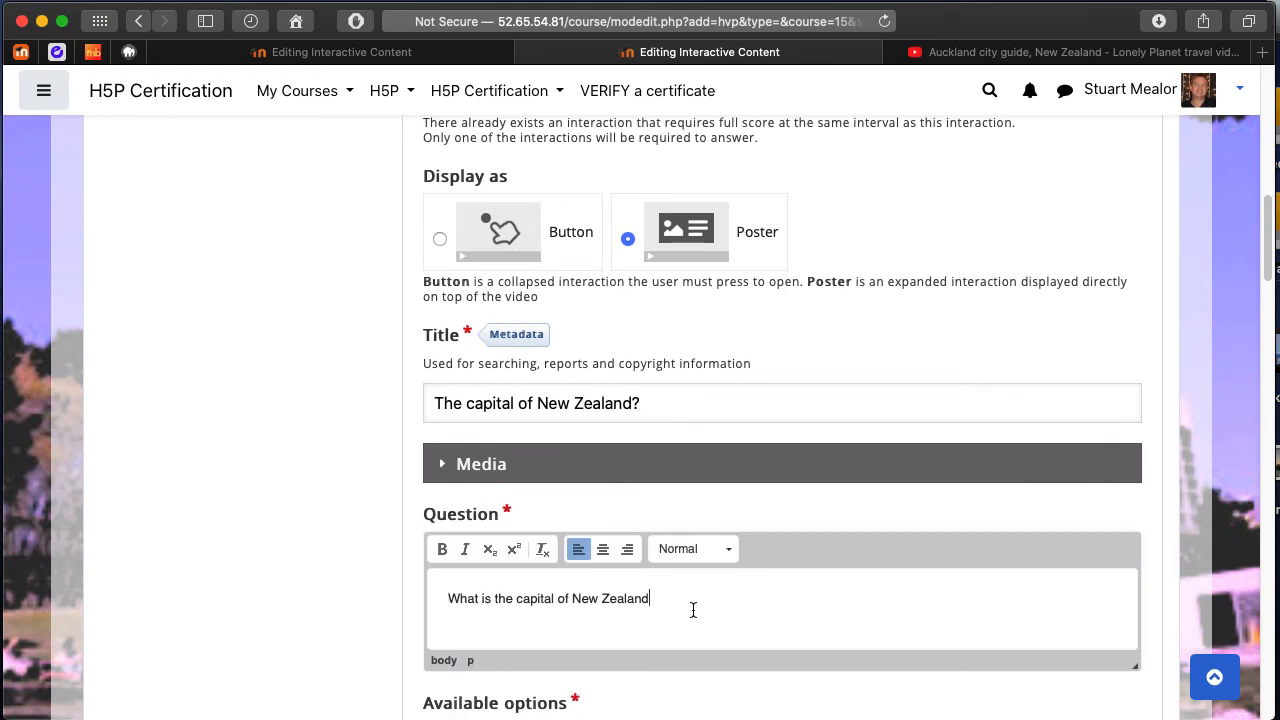
text(?)
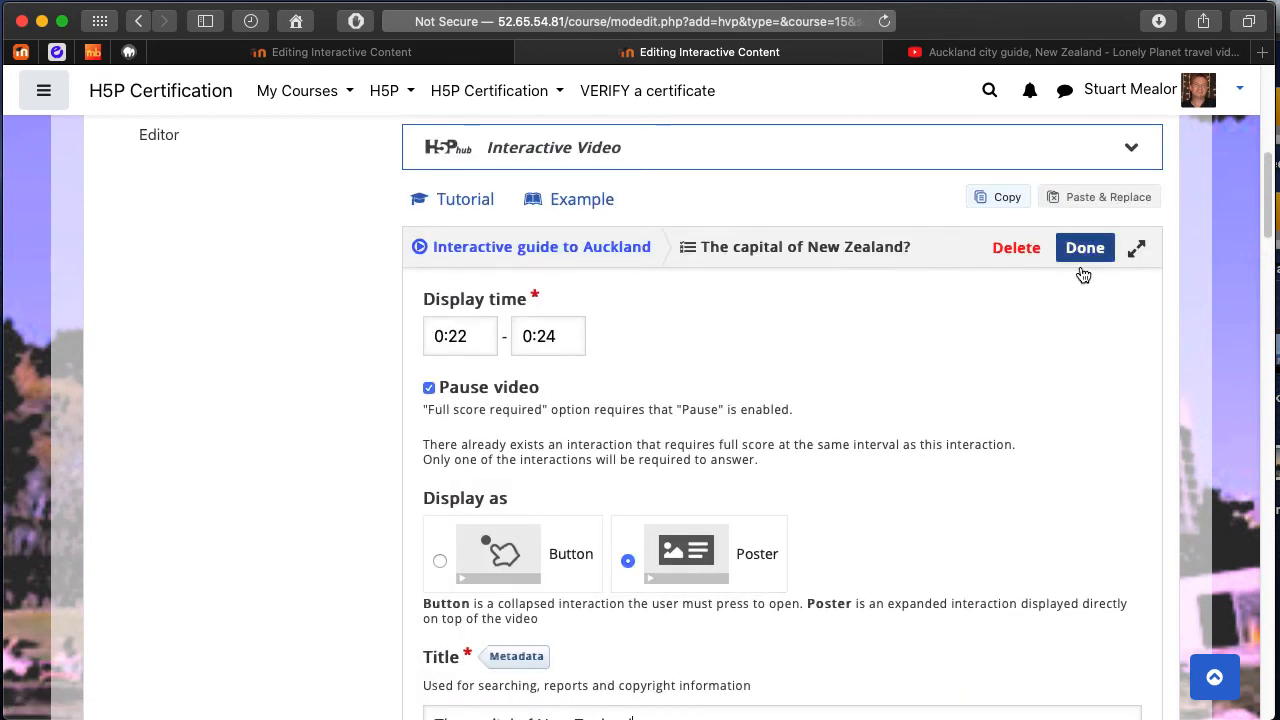
click(1085, 247)
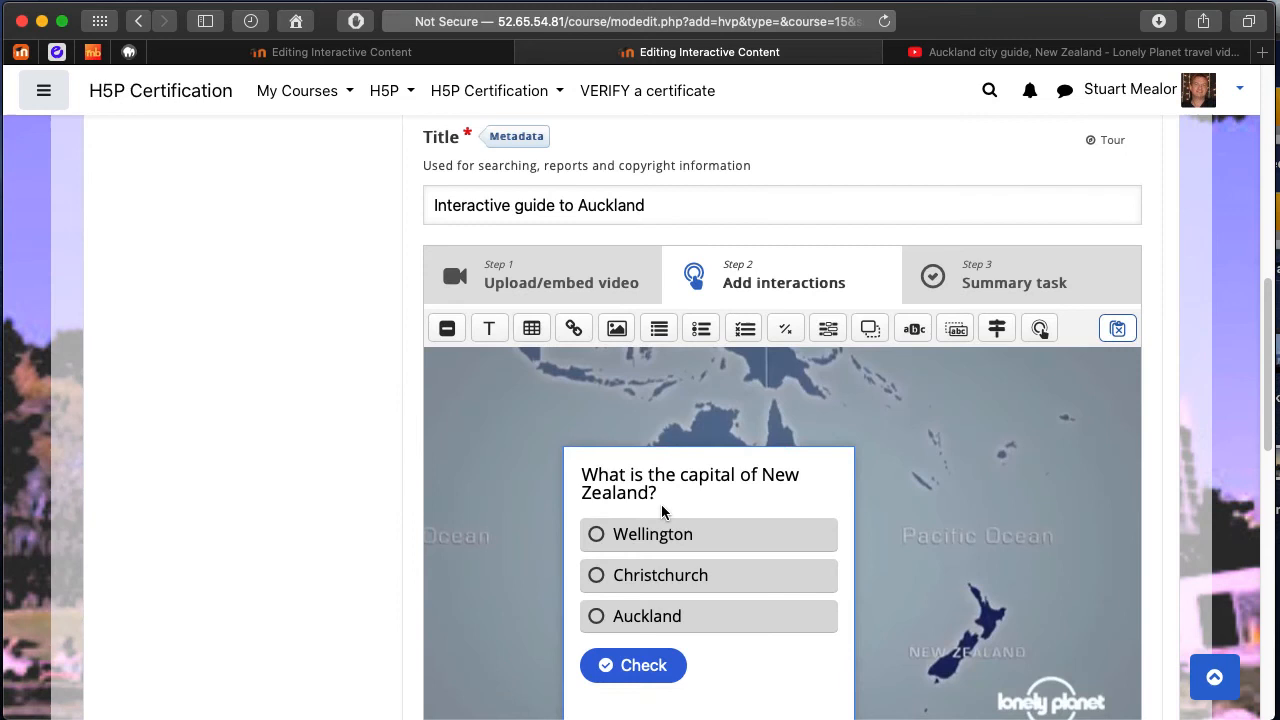
Scroll to the player and advance the video to 0:35.
scroll(down, 3)
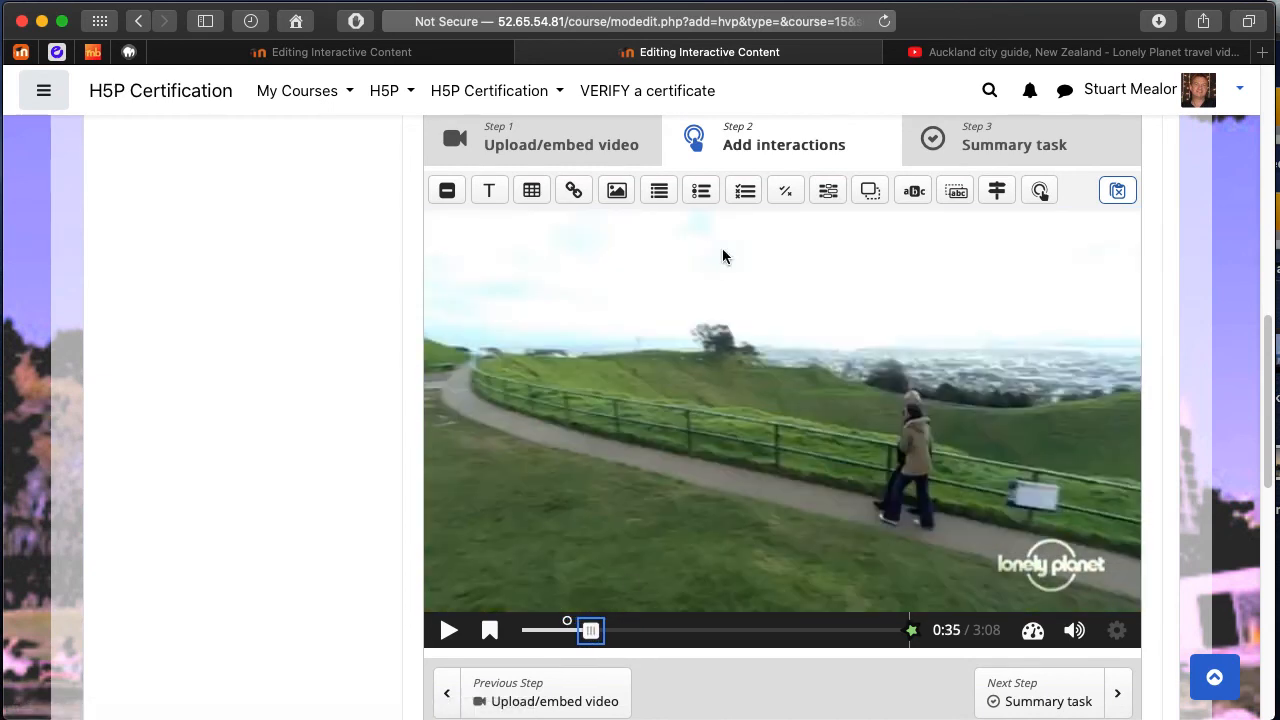
mouse_move(658, 190)
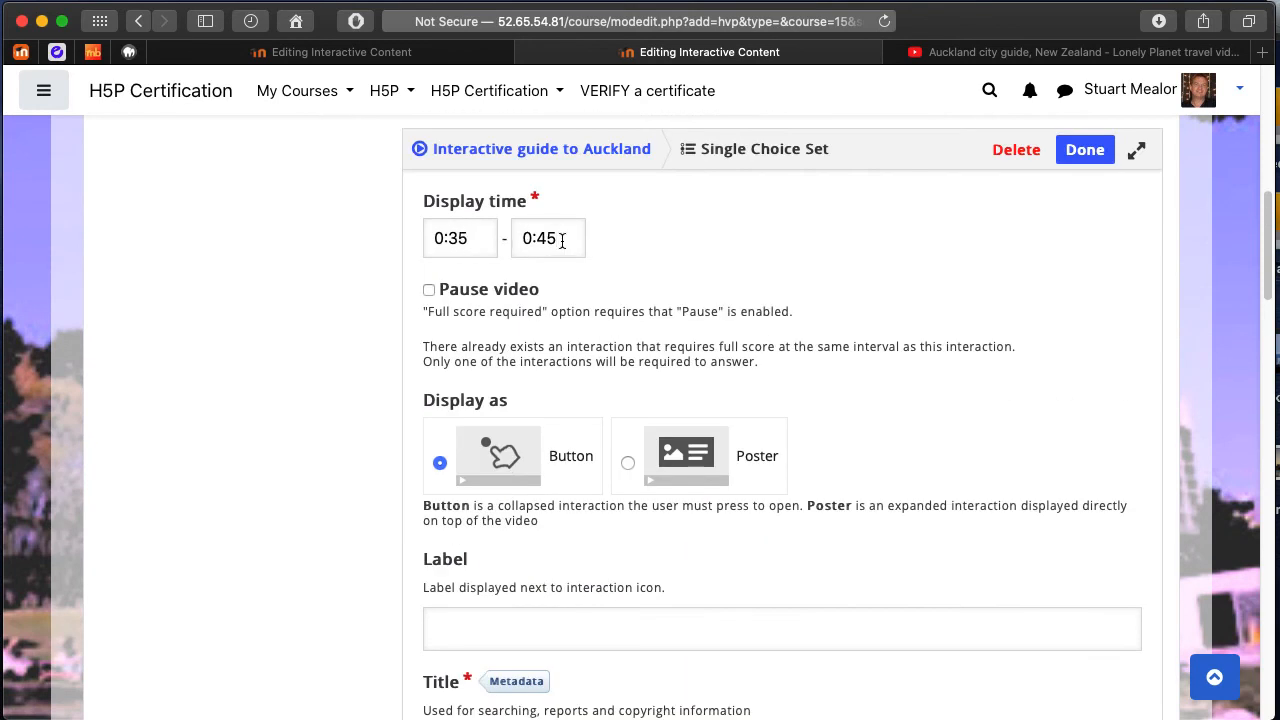
Display the single choice set 0:35–0:36, pause the video, and label it 'Question about volcanoes...'.
key(Backspace)
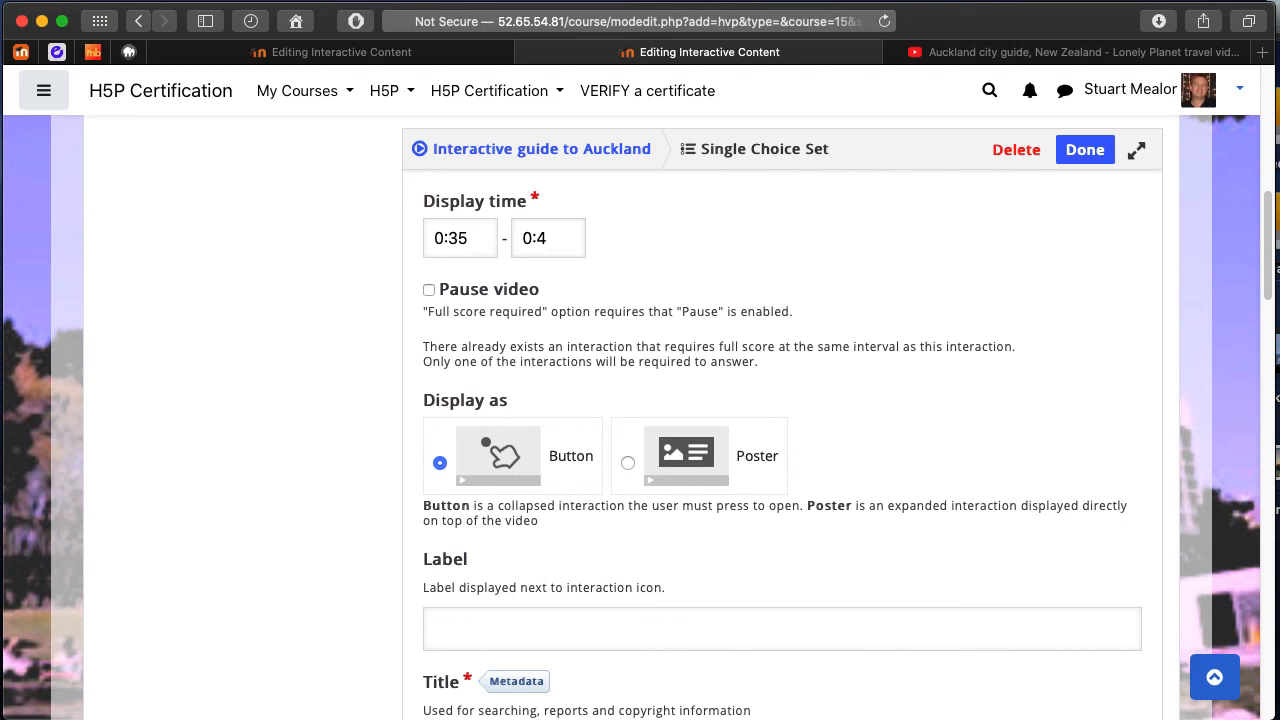
key(Backspace)
text(35)
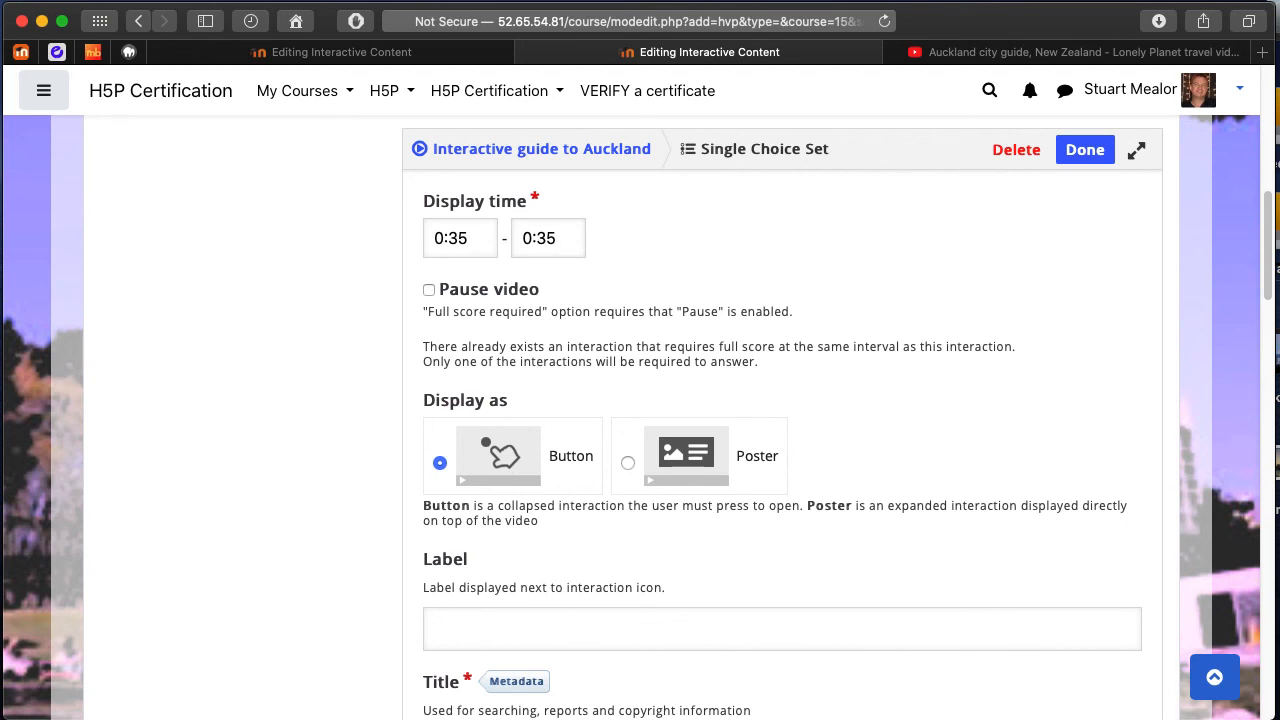
text(0:36)
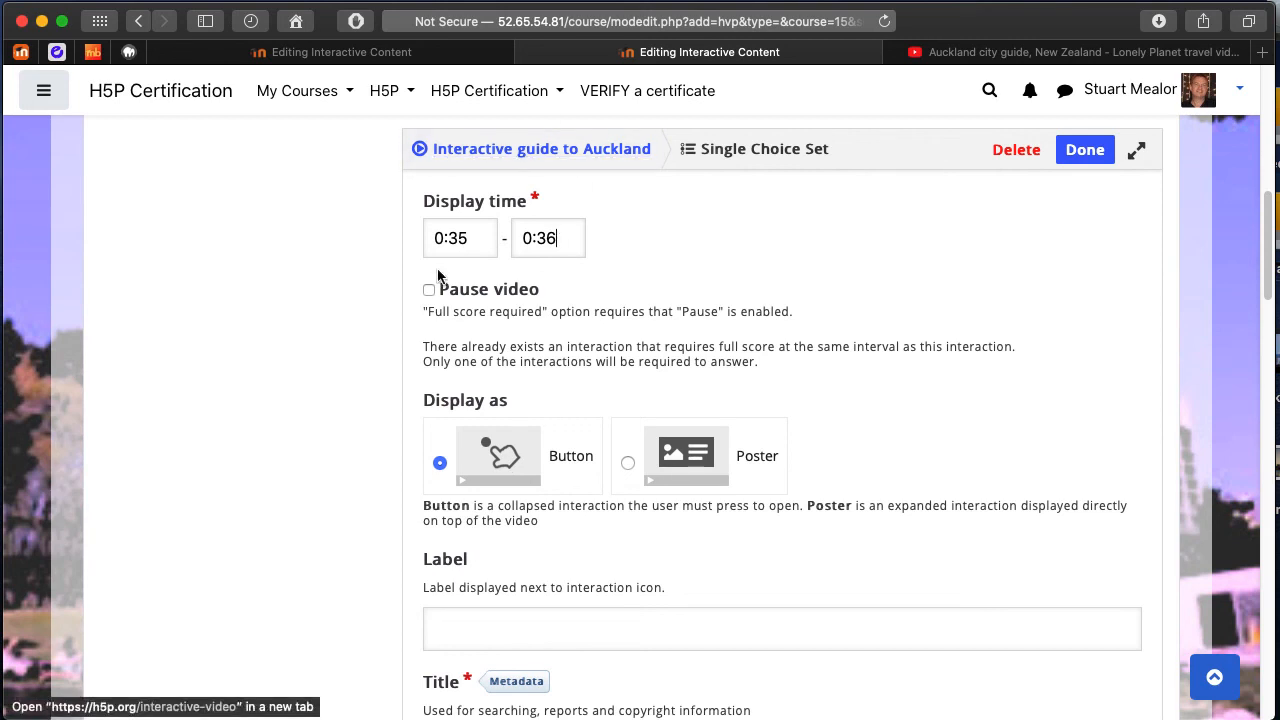
click(429, 289)
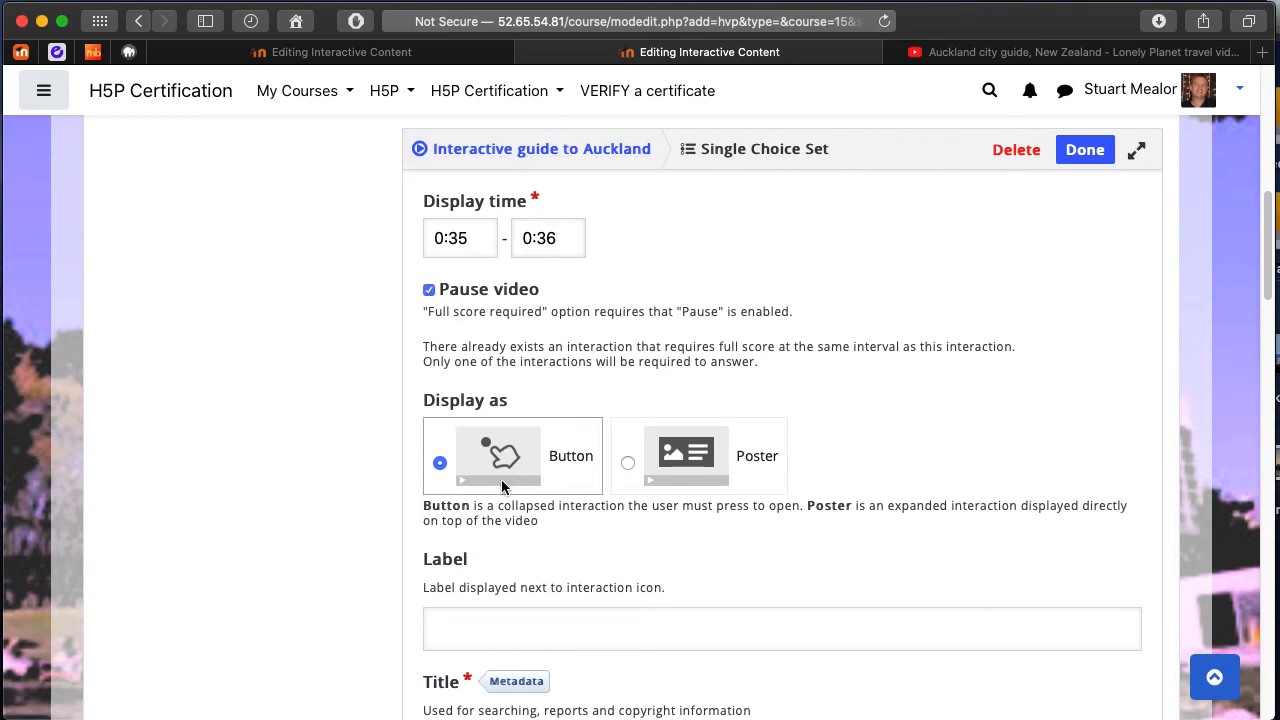
scroll(down, 3)
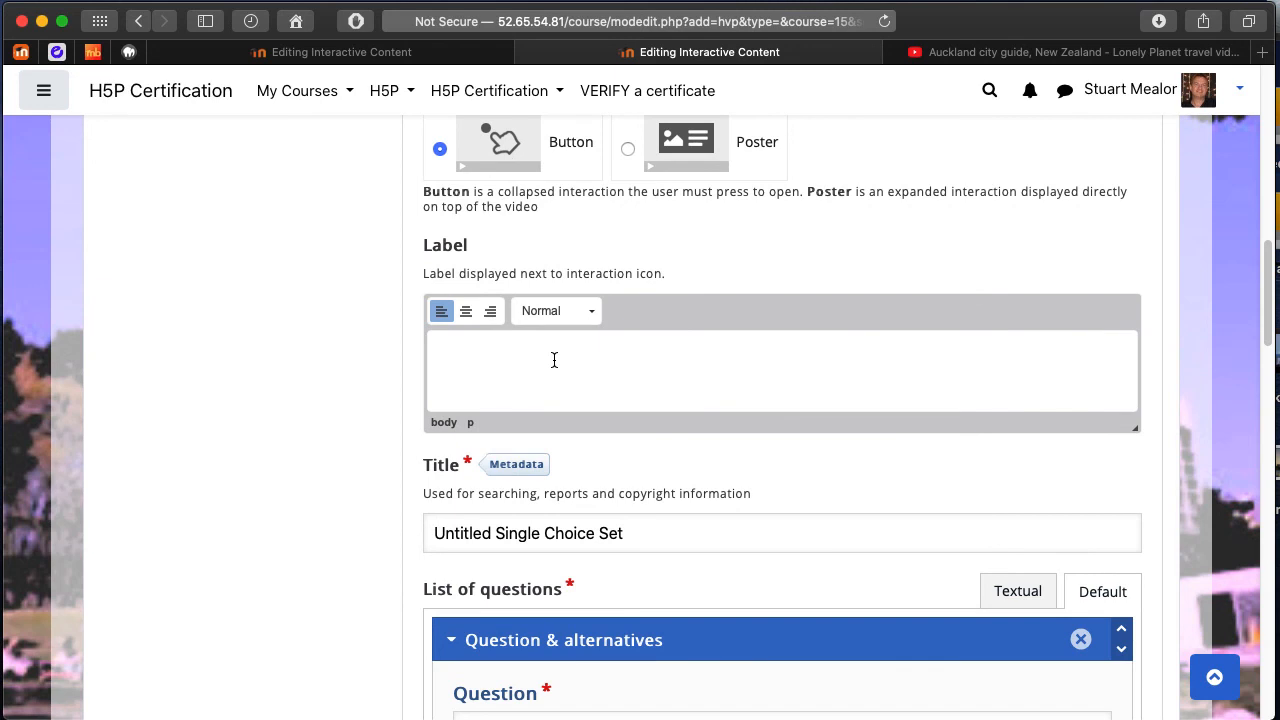
text(Question about volc)
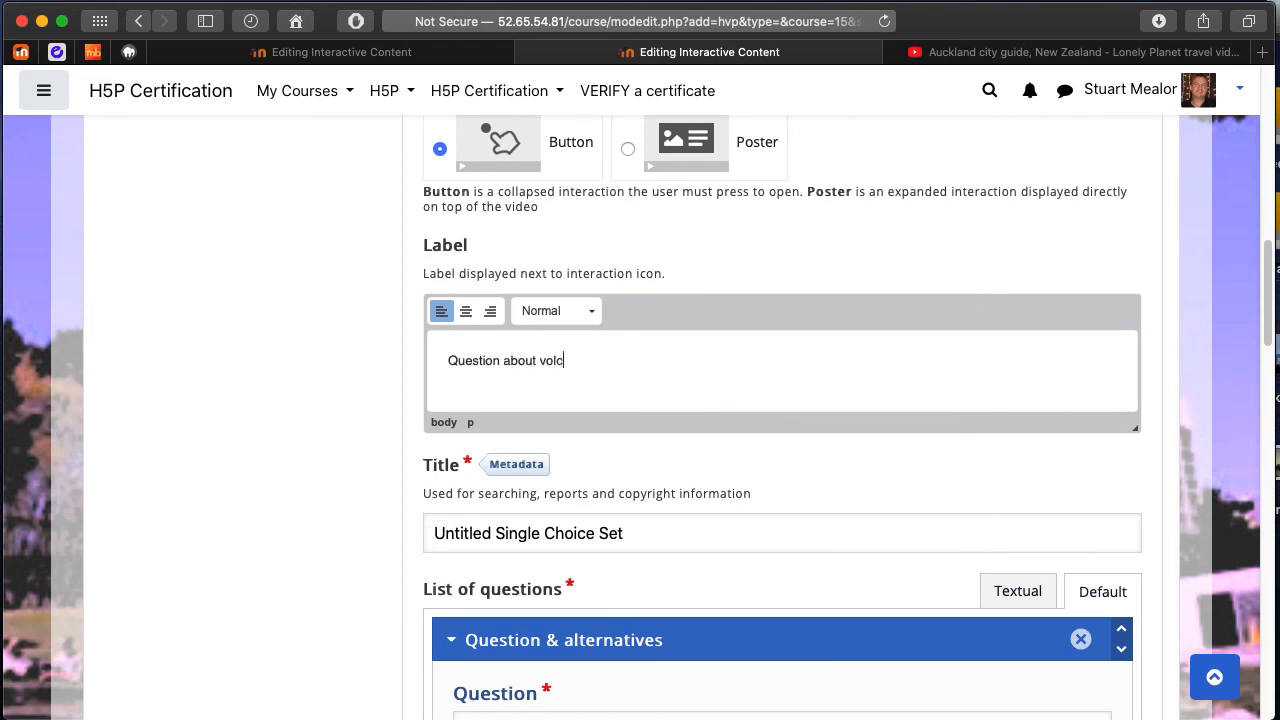
text(anoes...)
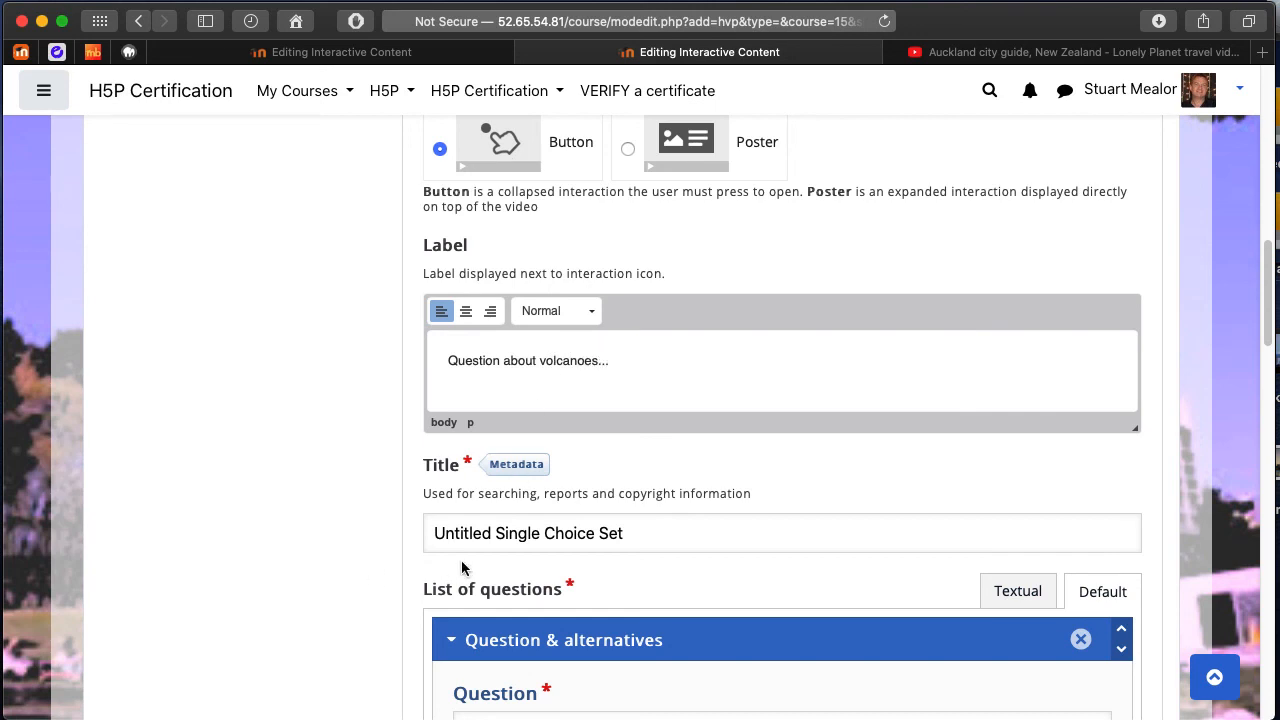
scroll(down, 3)
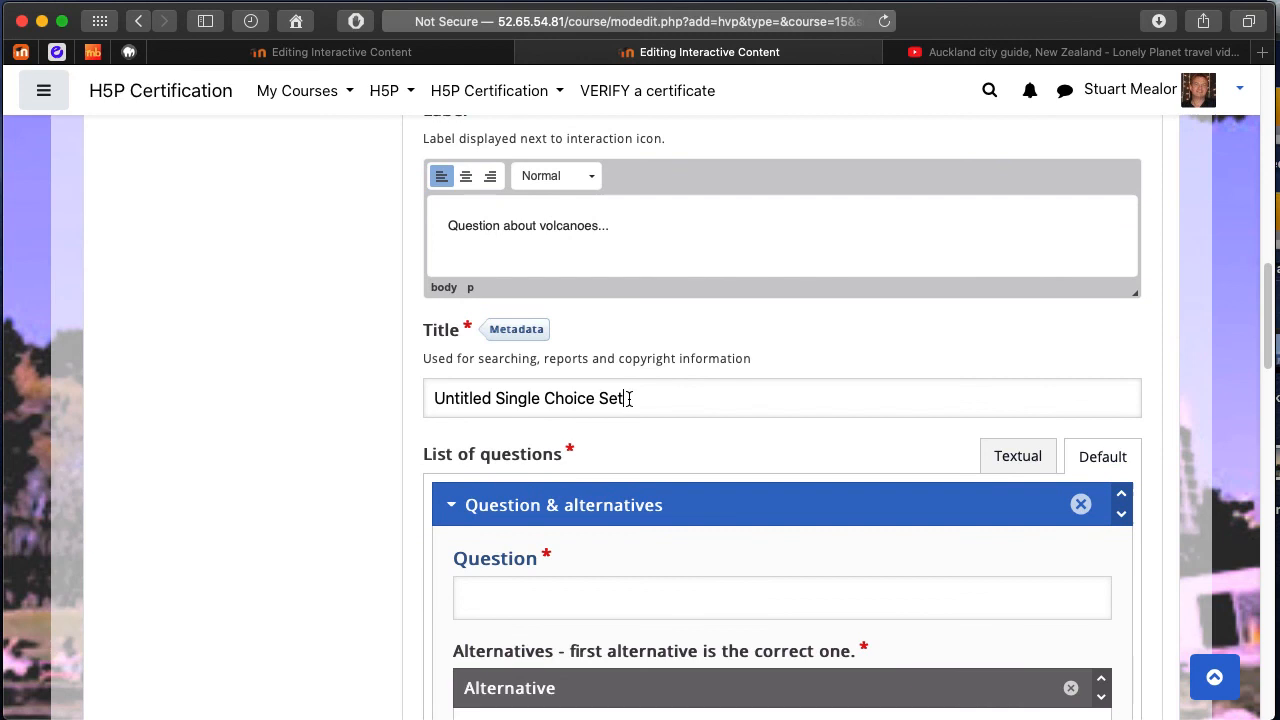
Title the set 'Volcanoe question' and ask 'How many volcanoes are there in Auckland?'.
text(V)
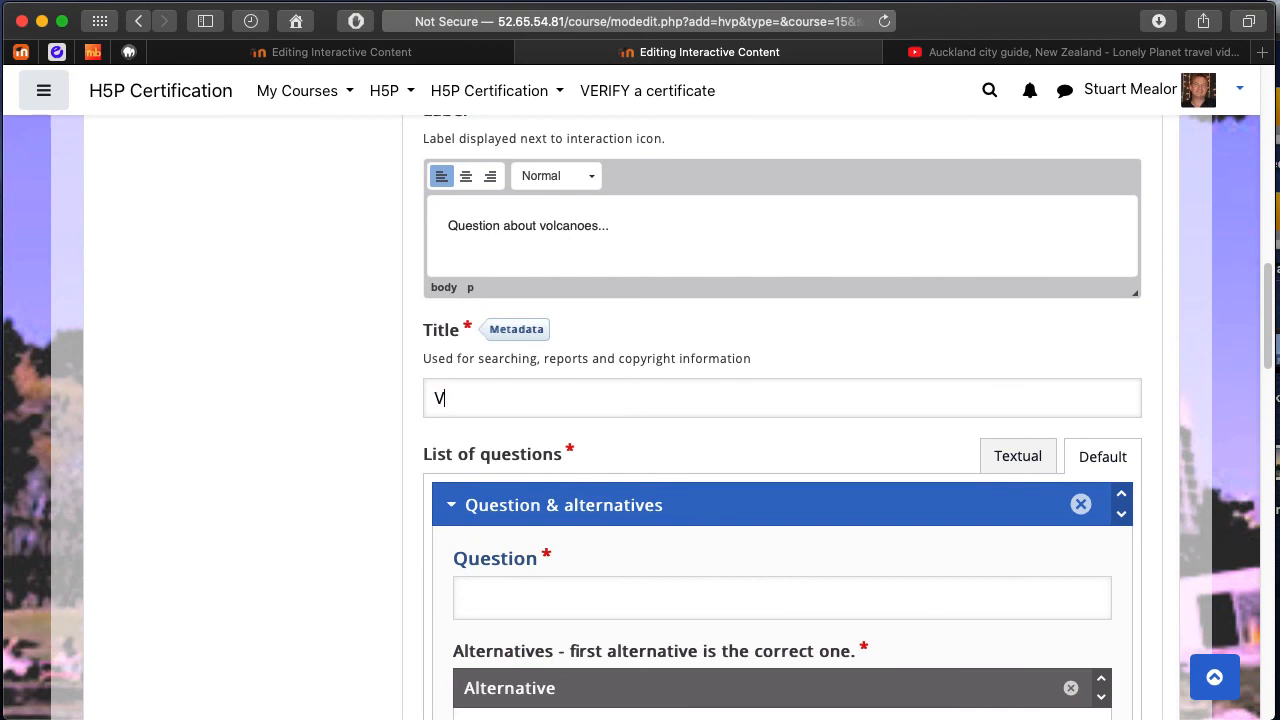
text(olcanoe)
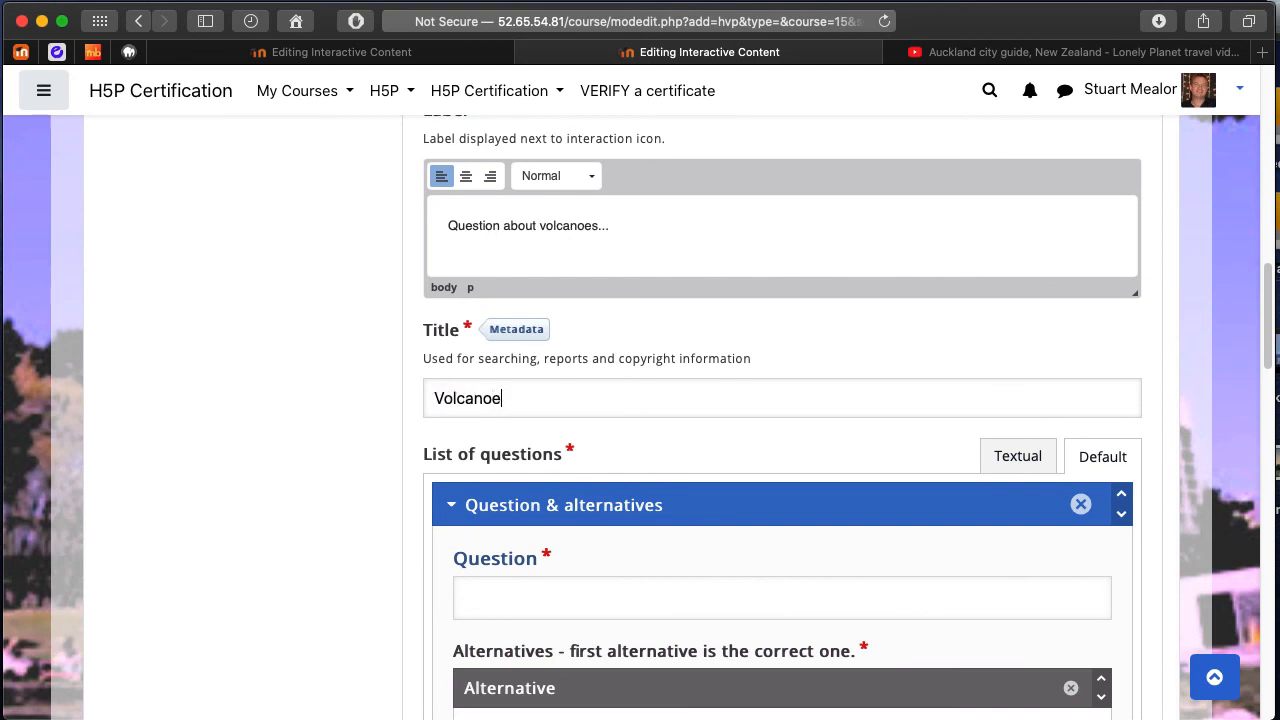
text(question)
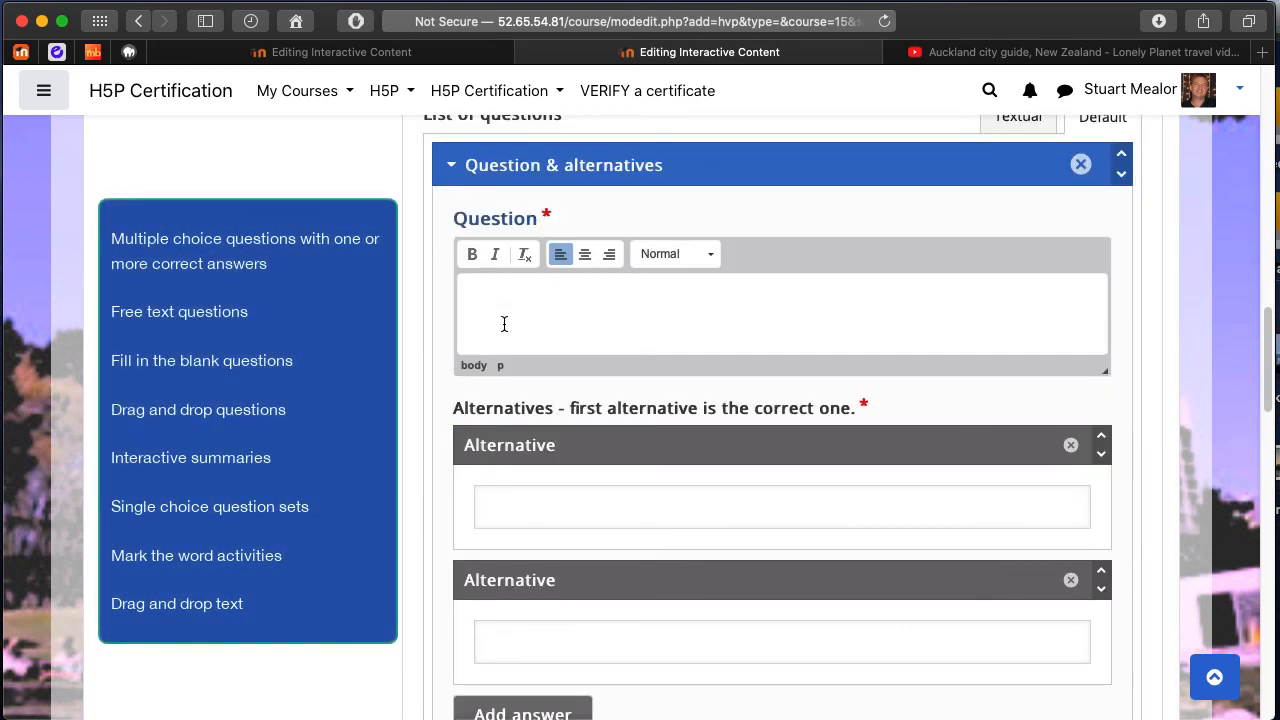
text(How many)
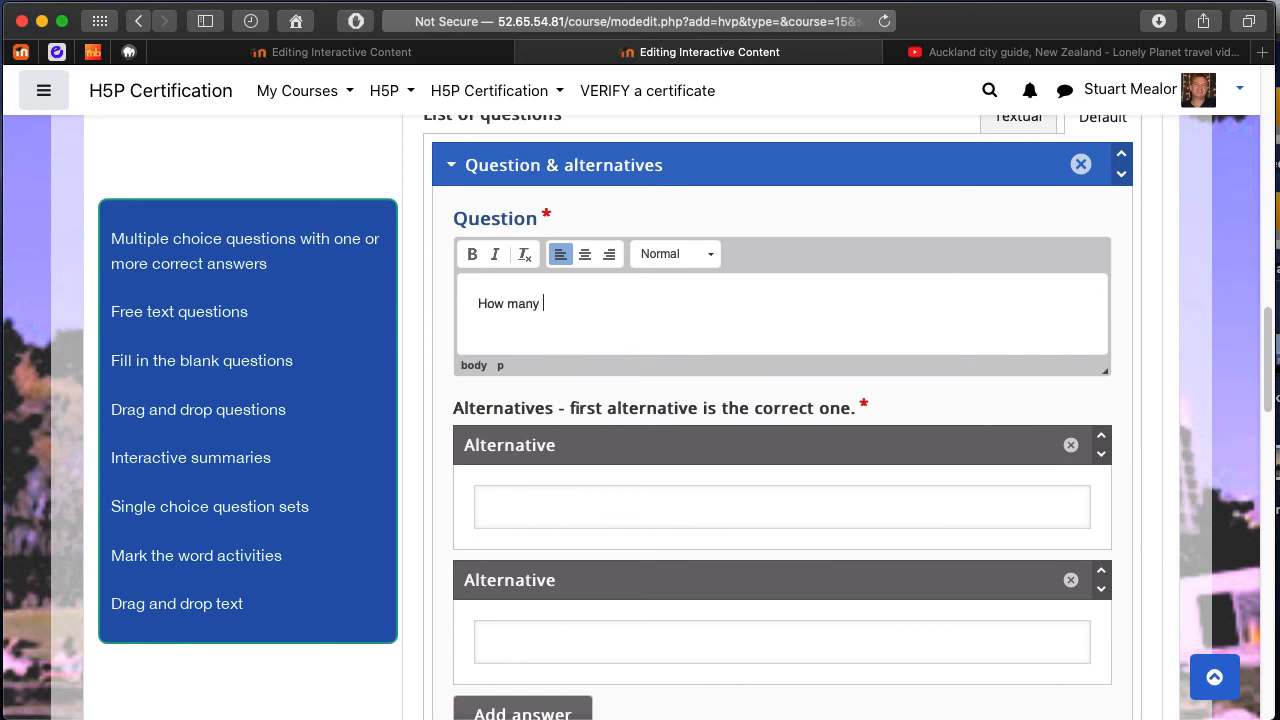
text(volcanoes)
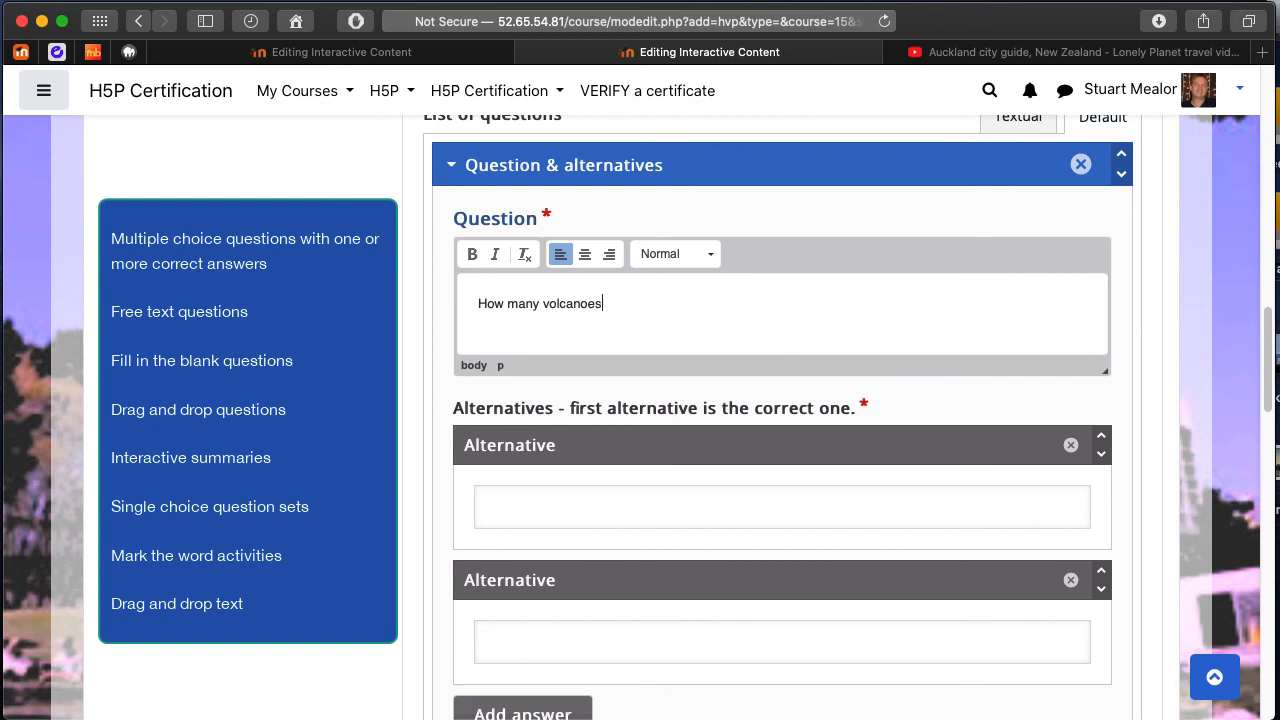
text(are there in A)
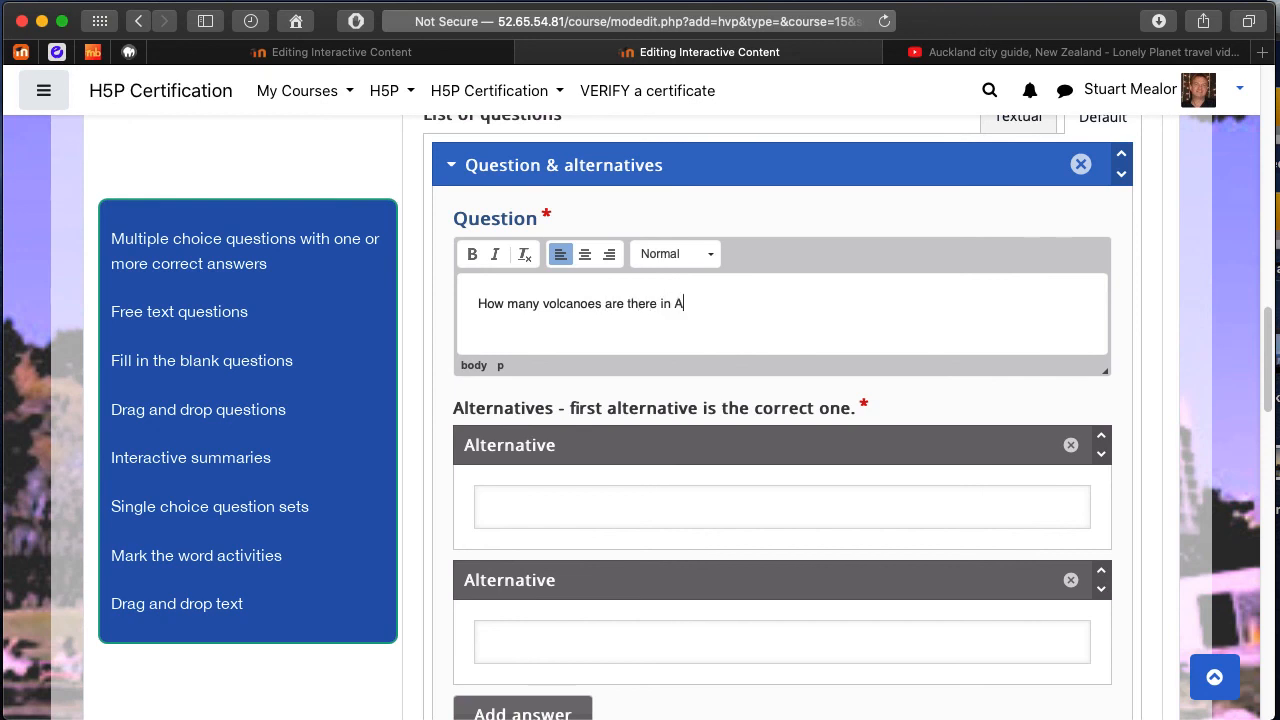
text(uckland?)
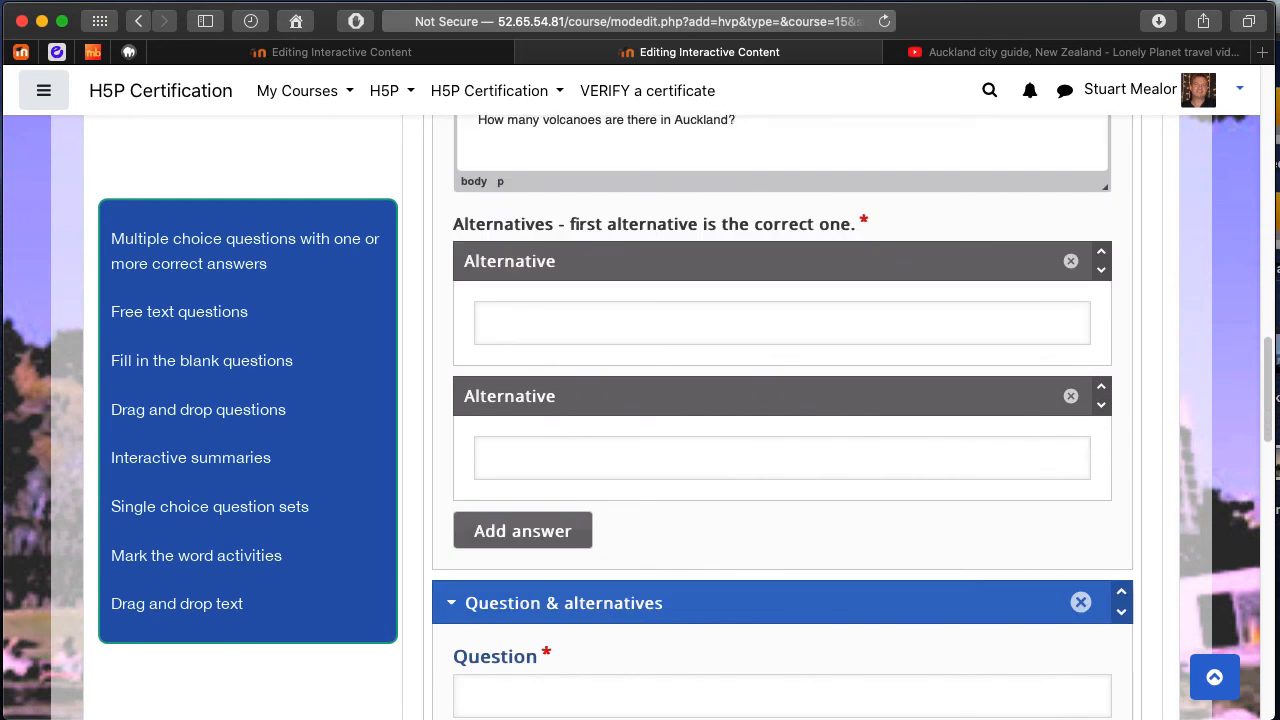
mouse_move(714, 224)
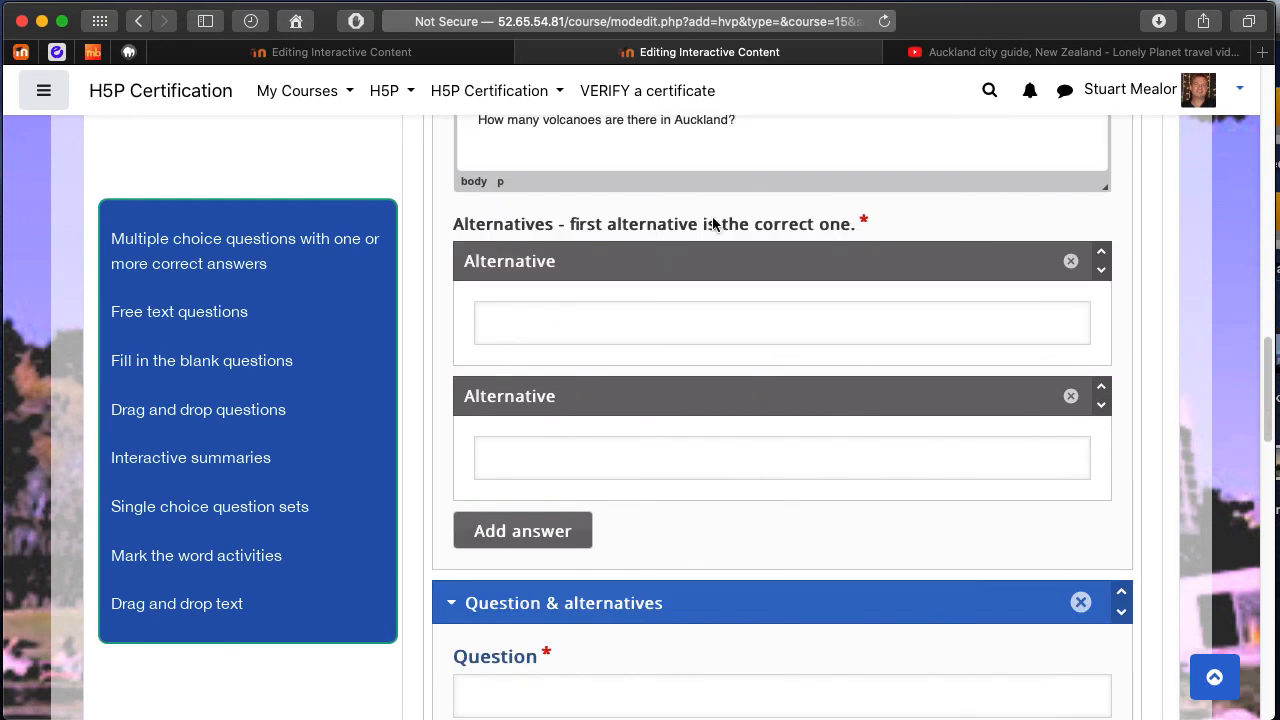
Enter the alternatives 'About 50' (correct) and 'About 25'.
drag(685, 223, 852, 223)
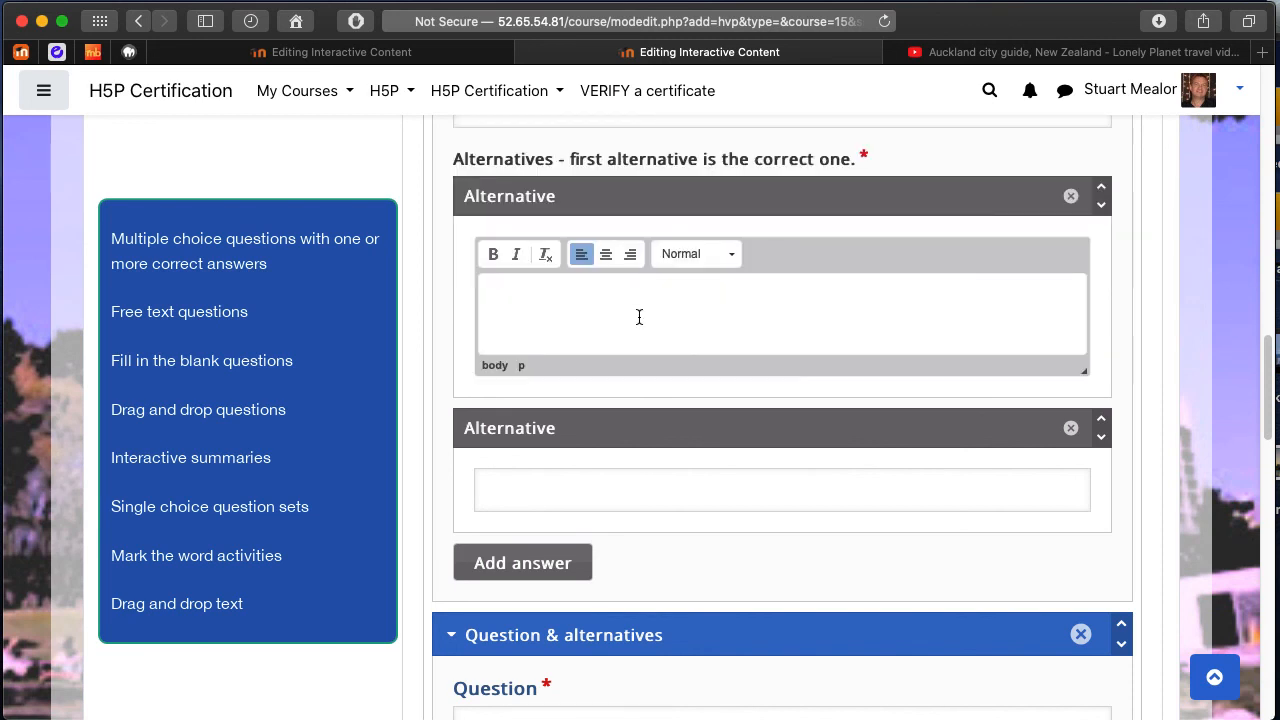
text(About)
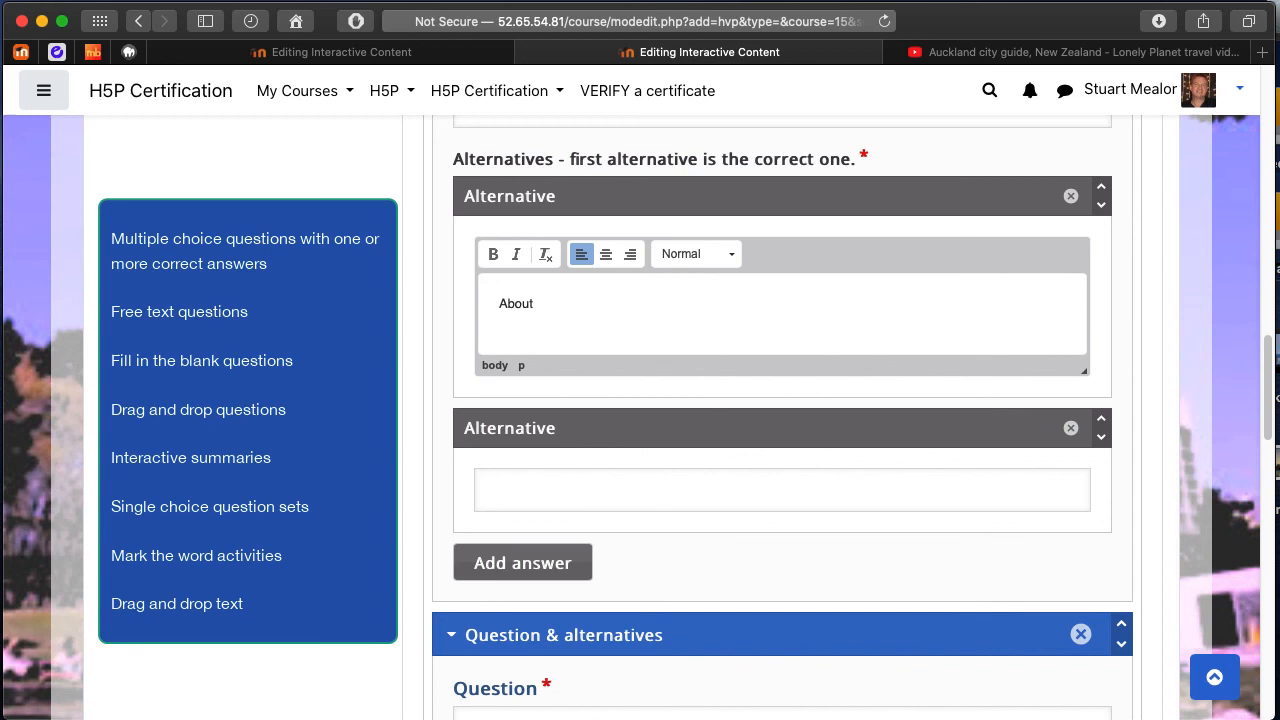
text(50)
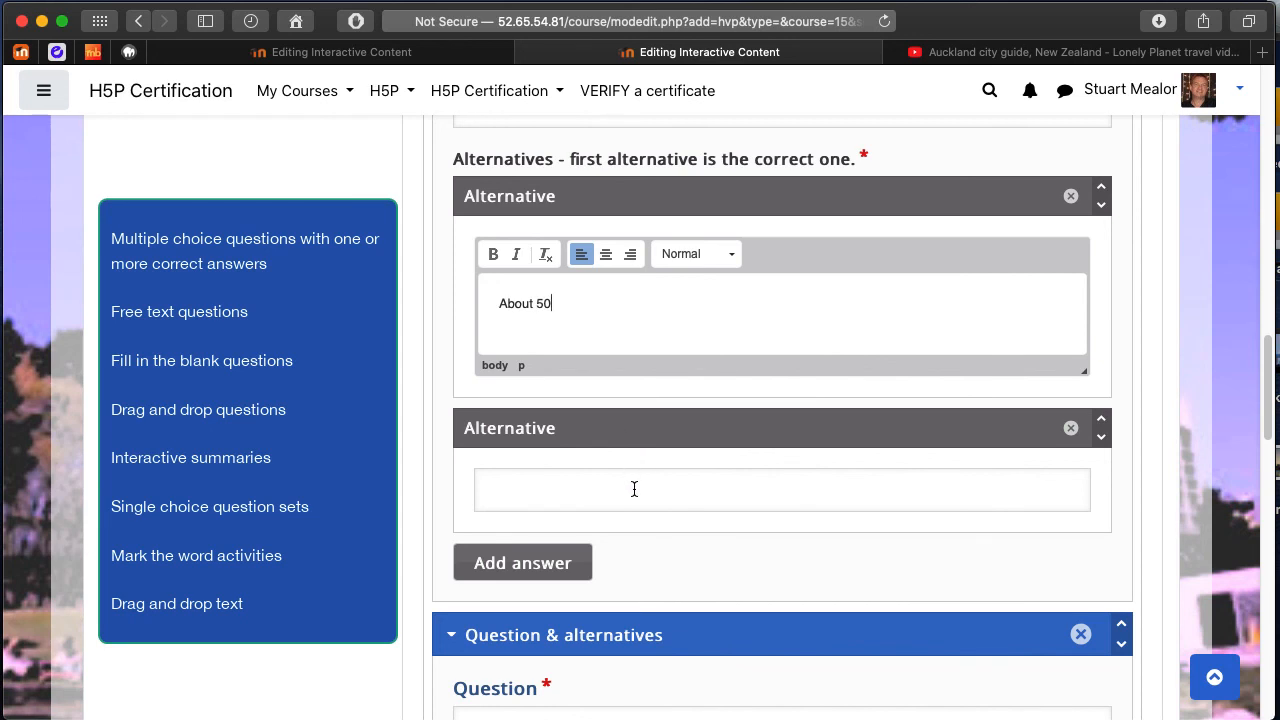
text(About 25)
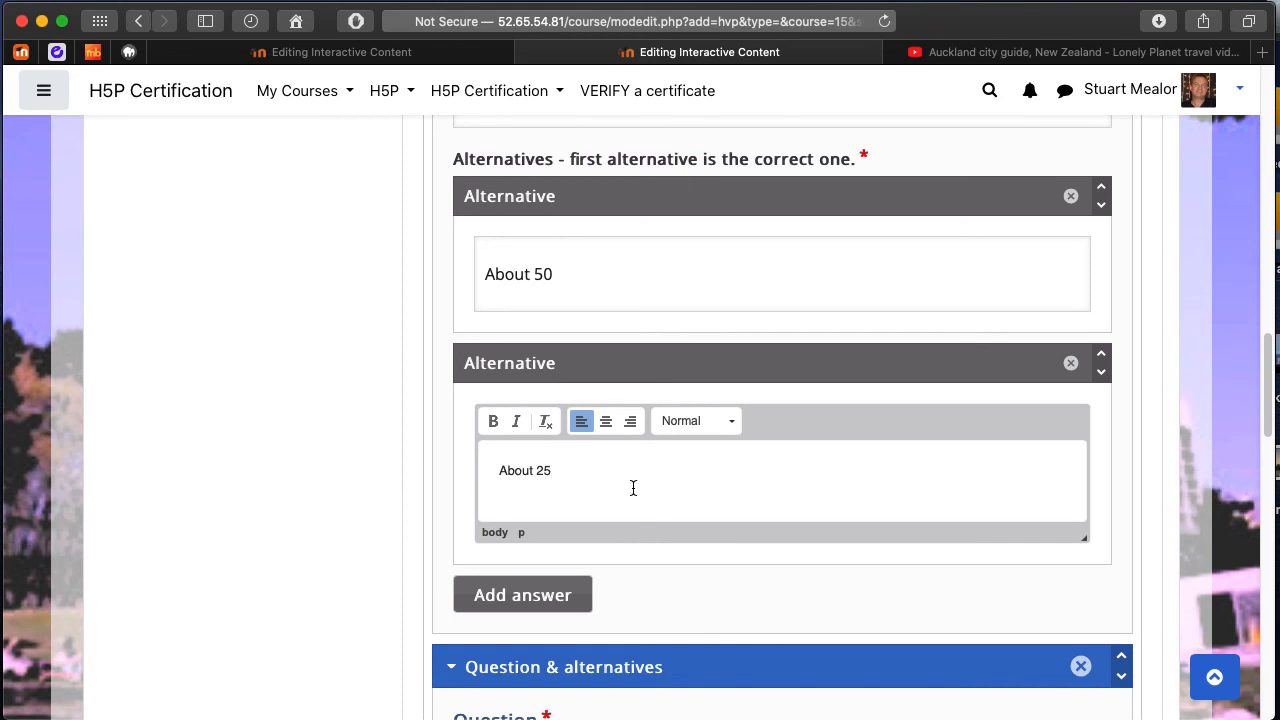
scroll(down, 3)
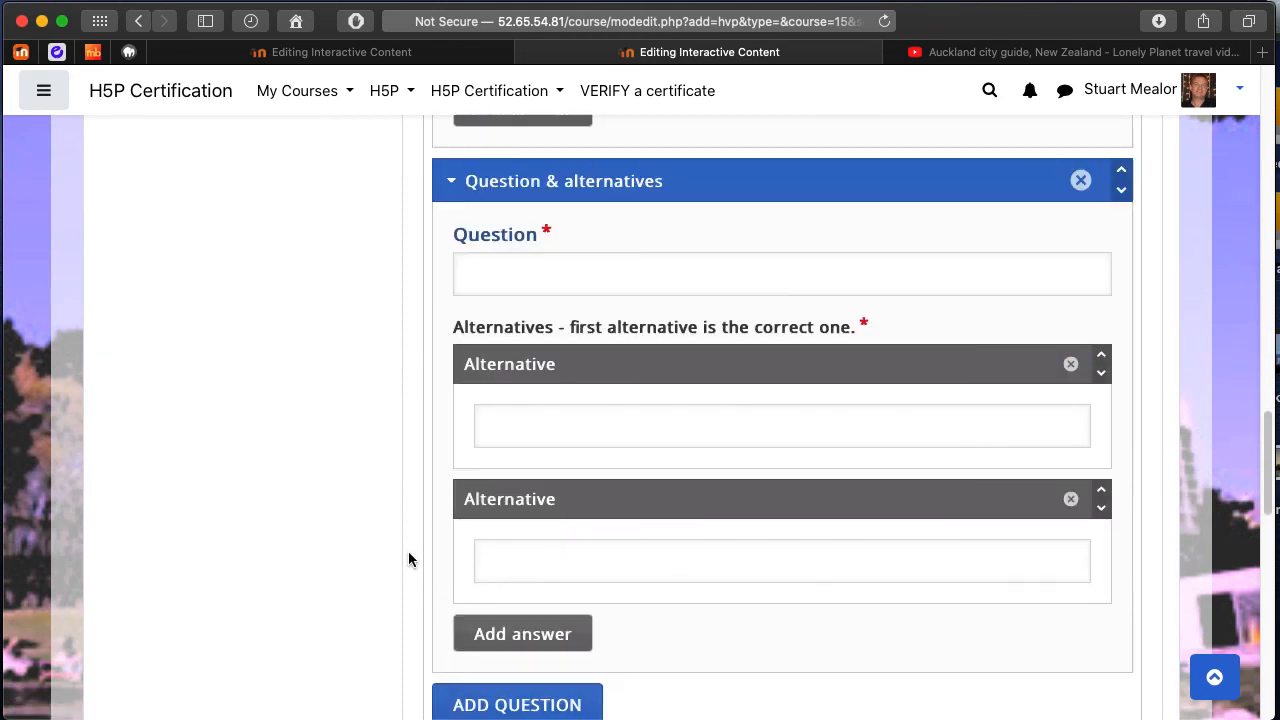
scroll(down, 3)
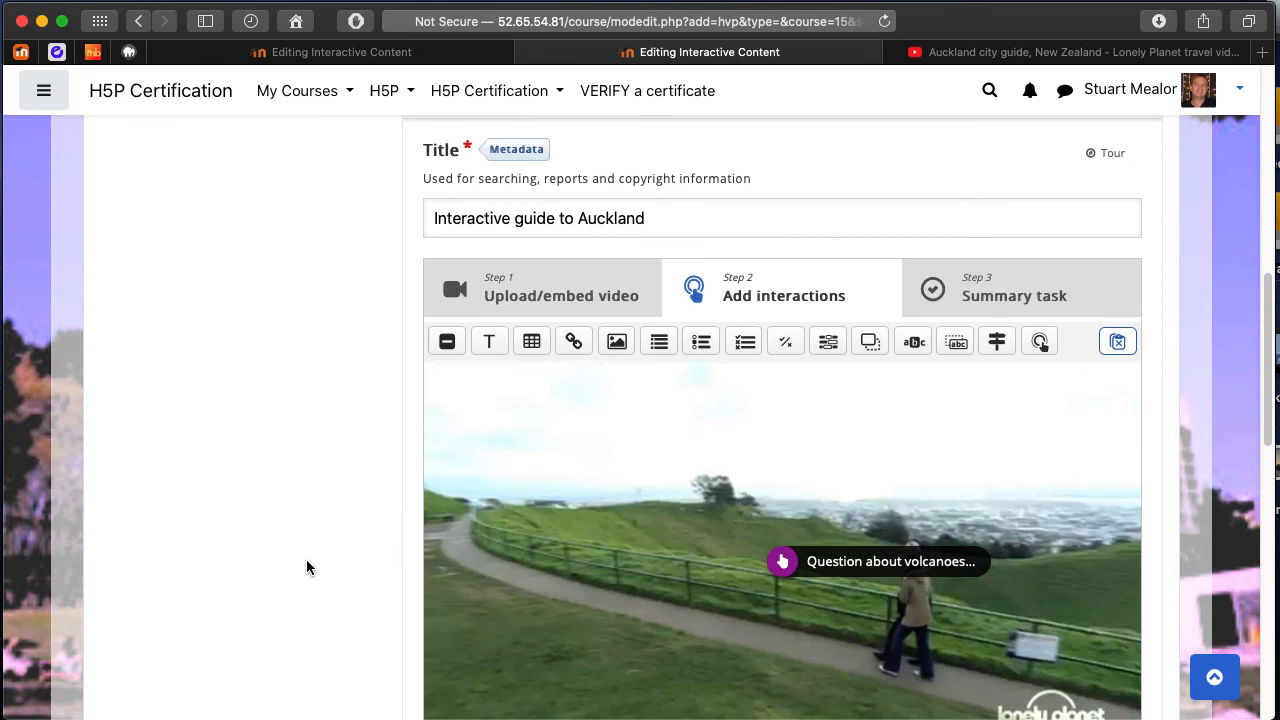
scroll(down, 3)
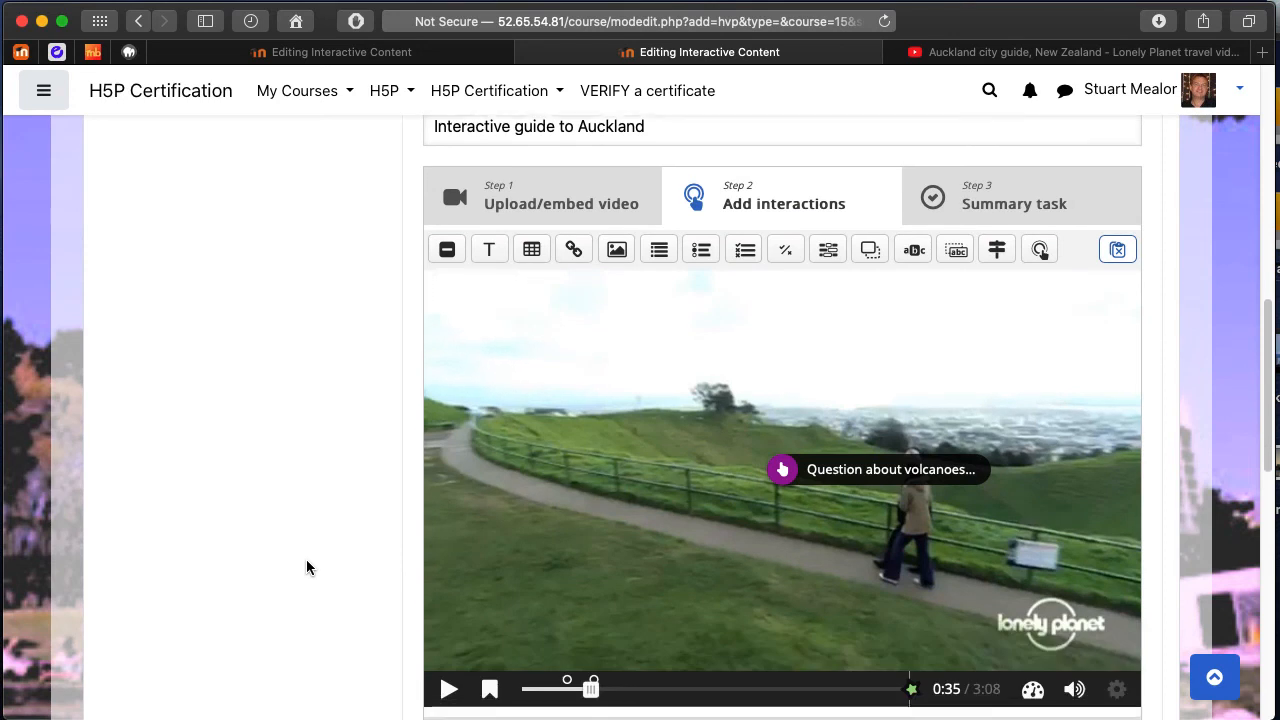
scroll(down, 3)
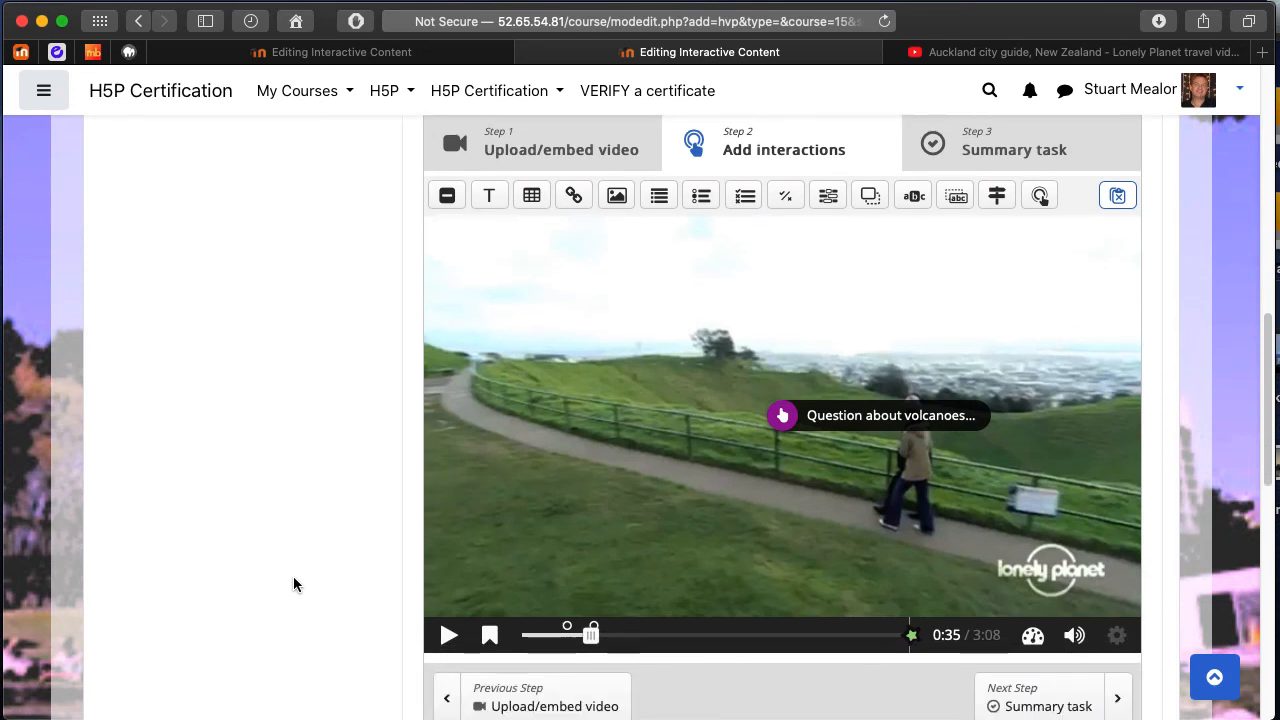